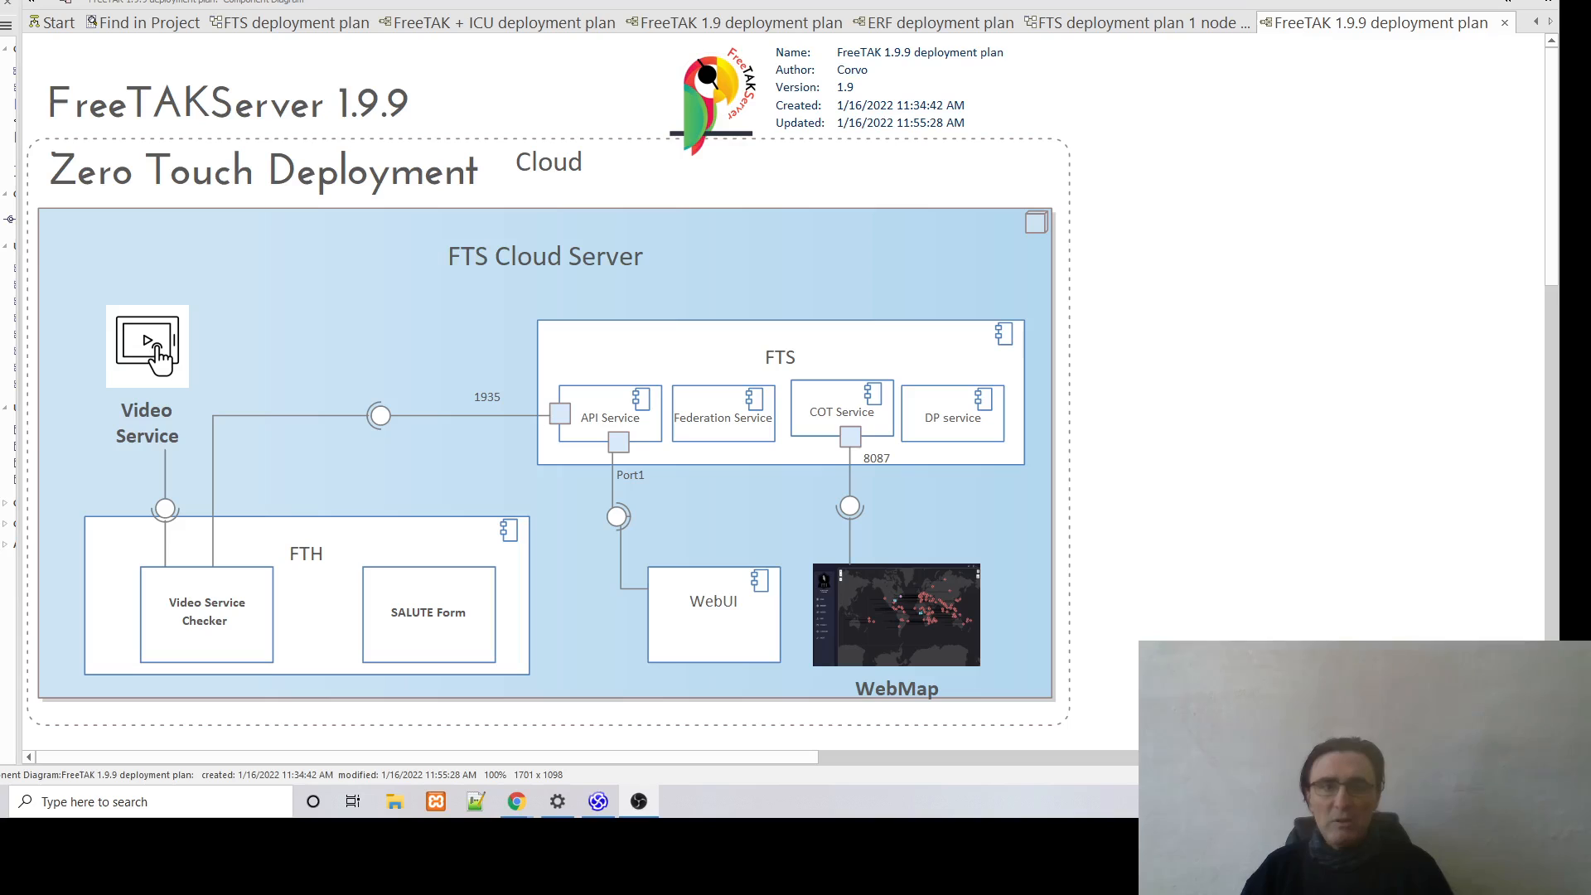
mouse_move(835, 476)
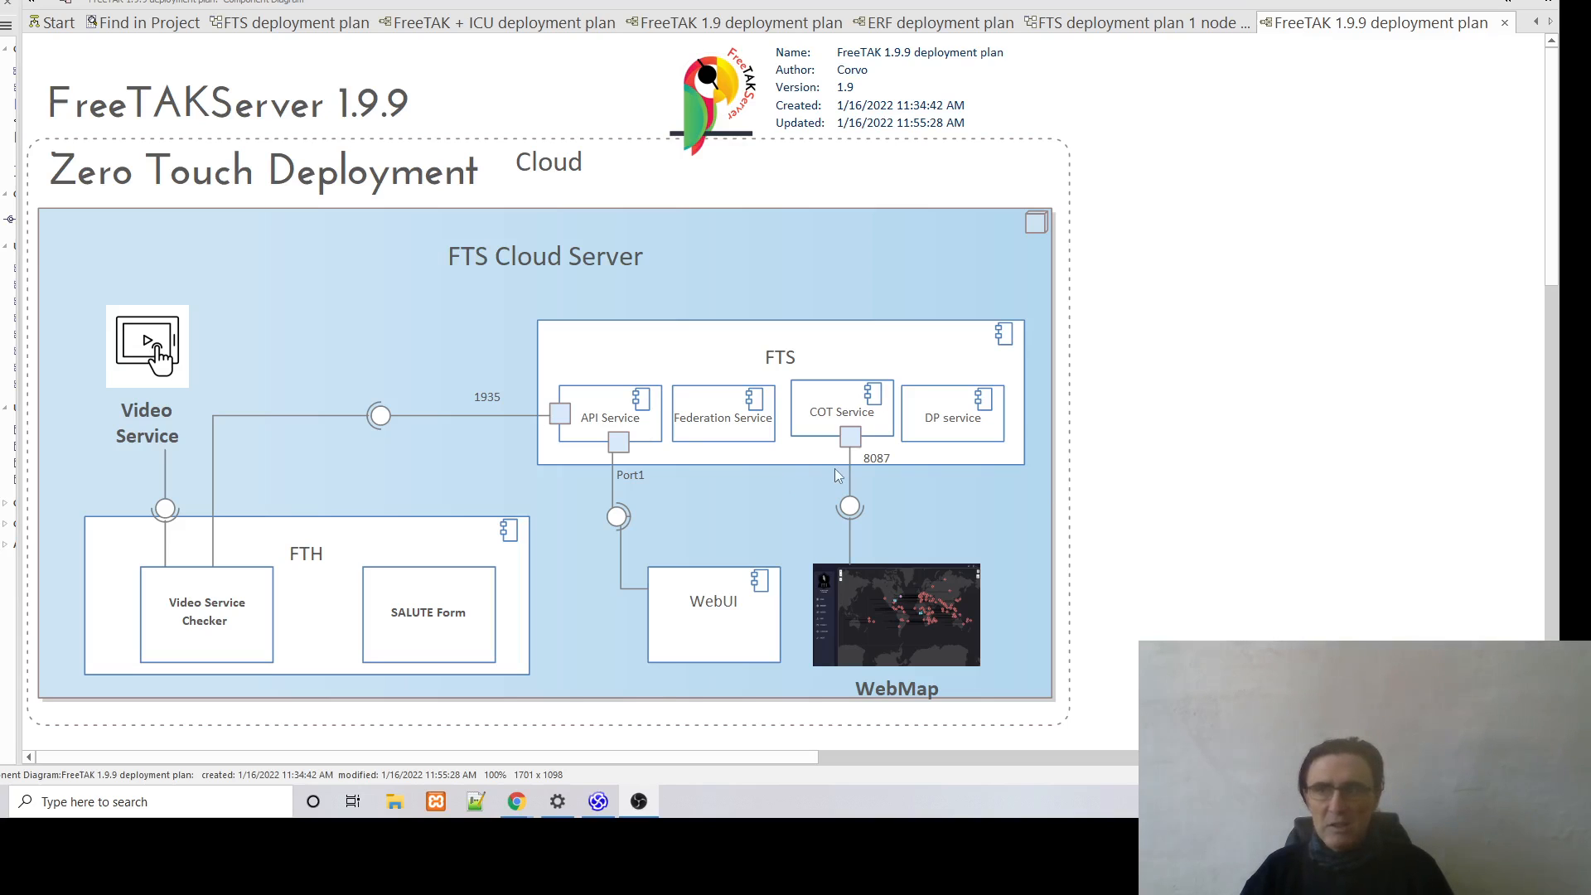
mouse_move(780, 655)
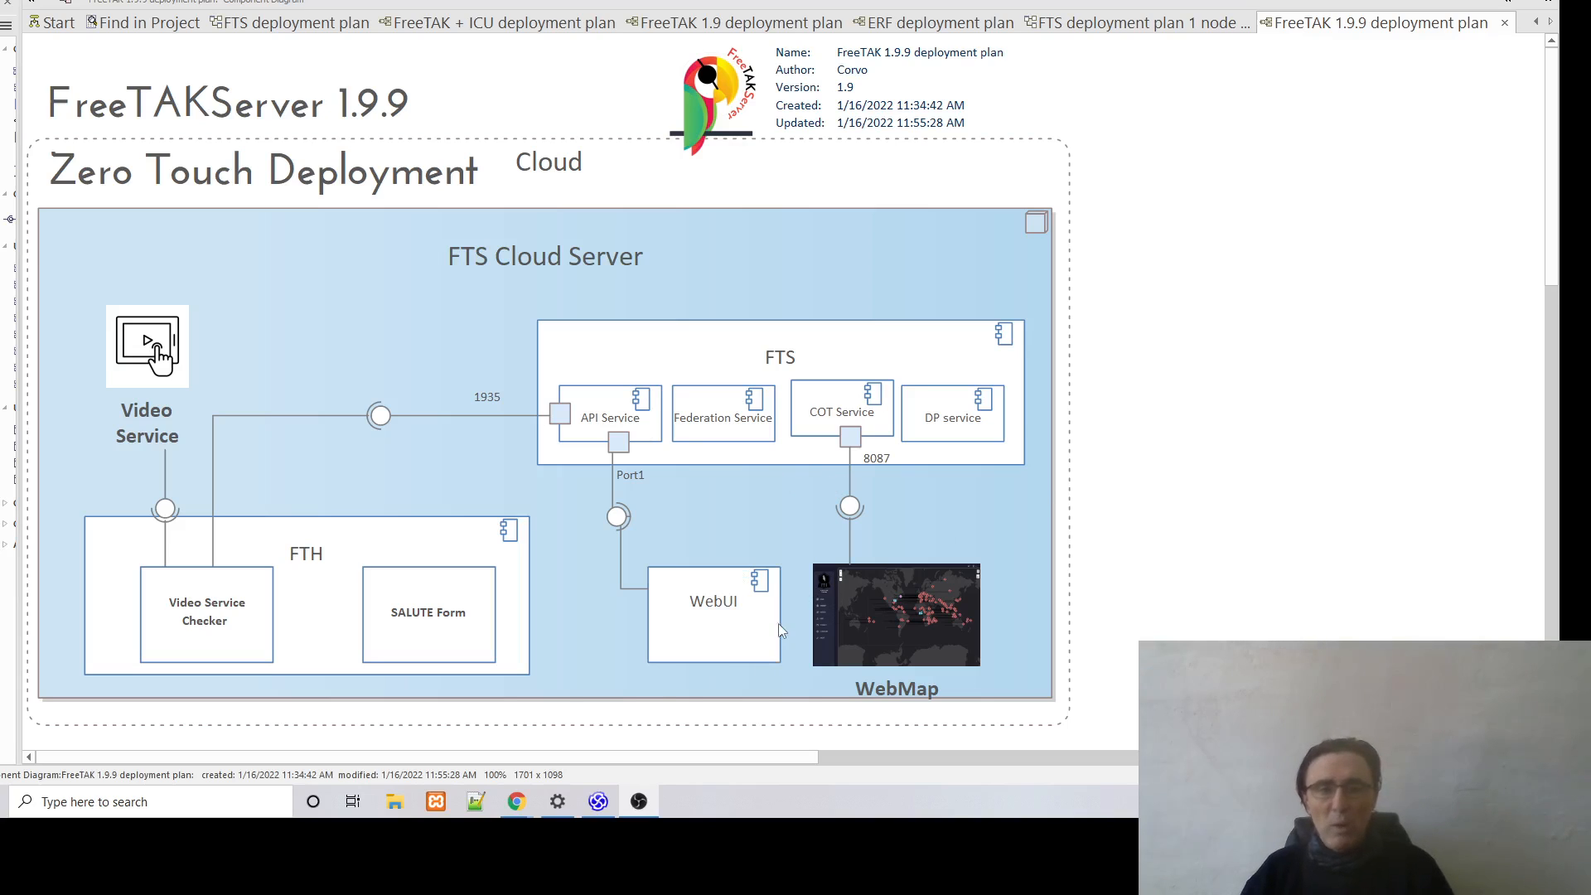
mouse_move(935, 668)
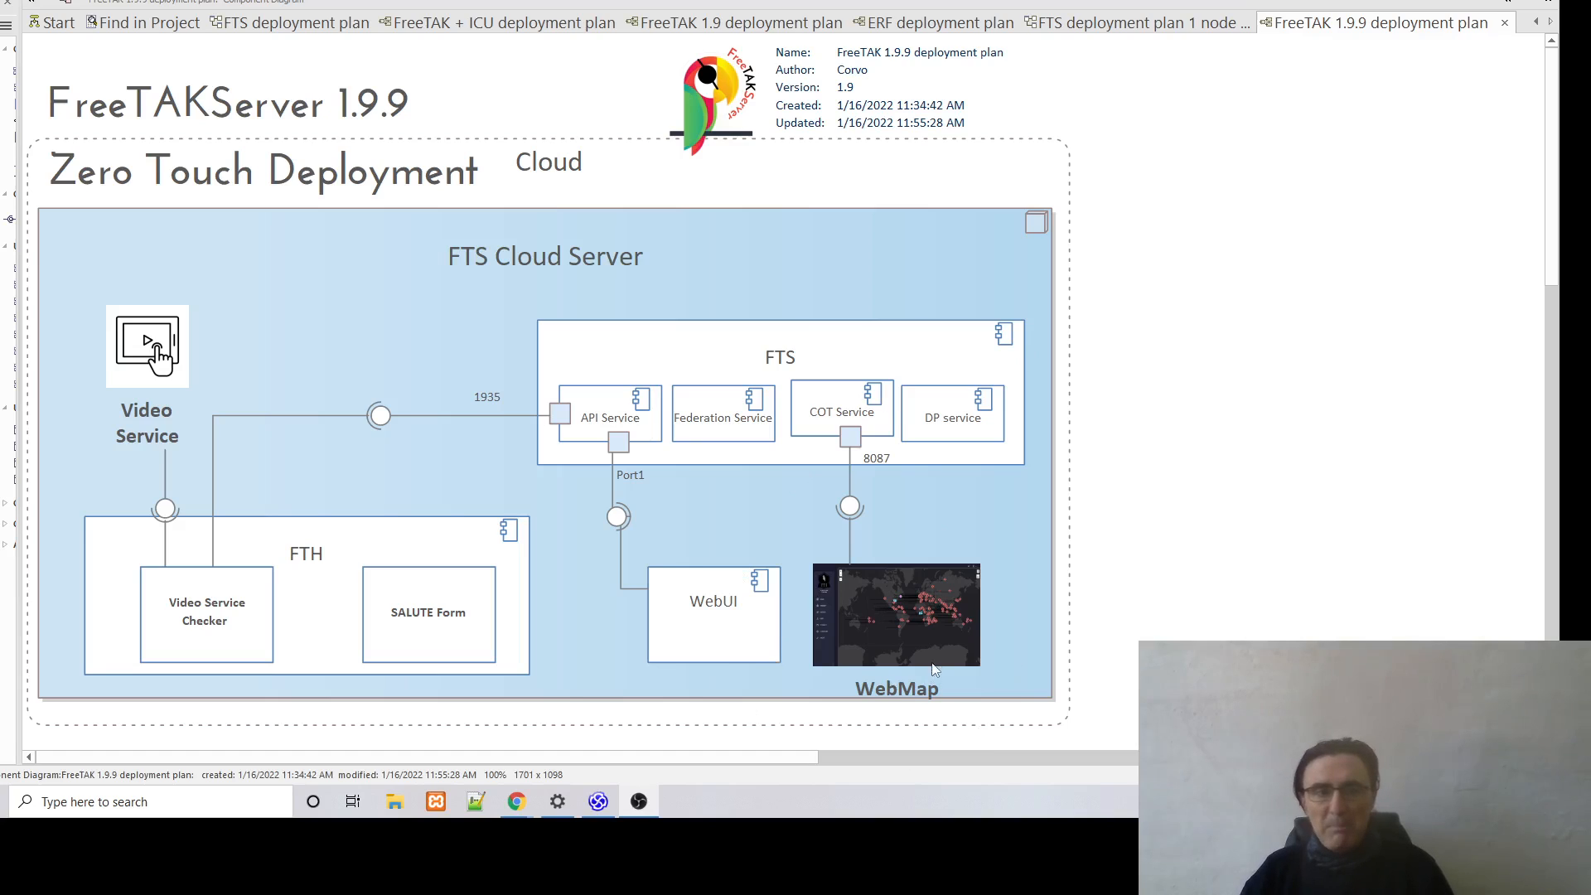
mouse_move(312, 504)
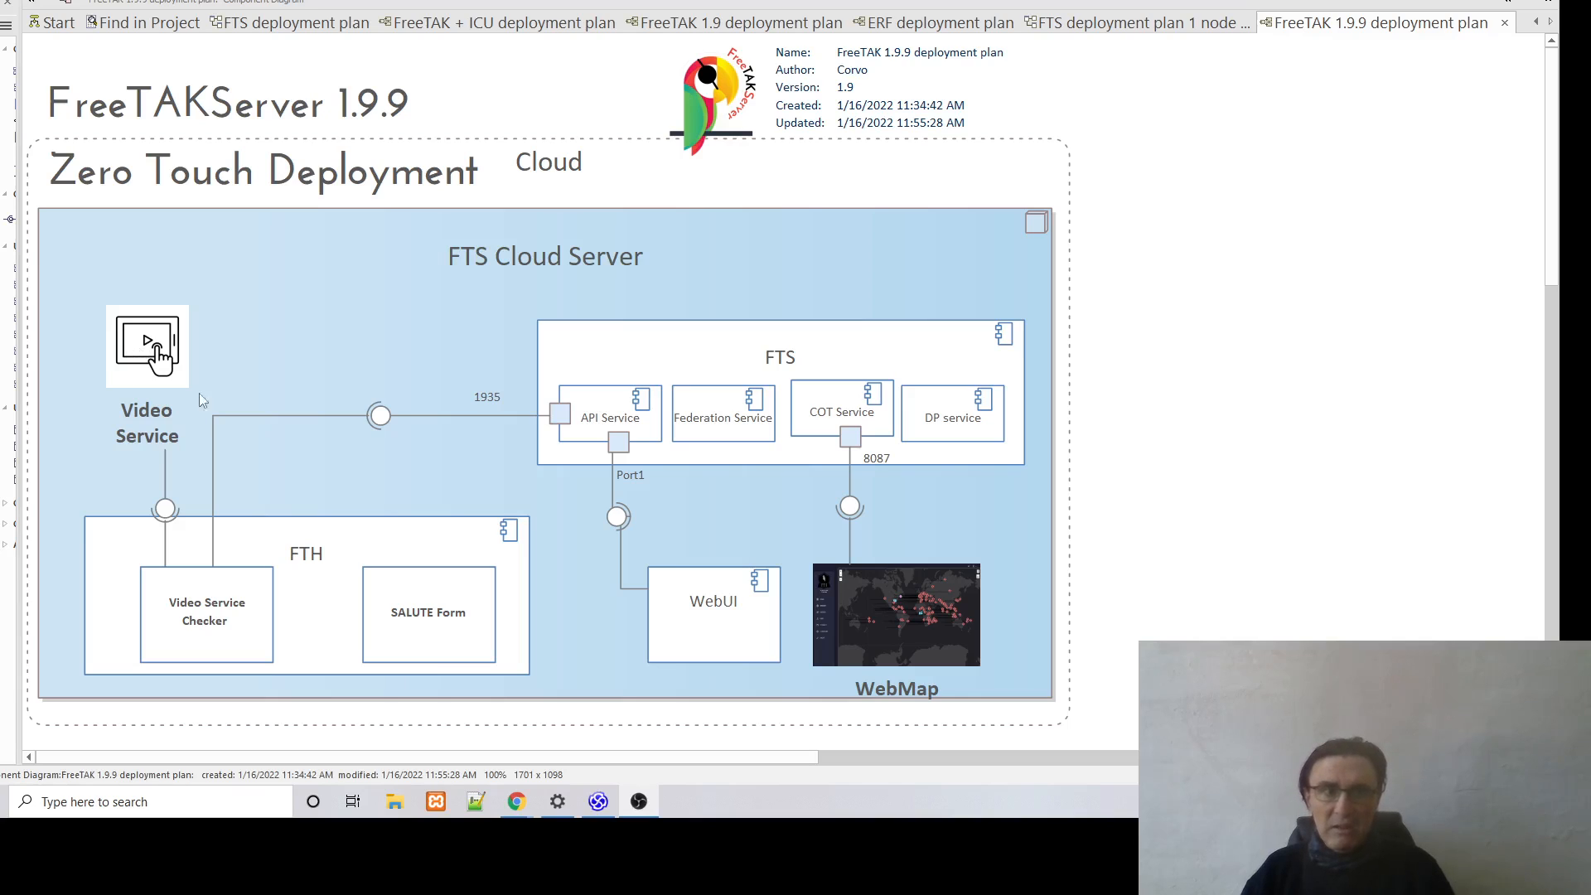
mouse_move(405, 441)
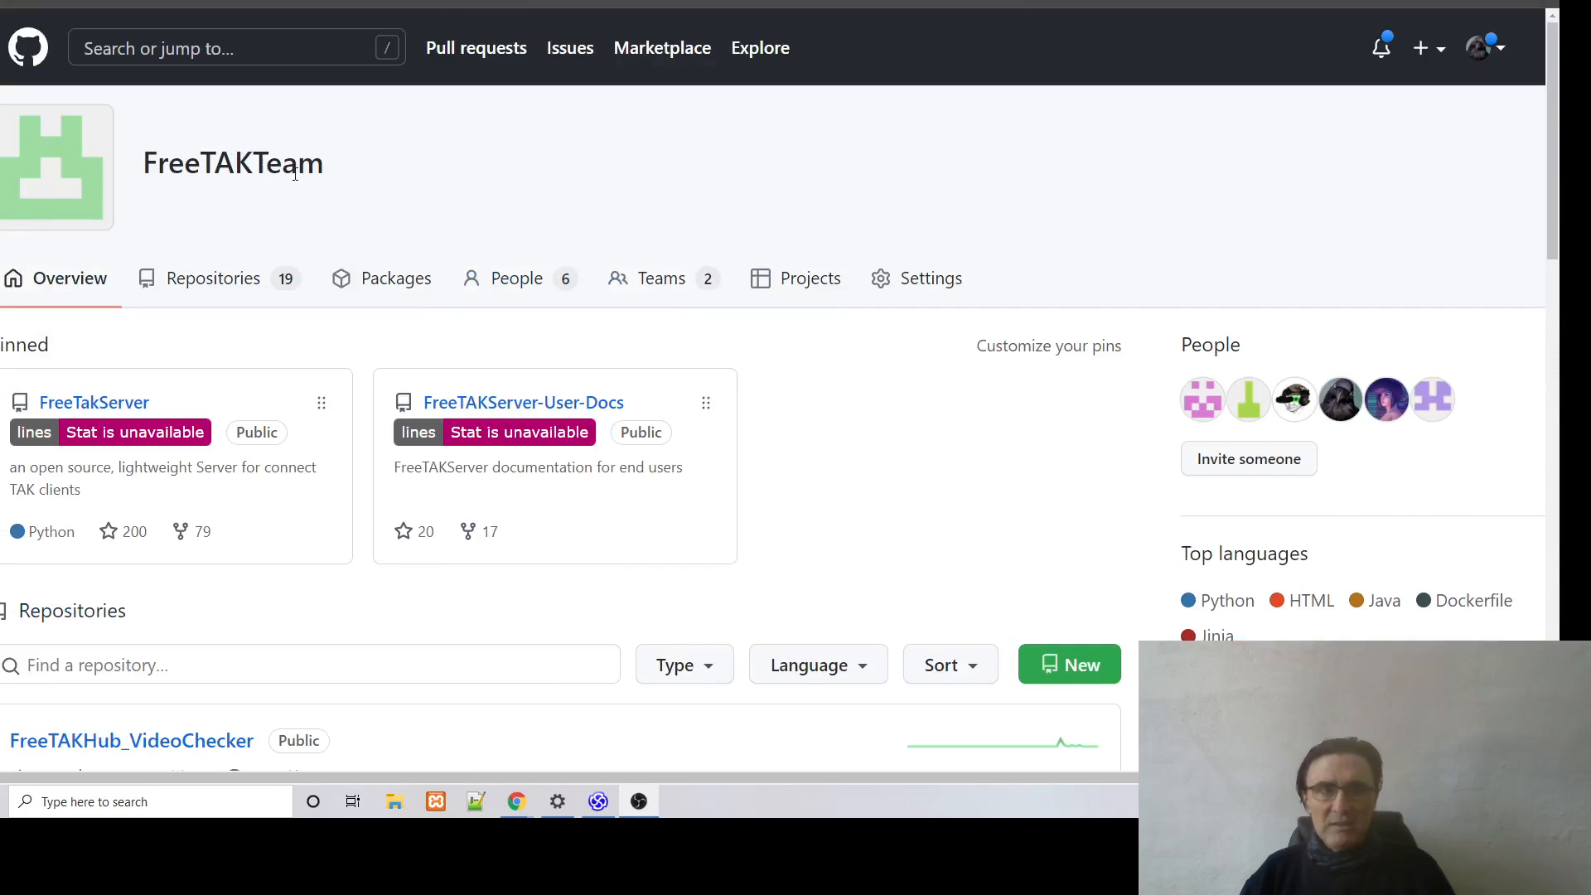
Step: Open the FreeTAKHub-Installation repository and bring its README into view
scroll(down, 3)
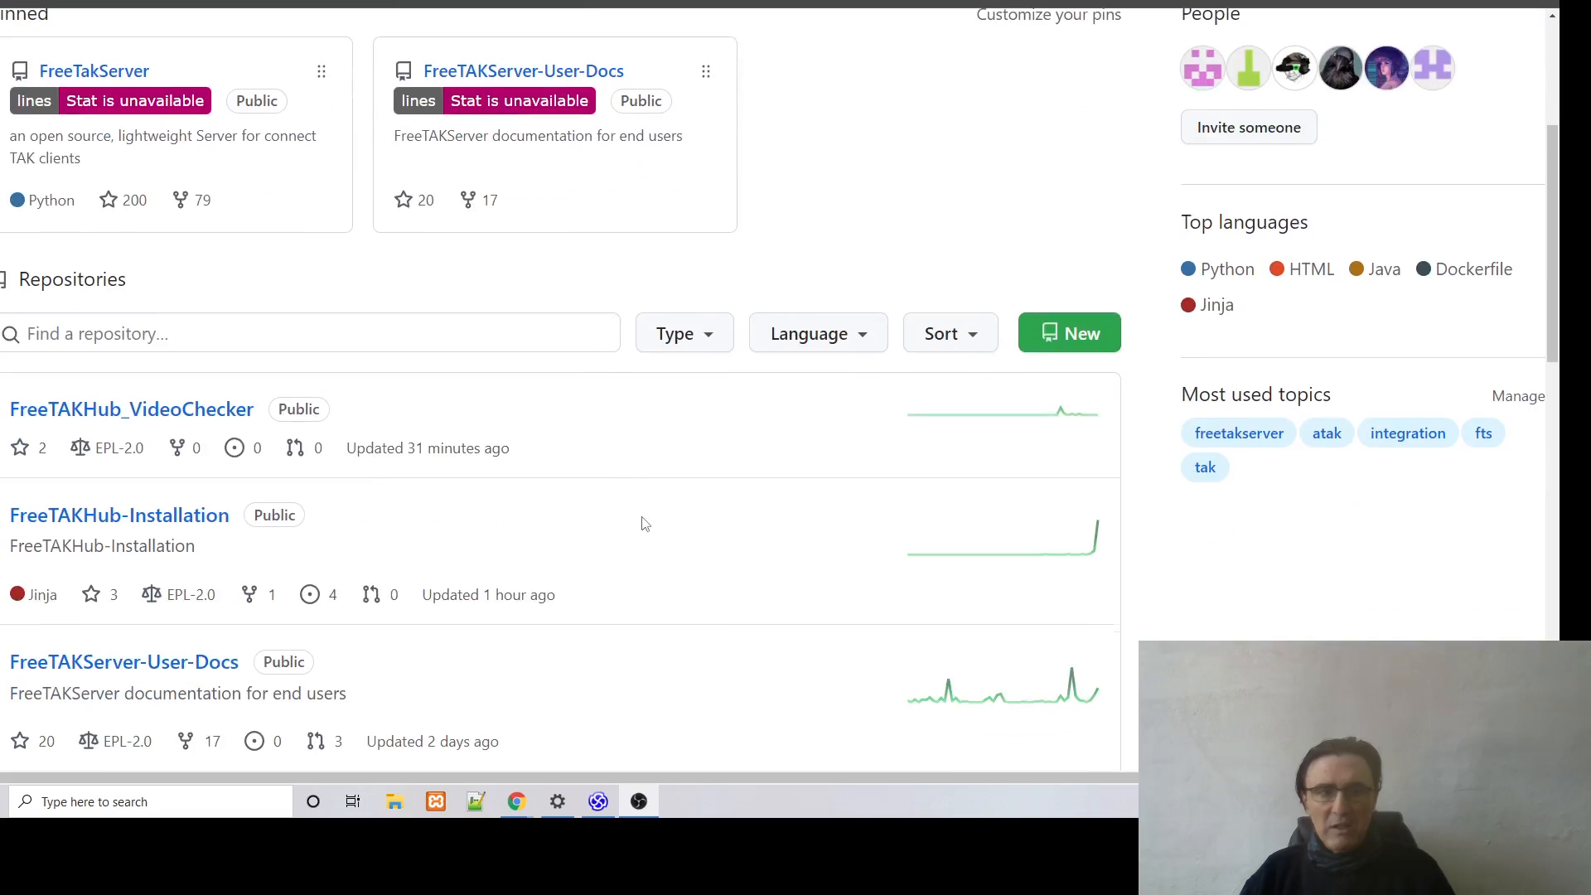
scroll(down, 3)
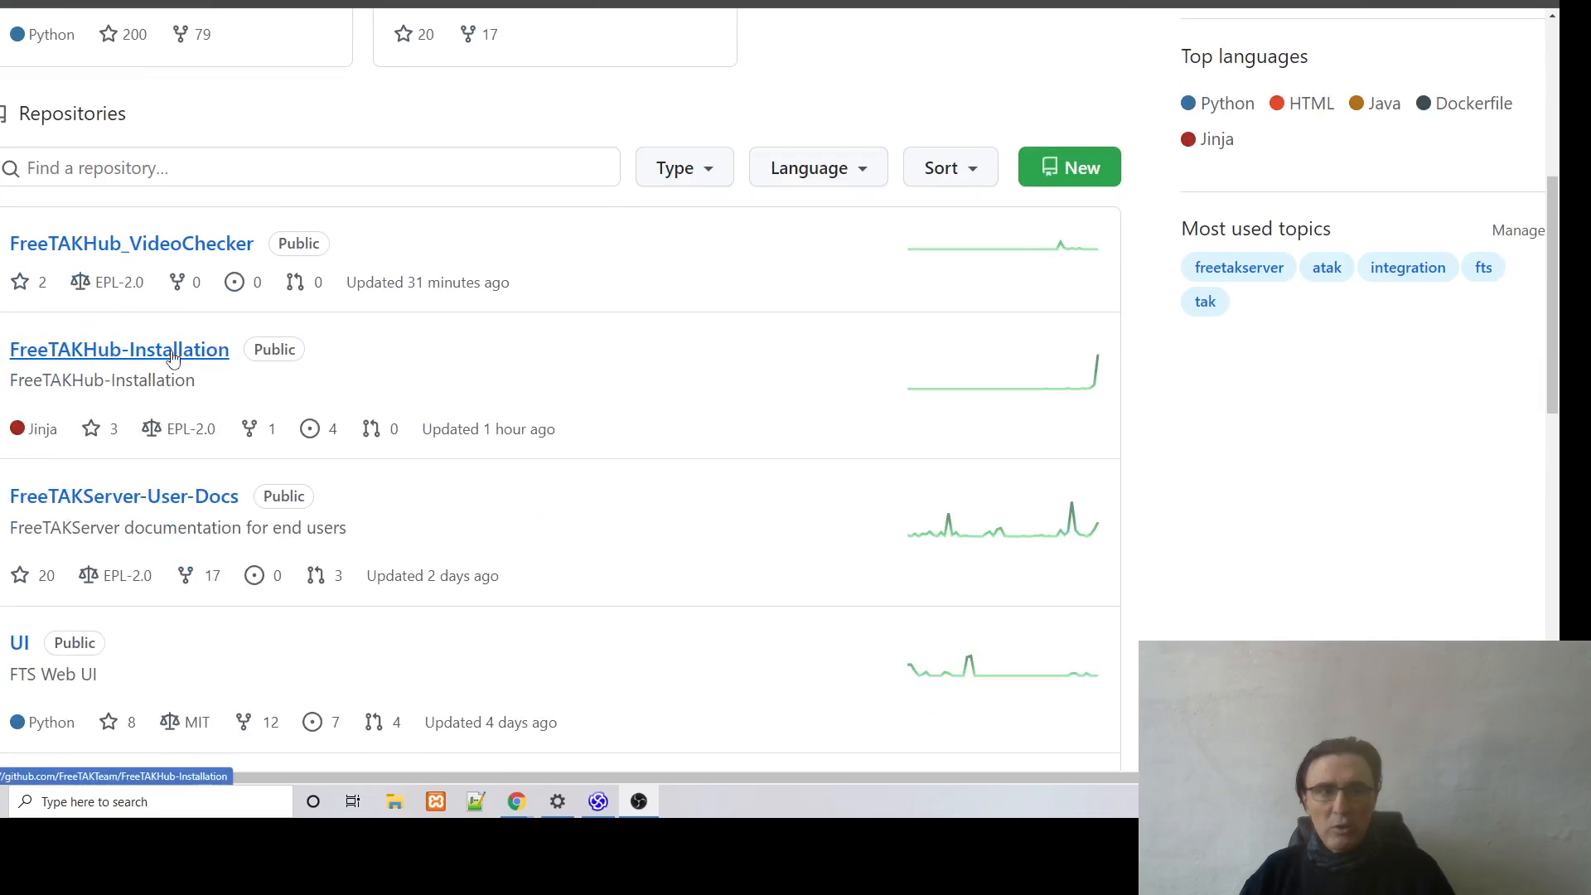
click(120, 350)
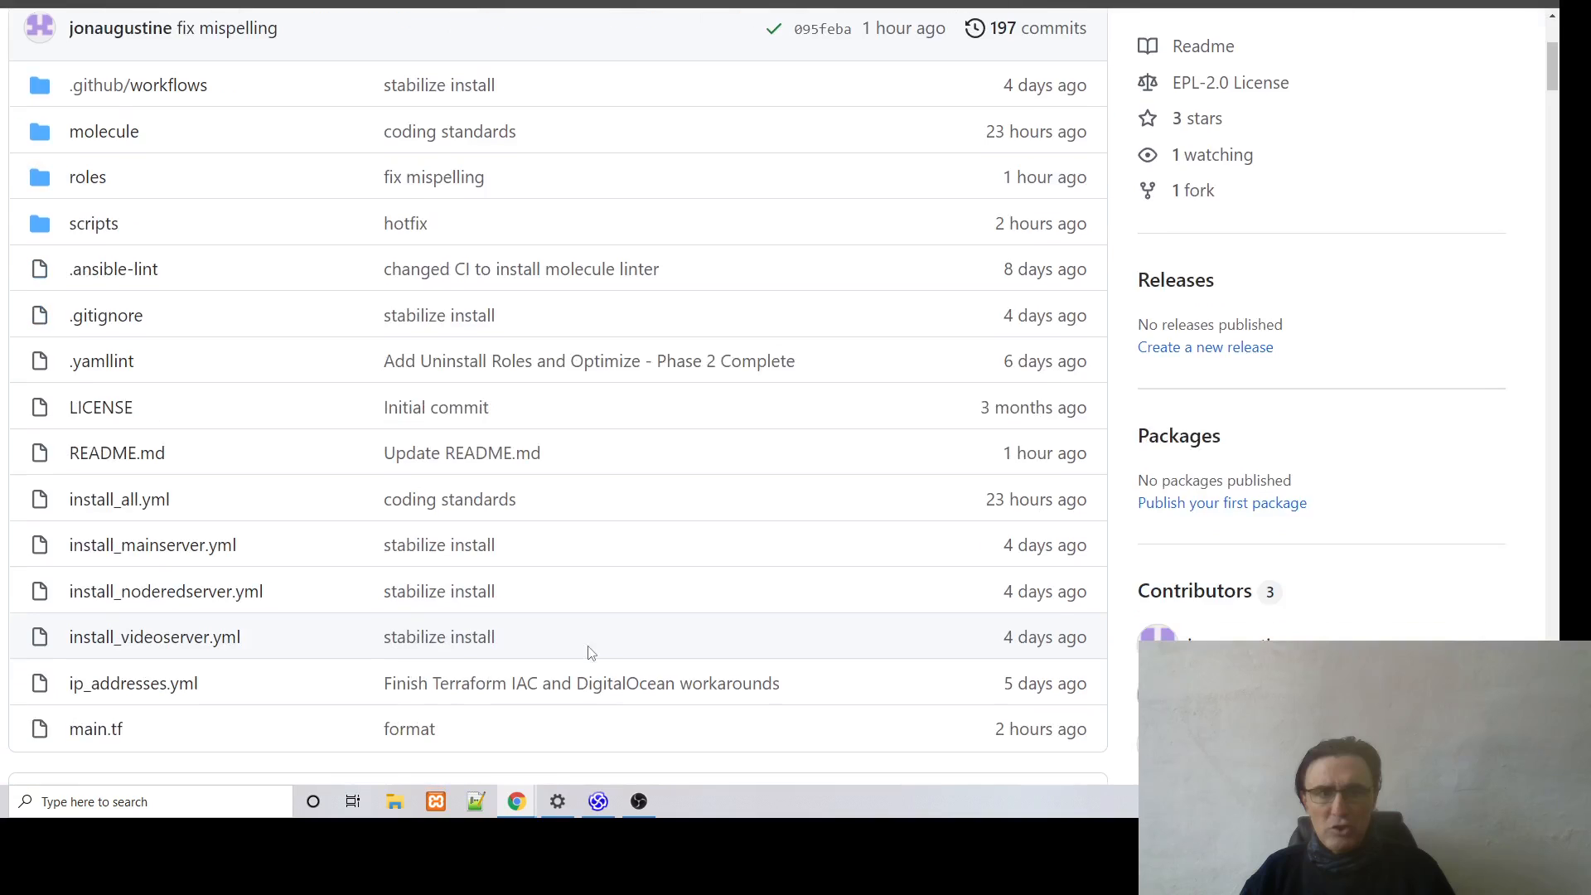
click(116, 453)
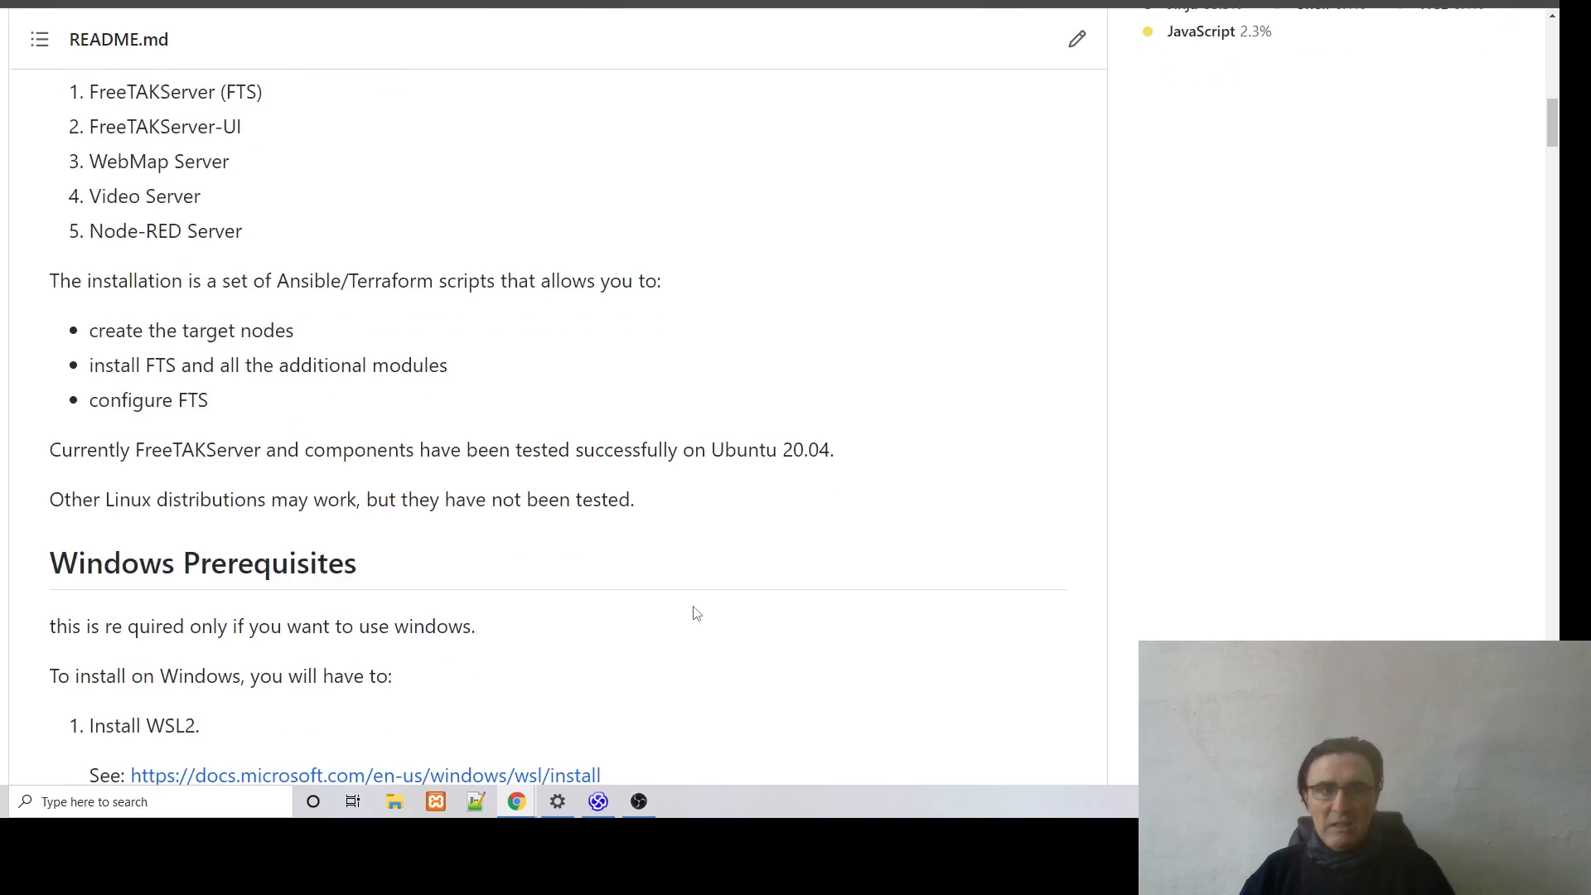
Step: Scroll the README down to the Zero Touch Deployment diagram and wget install command
scroll(down, 3)
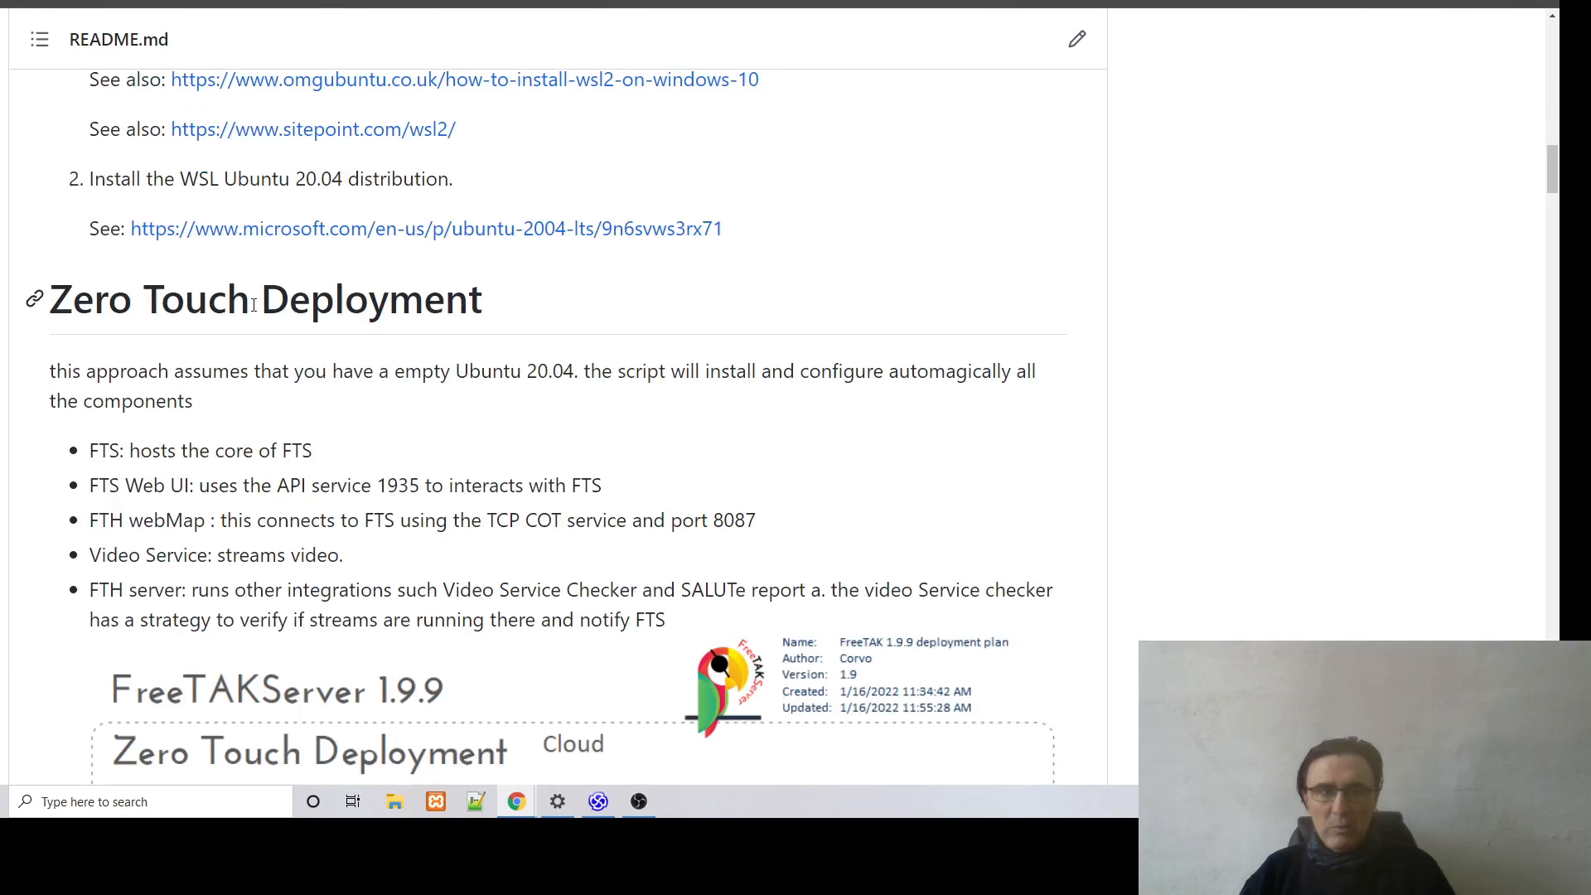
mouse_move(385, 409)
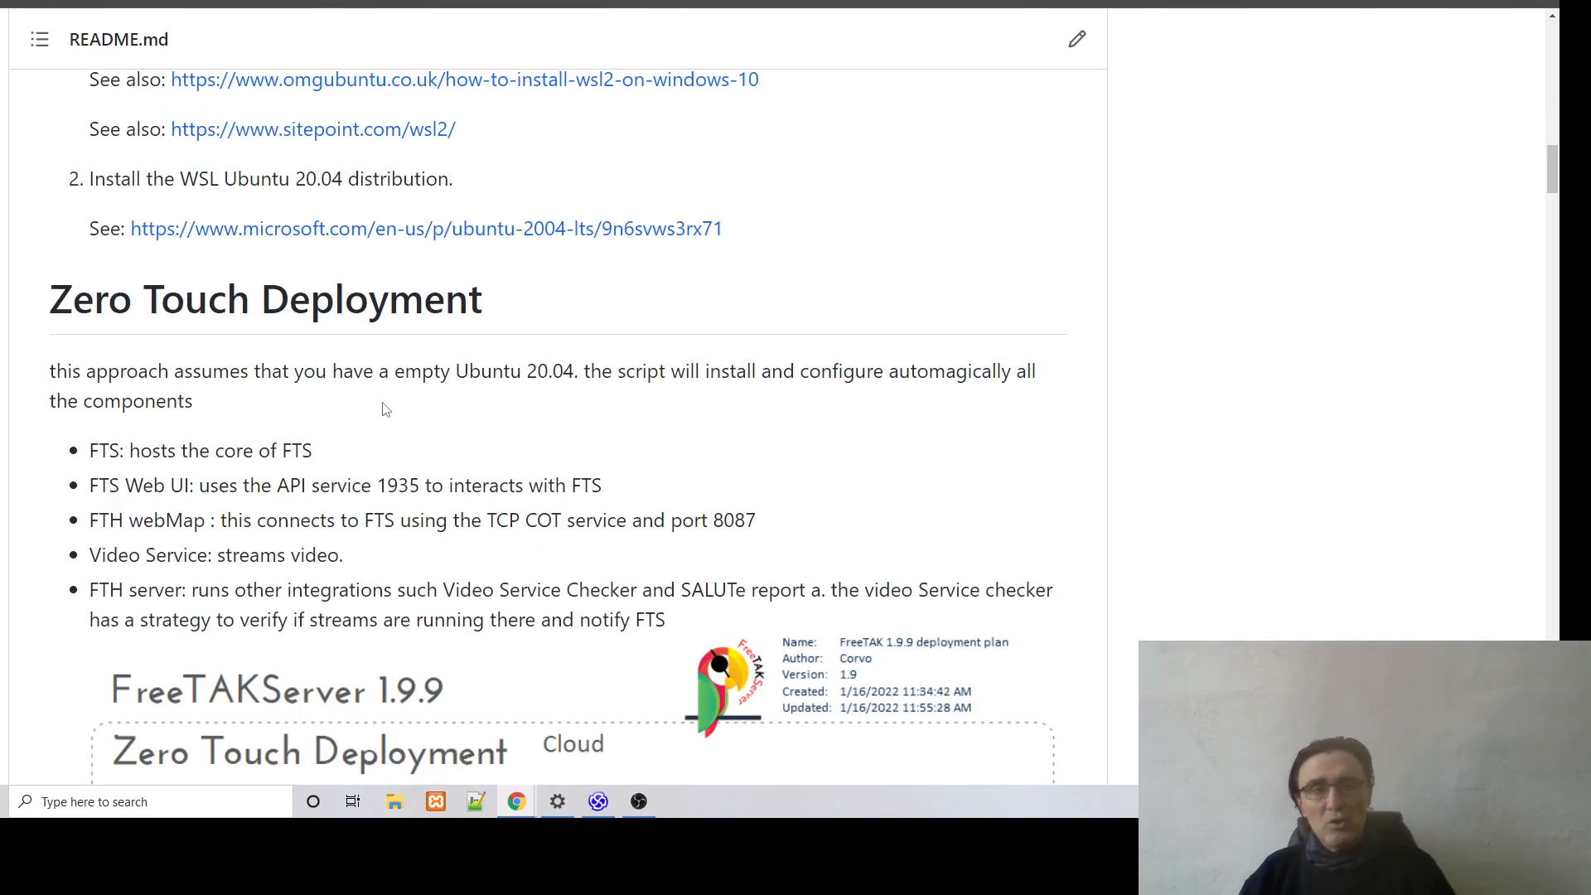
scroll(down, 3)
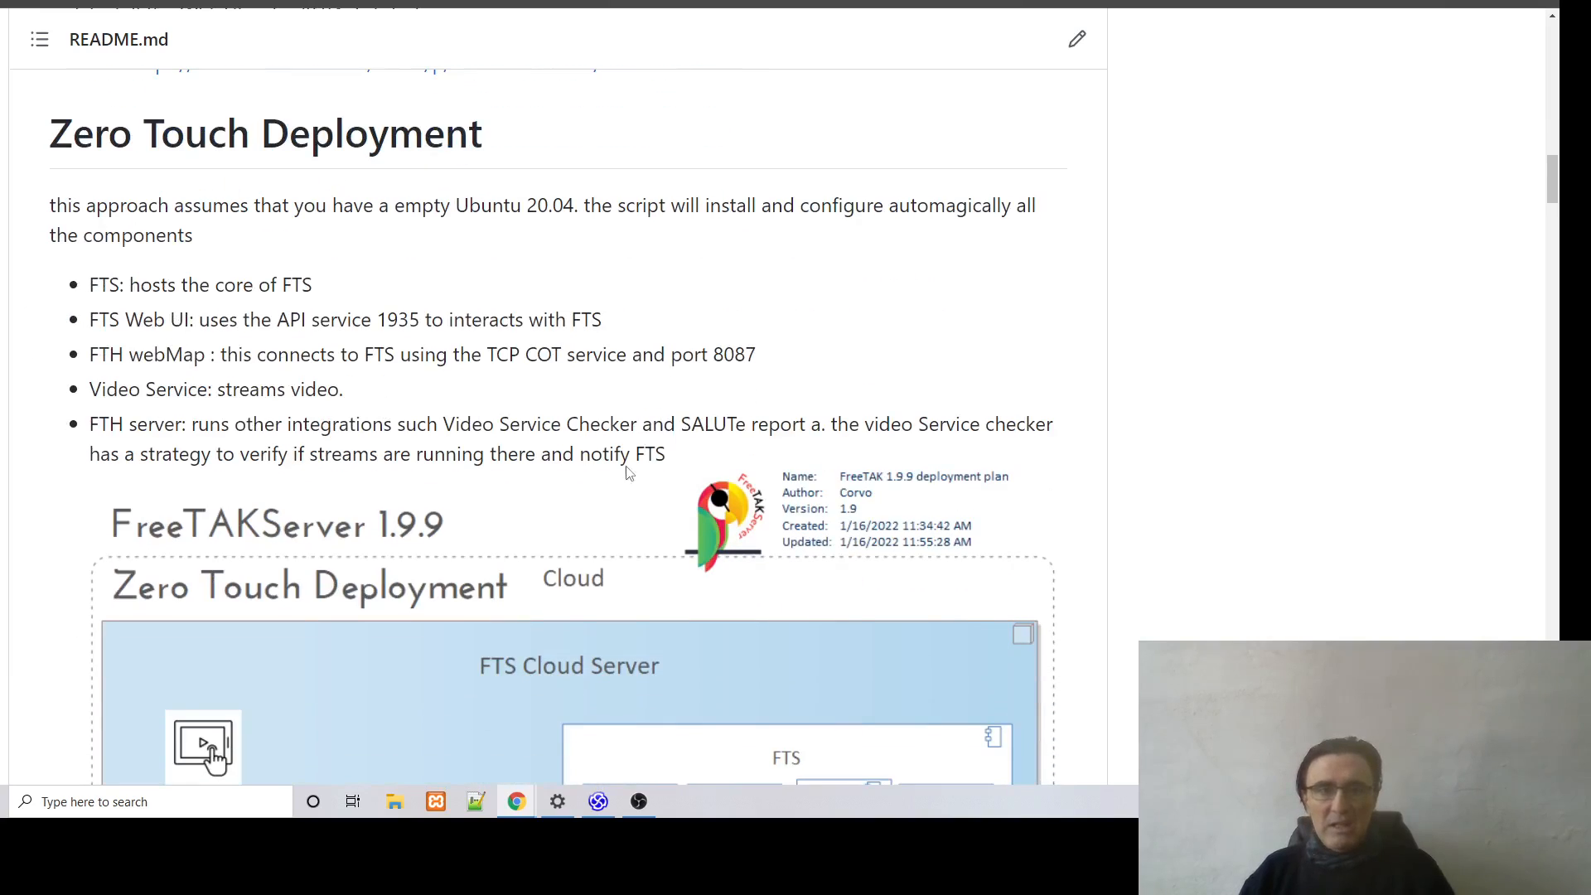
mouse_move(402, 343)
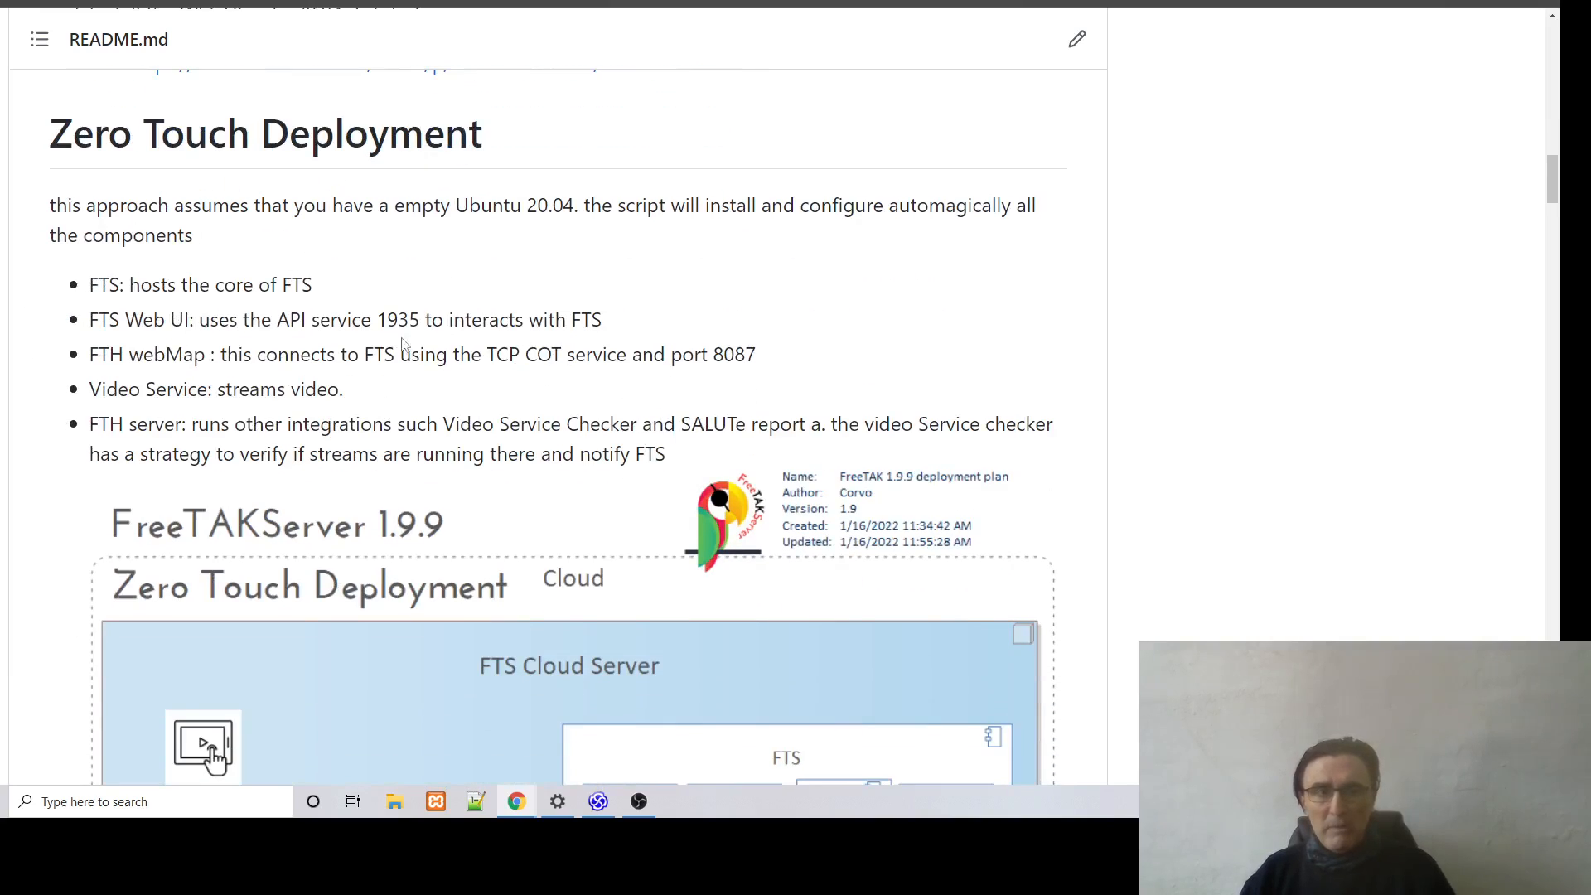
mouse_move(388, 487)
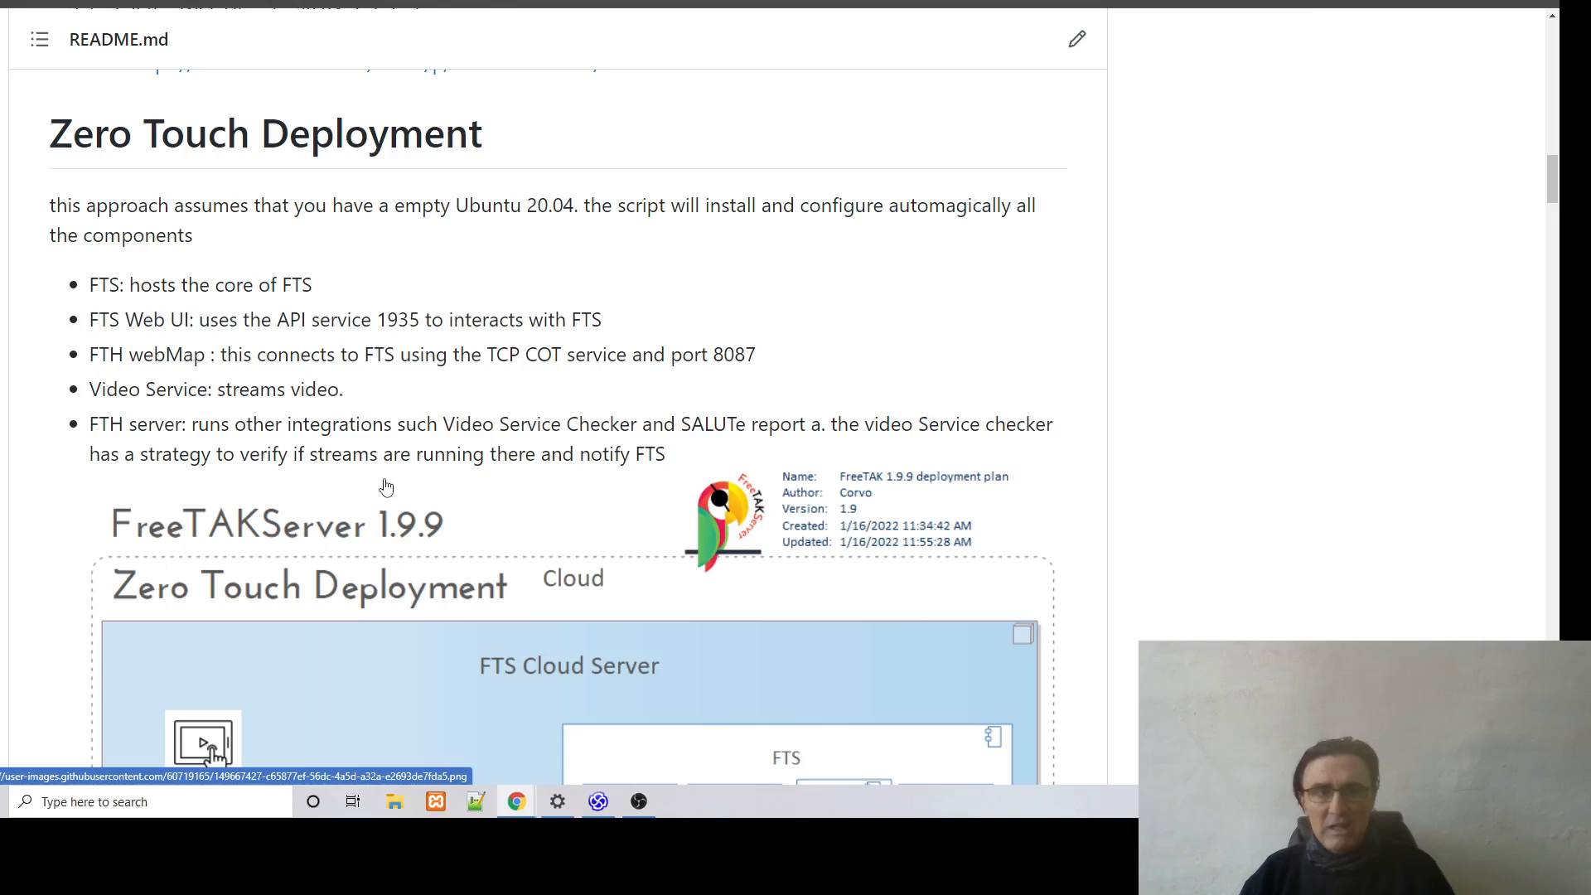
mouse_move(208, 519)
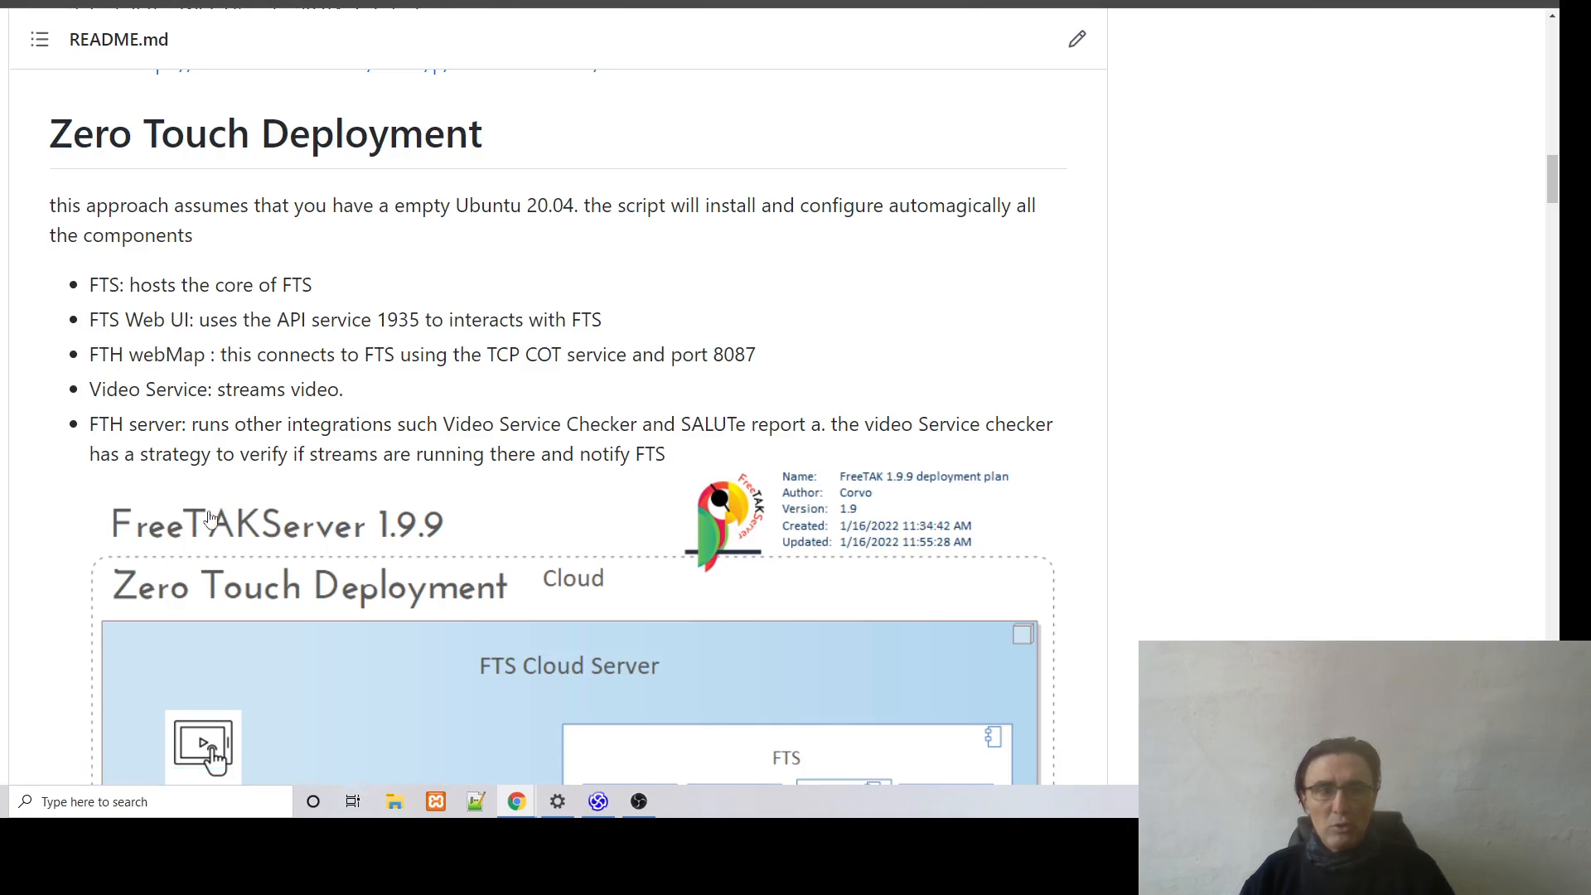
scroll(down, 3)
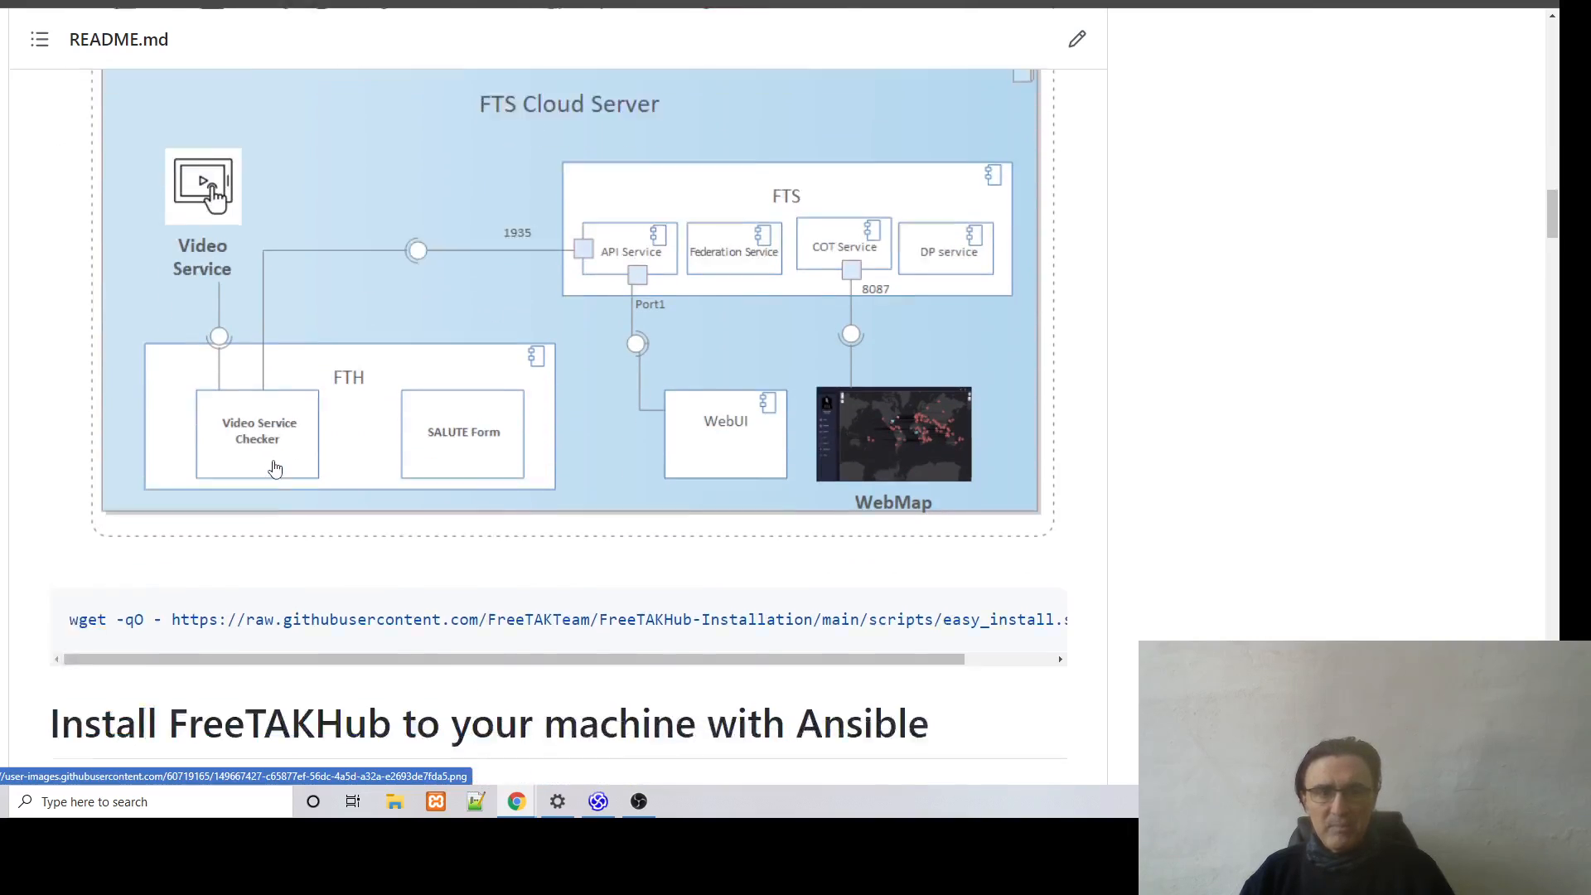
scroll(down, 3)
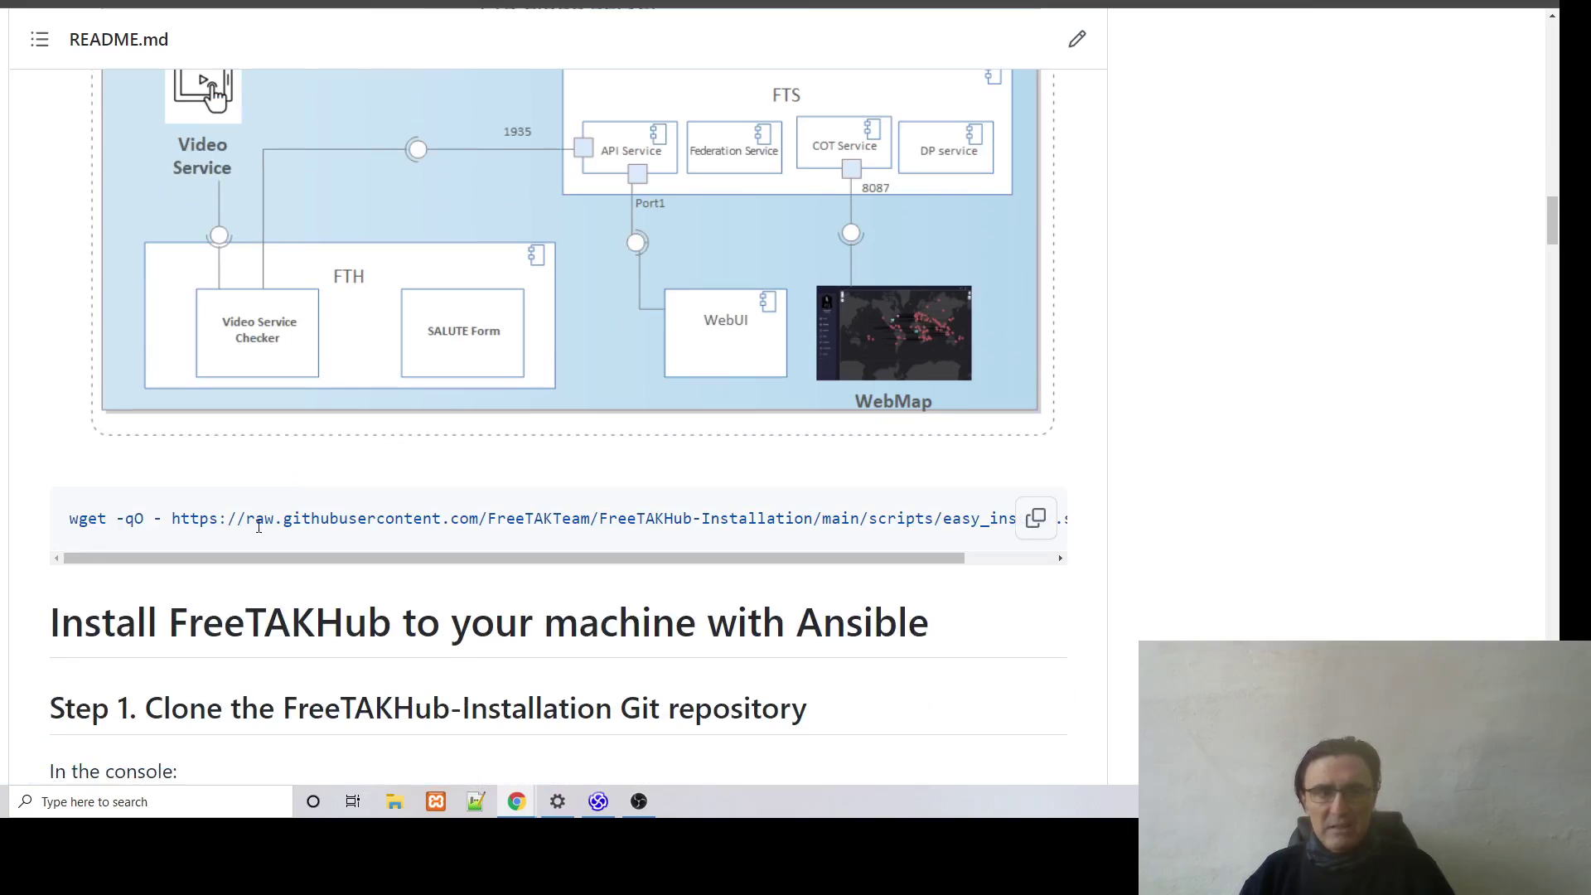
mouse_move(1034, 517)
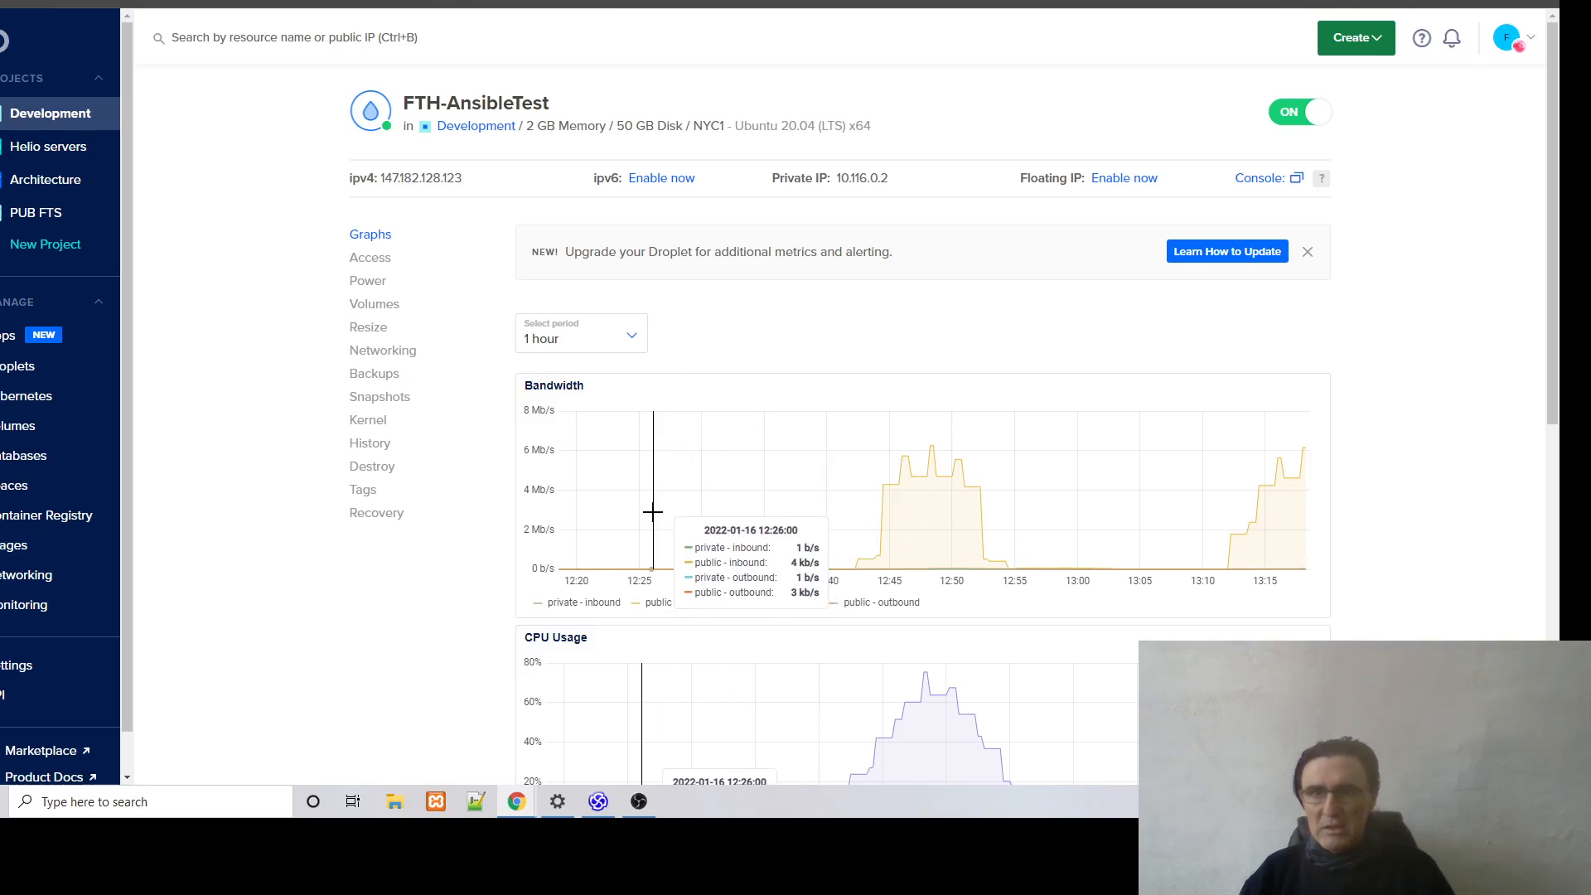
mouse_move(1027, 524)
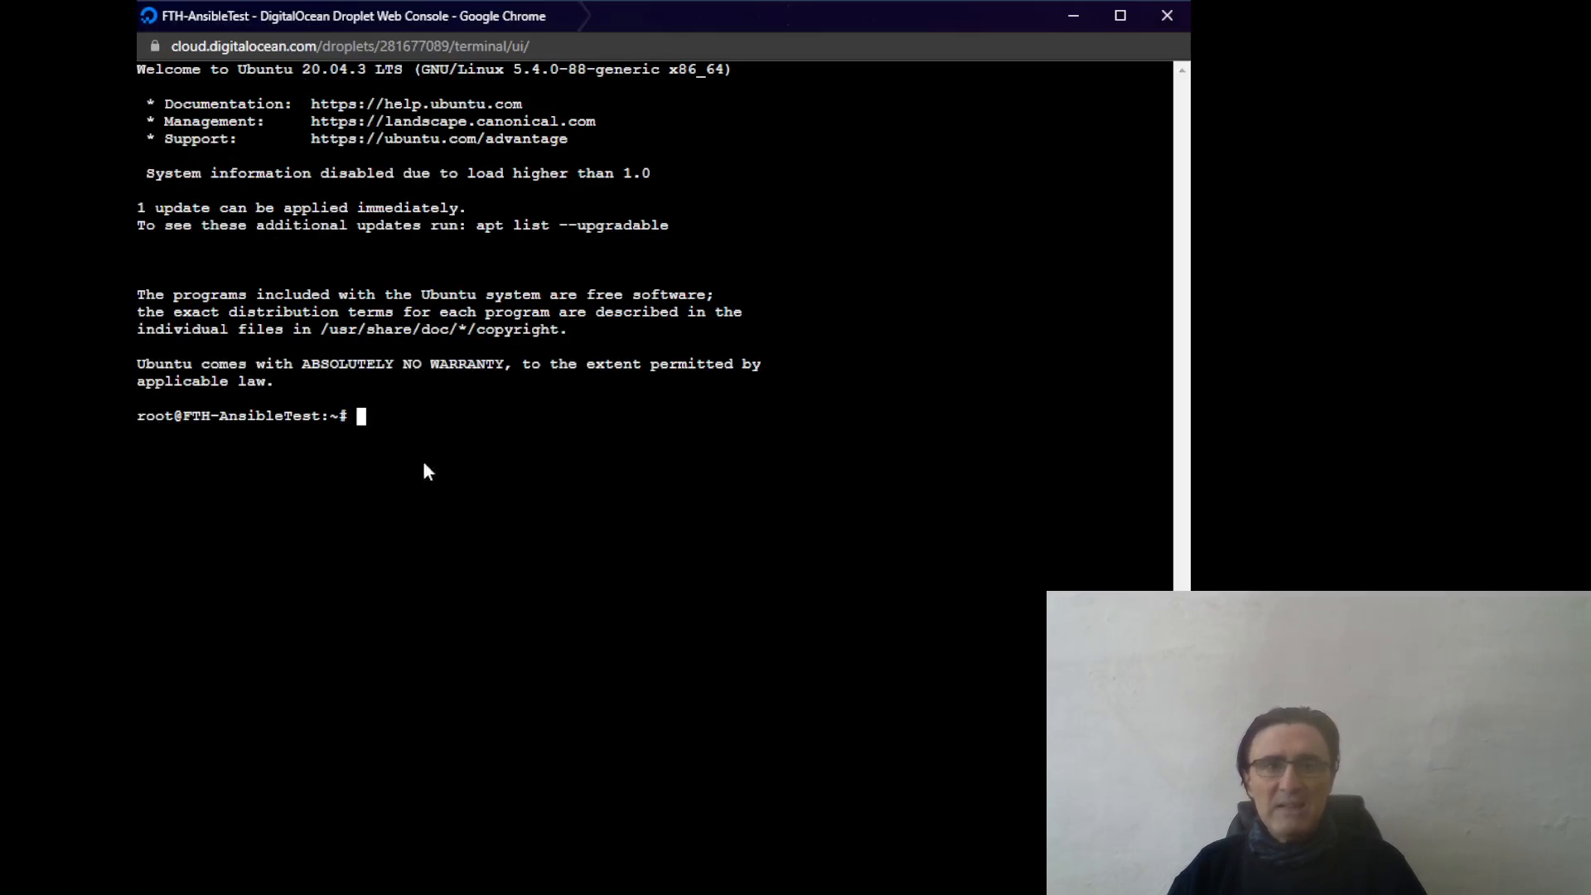
Step: Run the wget -qO - .../scripts/easy_install.sh | bash command in the droplet console
text(wget -qO - https://raw.githubusercontent.com/FreeTAKTeam/FreeTAKHub-Installation/main/scripts/easy_install.sh | bash)
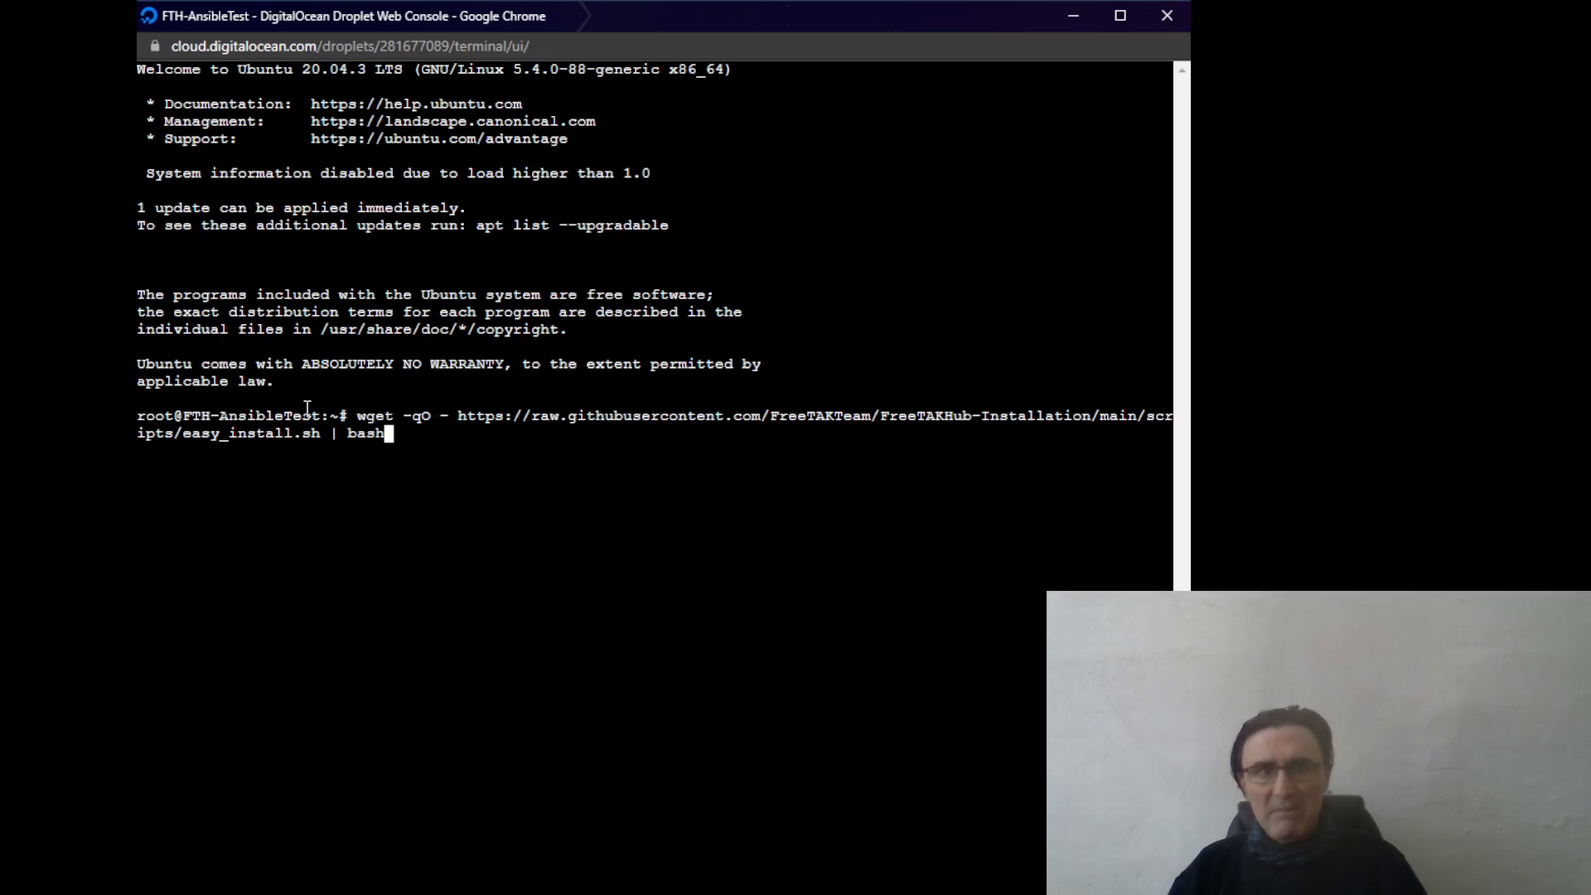
mouse_move(885, 431)
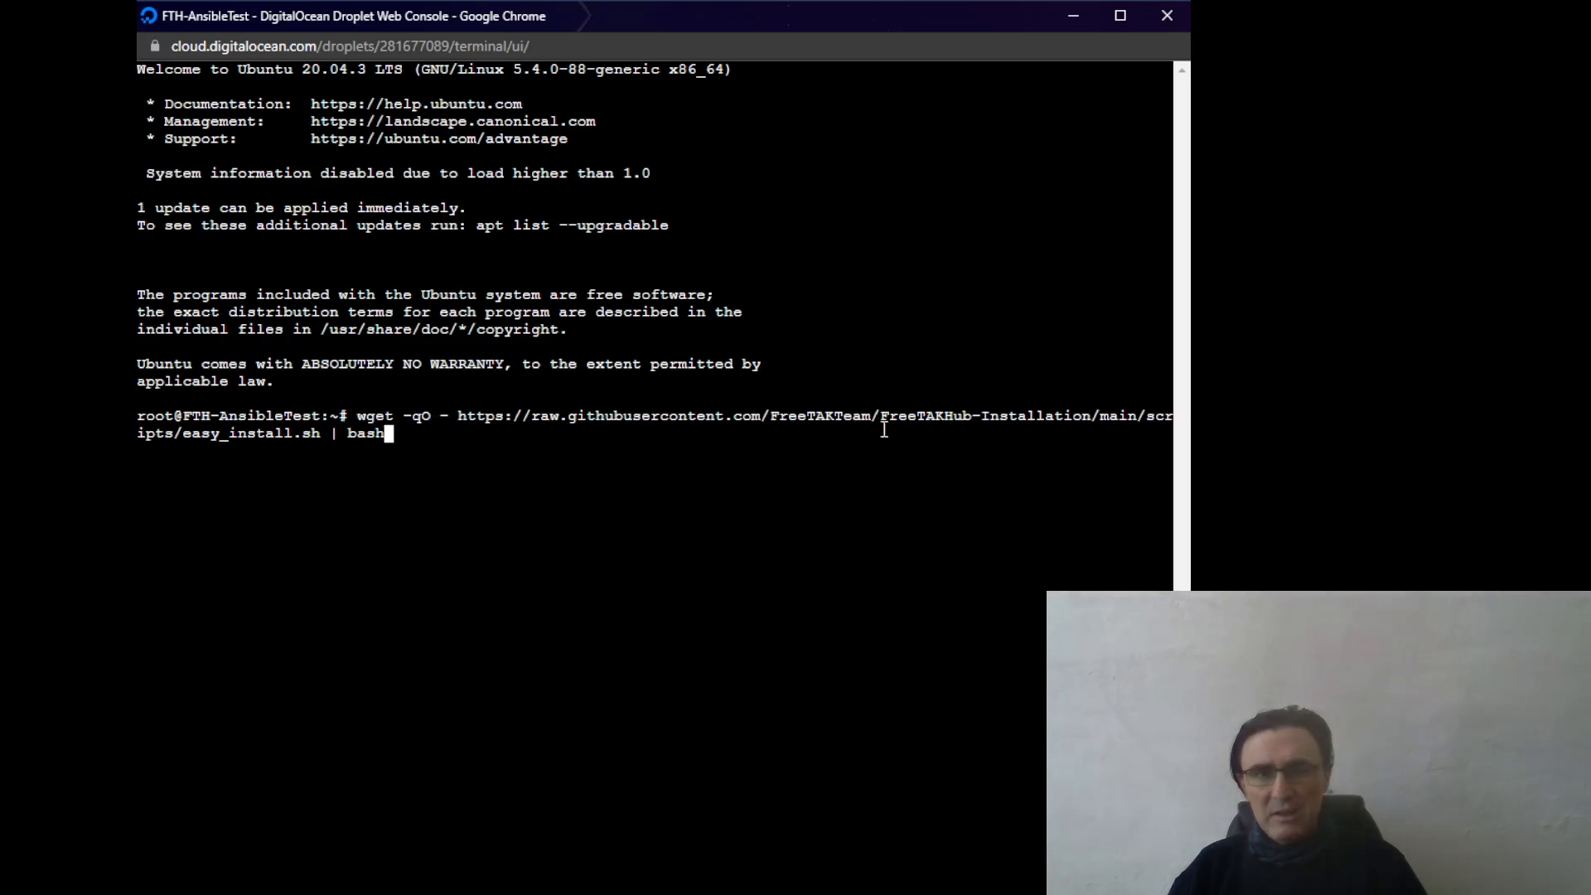
mouse_move(539, 497)
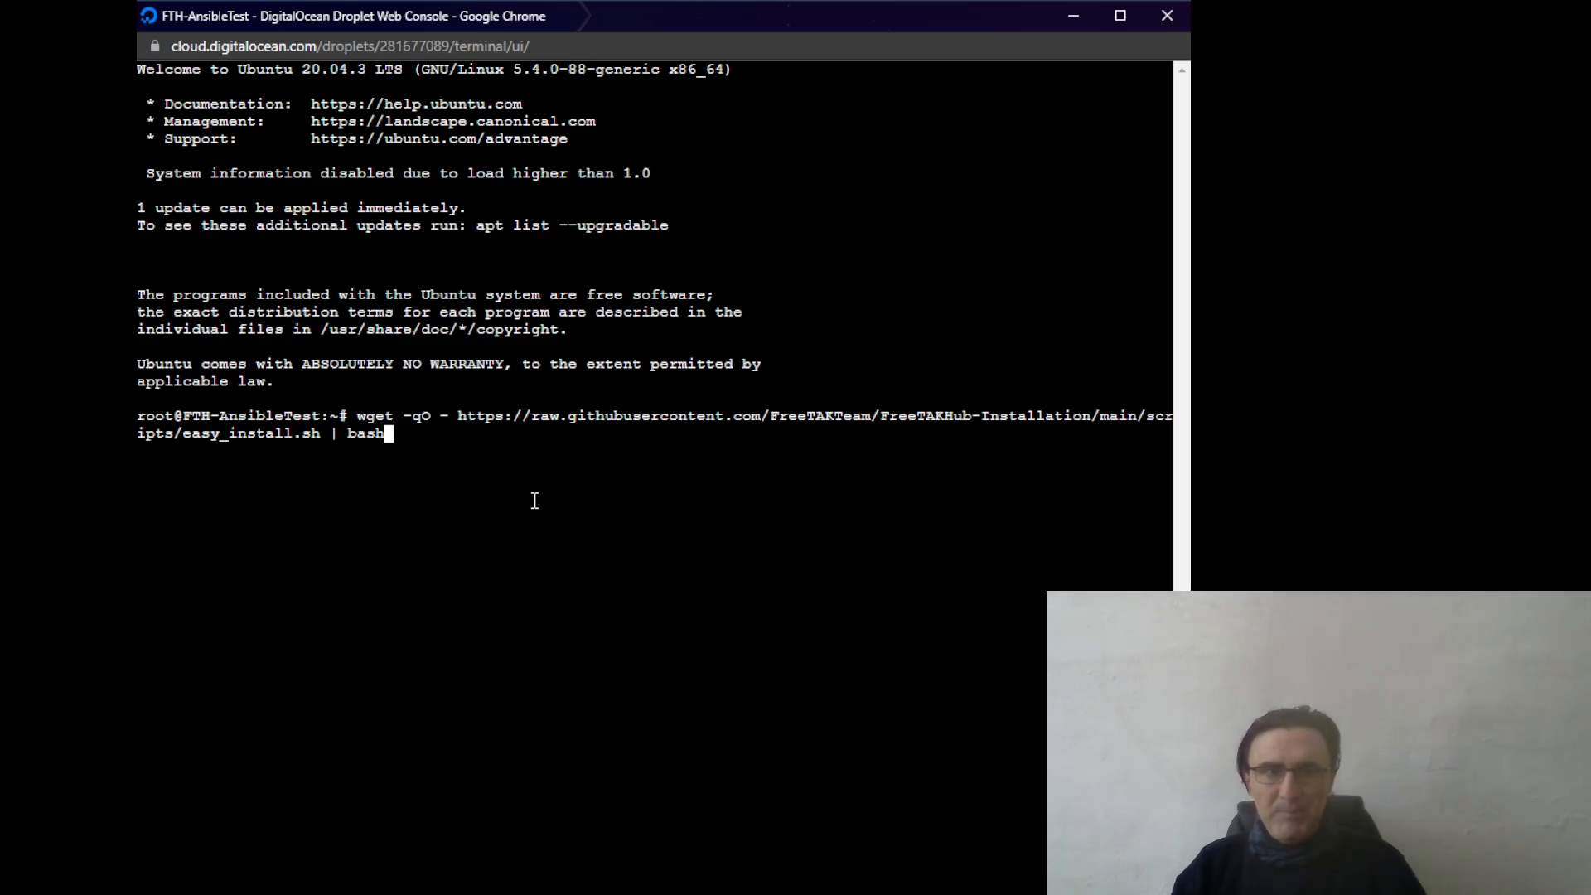
key(Return)
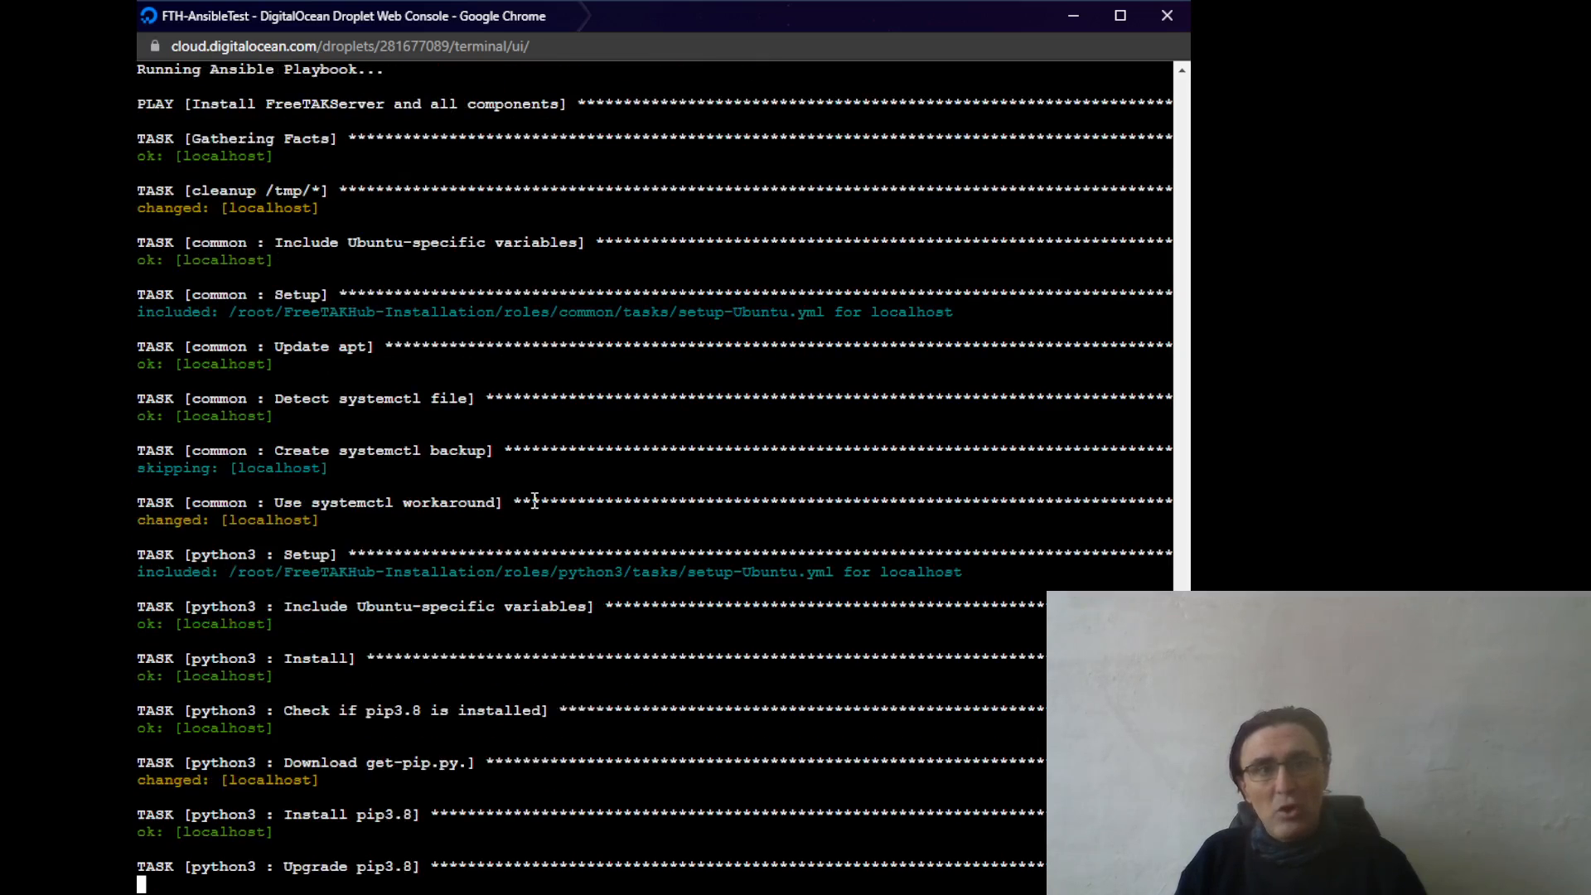
Step: Follow the Ansible output as it installs FreeTAKServer, FTS UI, webmap and videoserver roles
scroll(down, 3)
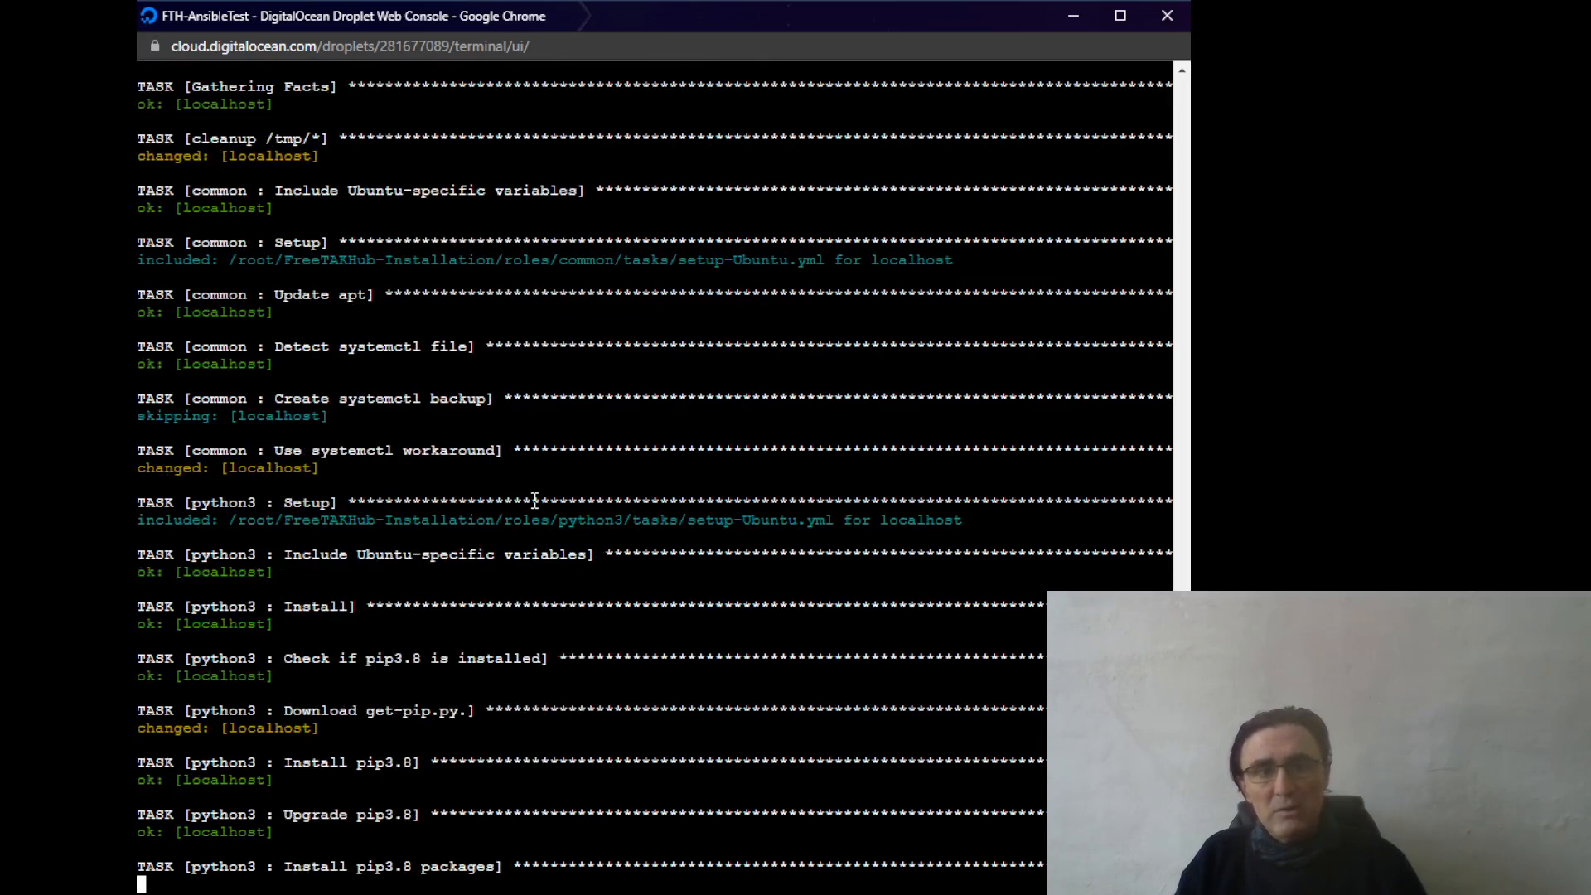
scroll(down, 3)
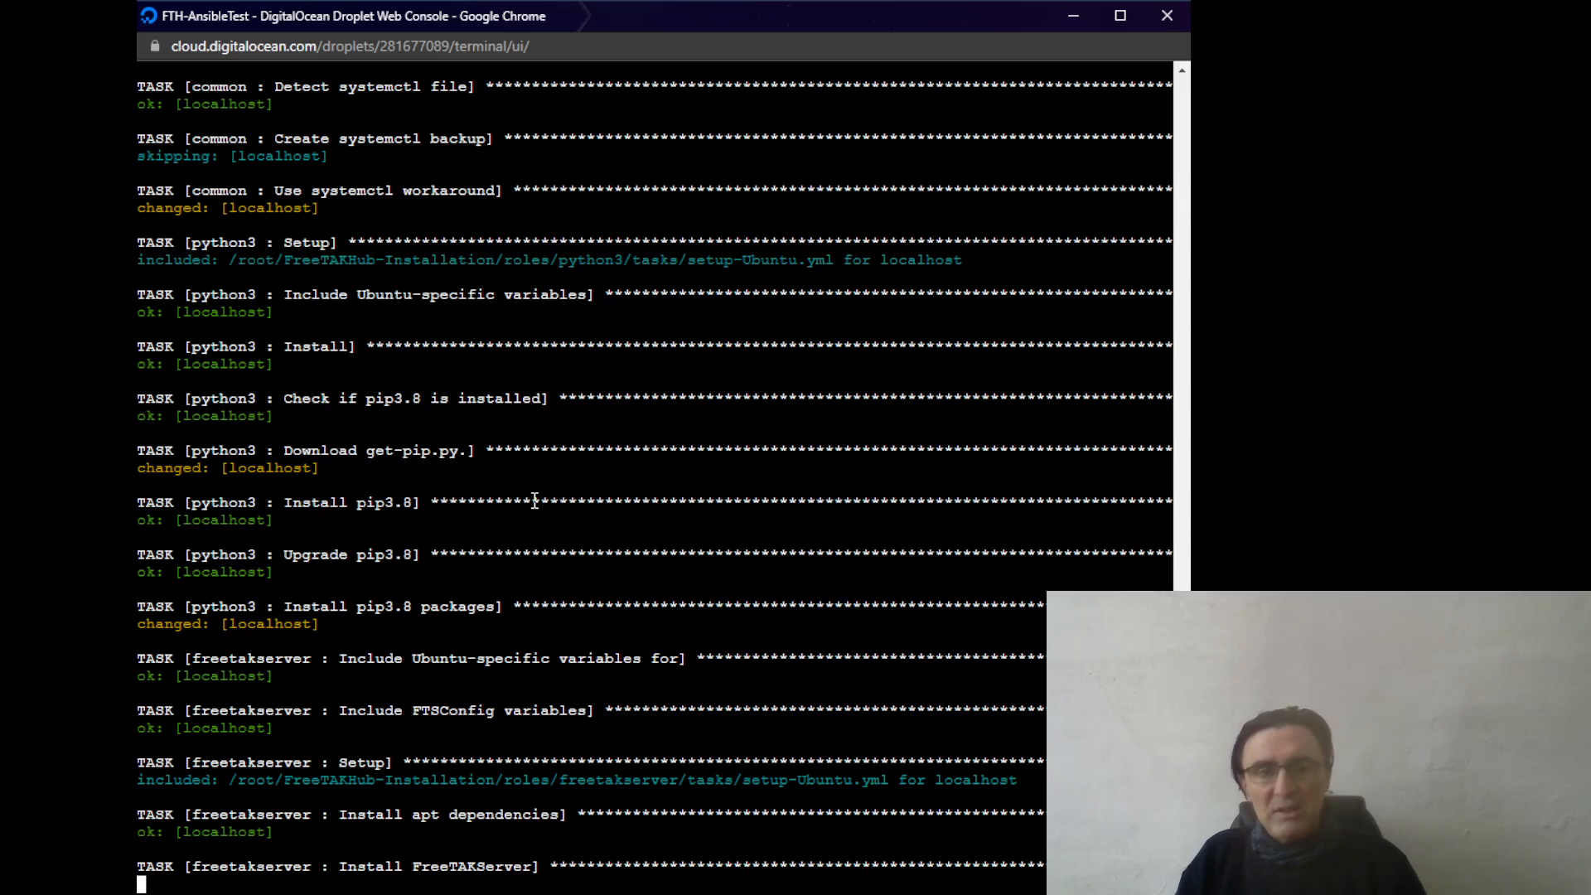
scroll(down, 3)
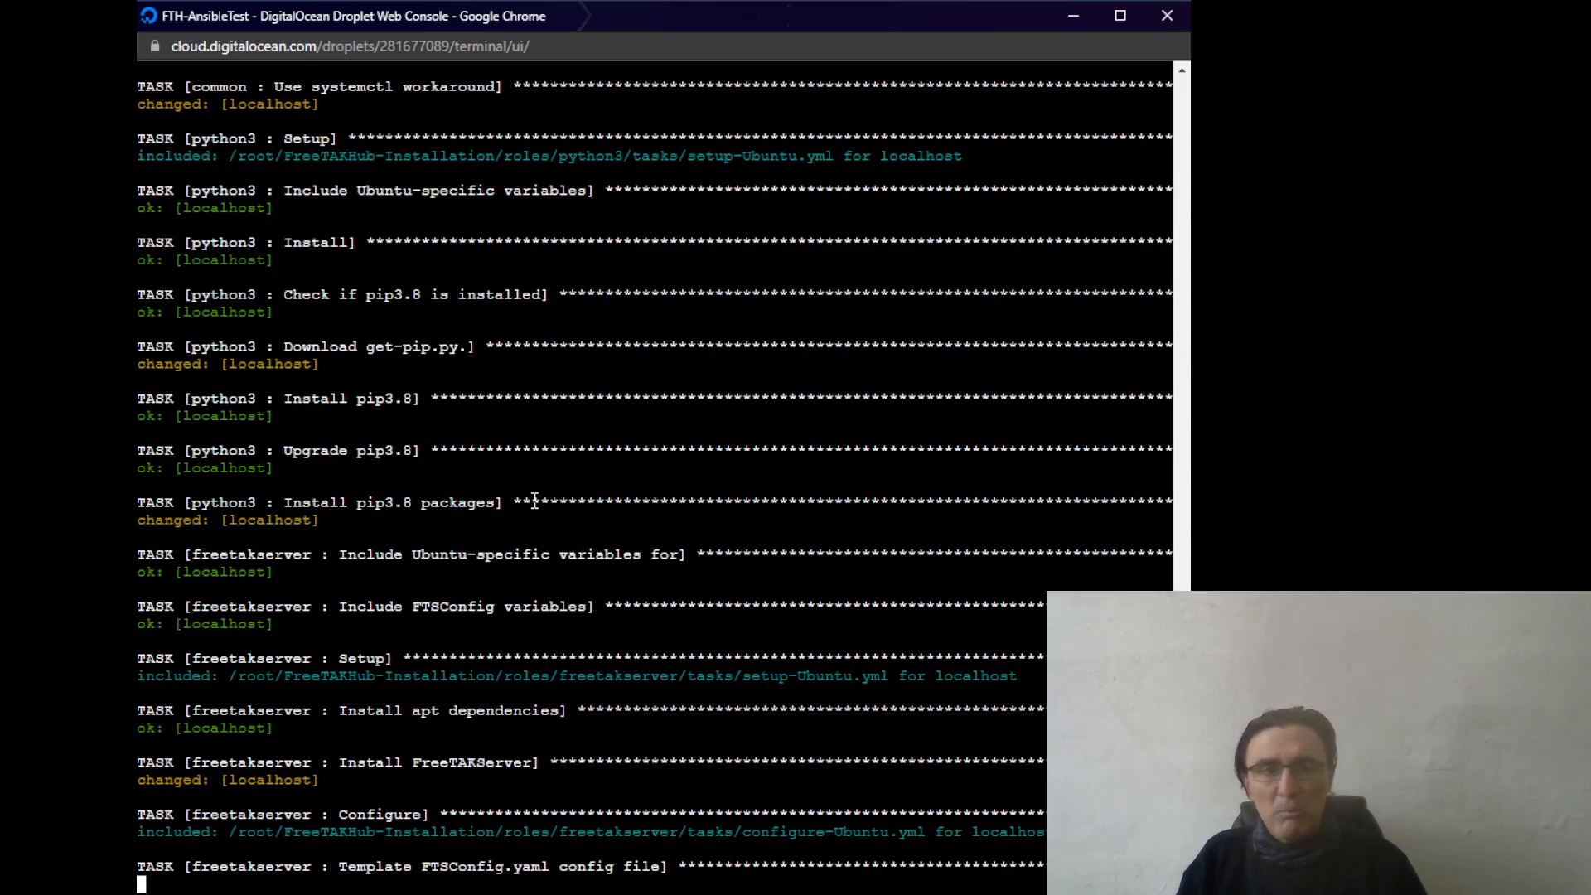
scroll(down, 3)
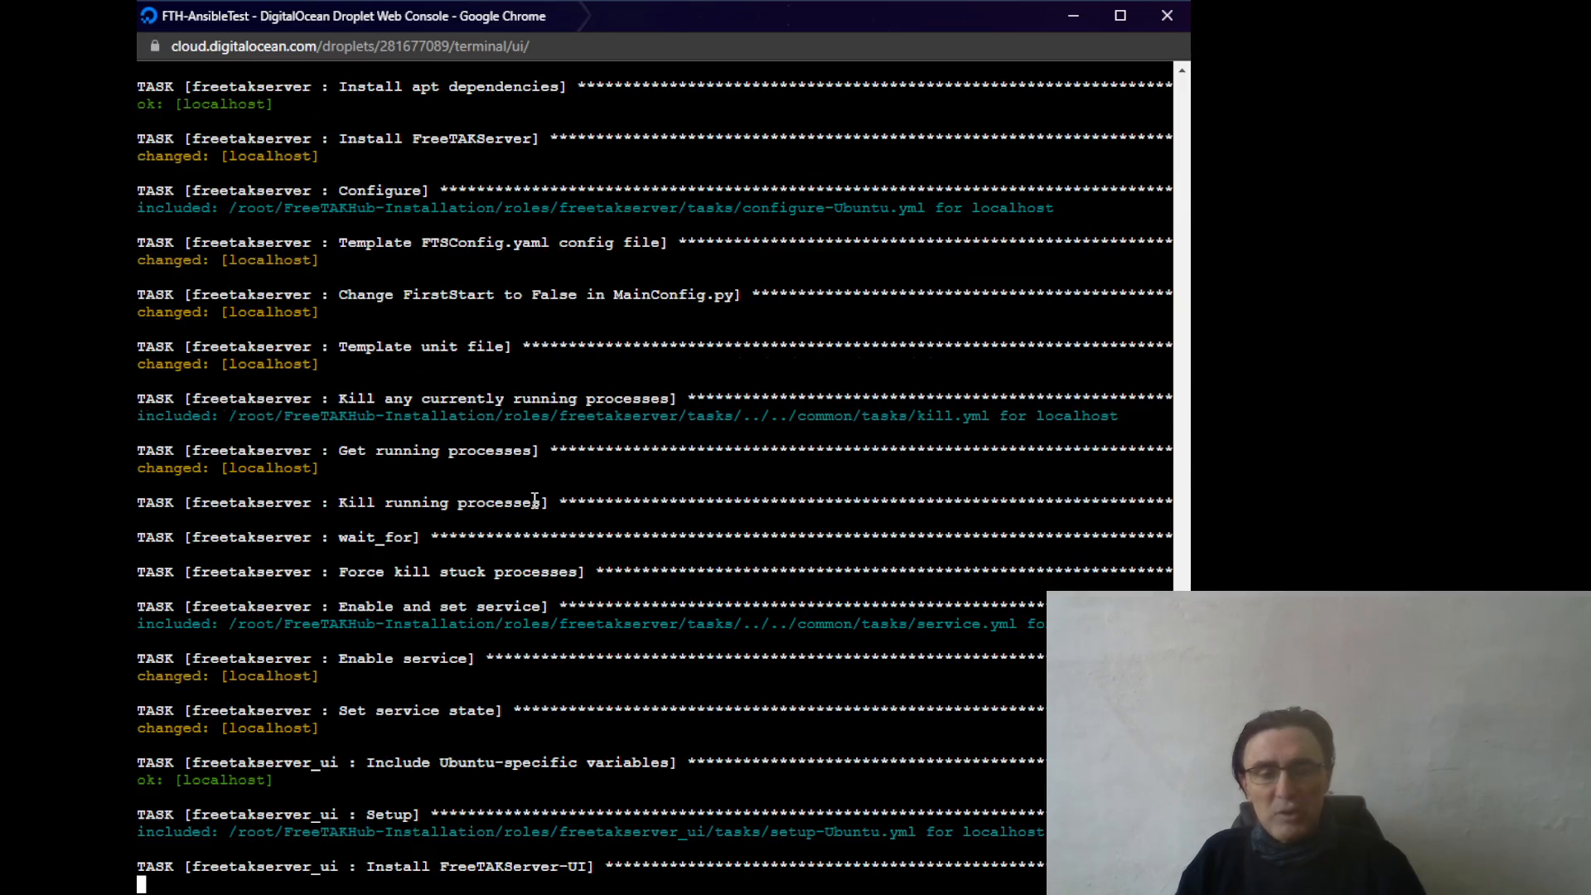
scroll(down, 3)
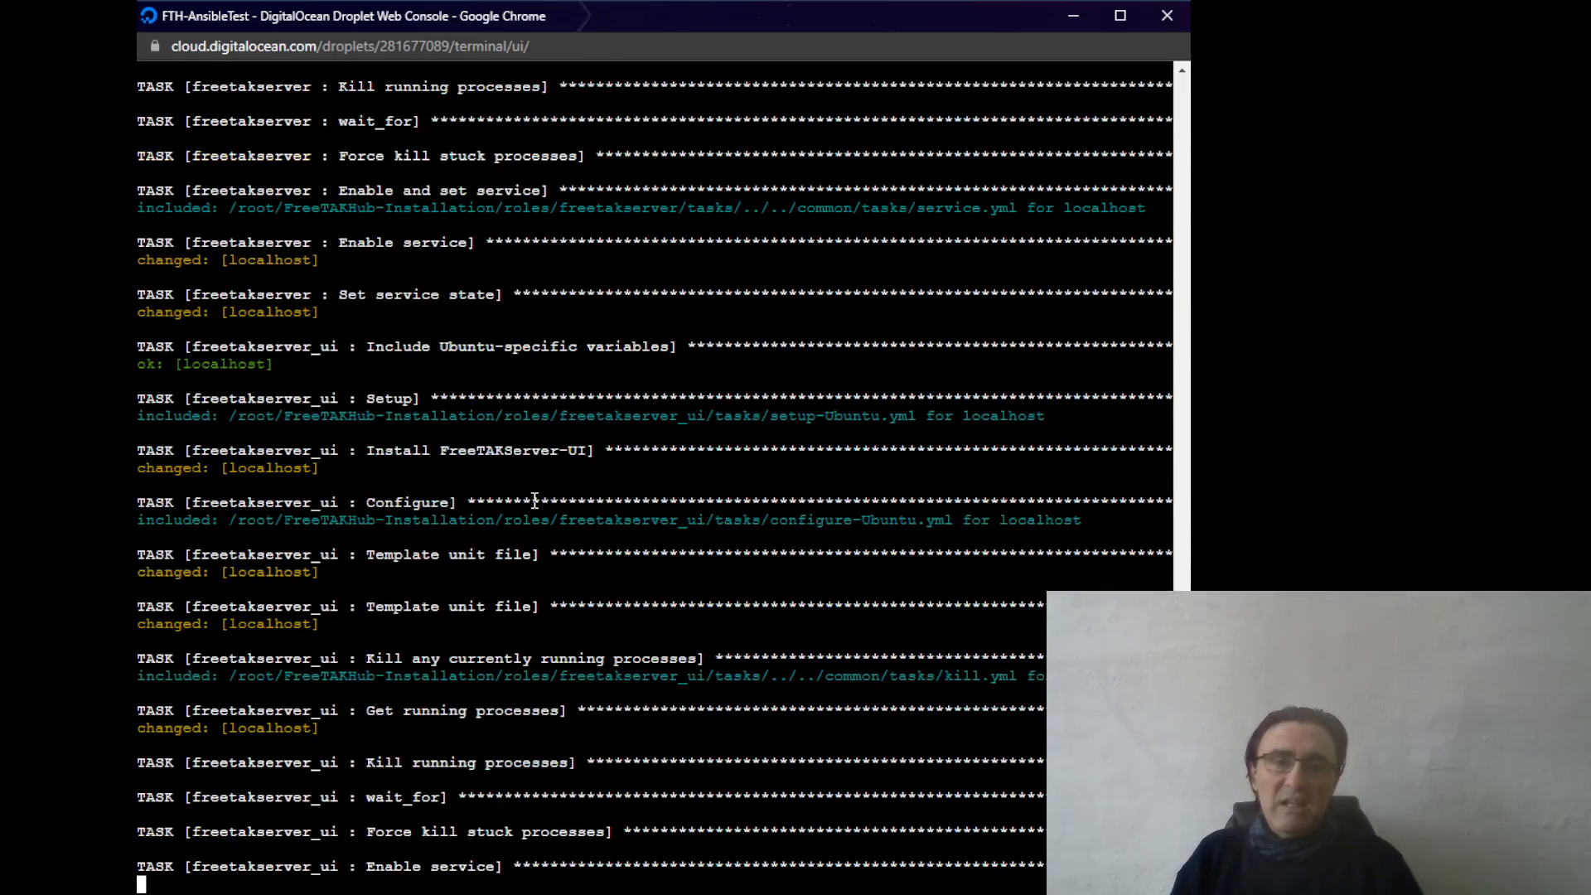
scroll(down, 3)
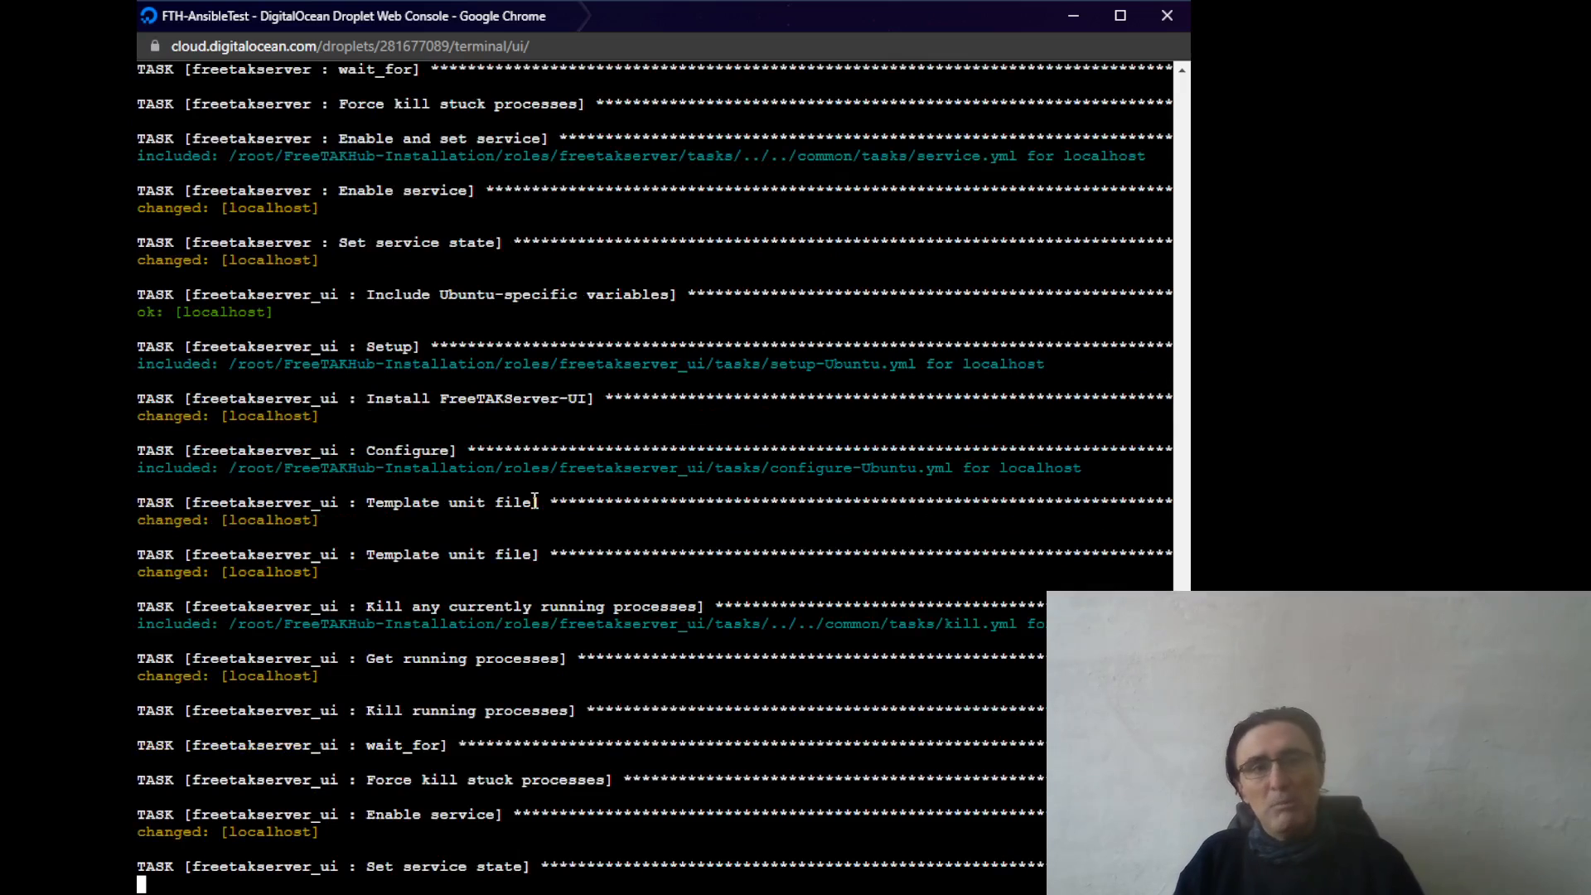
scroll(down, 3)
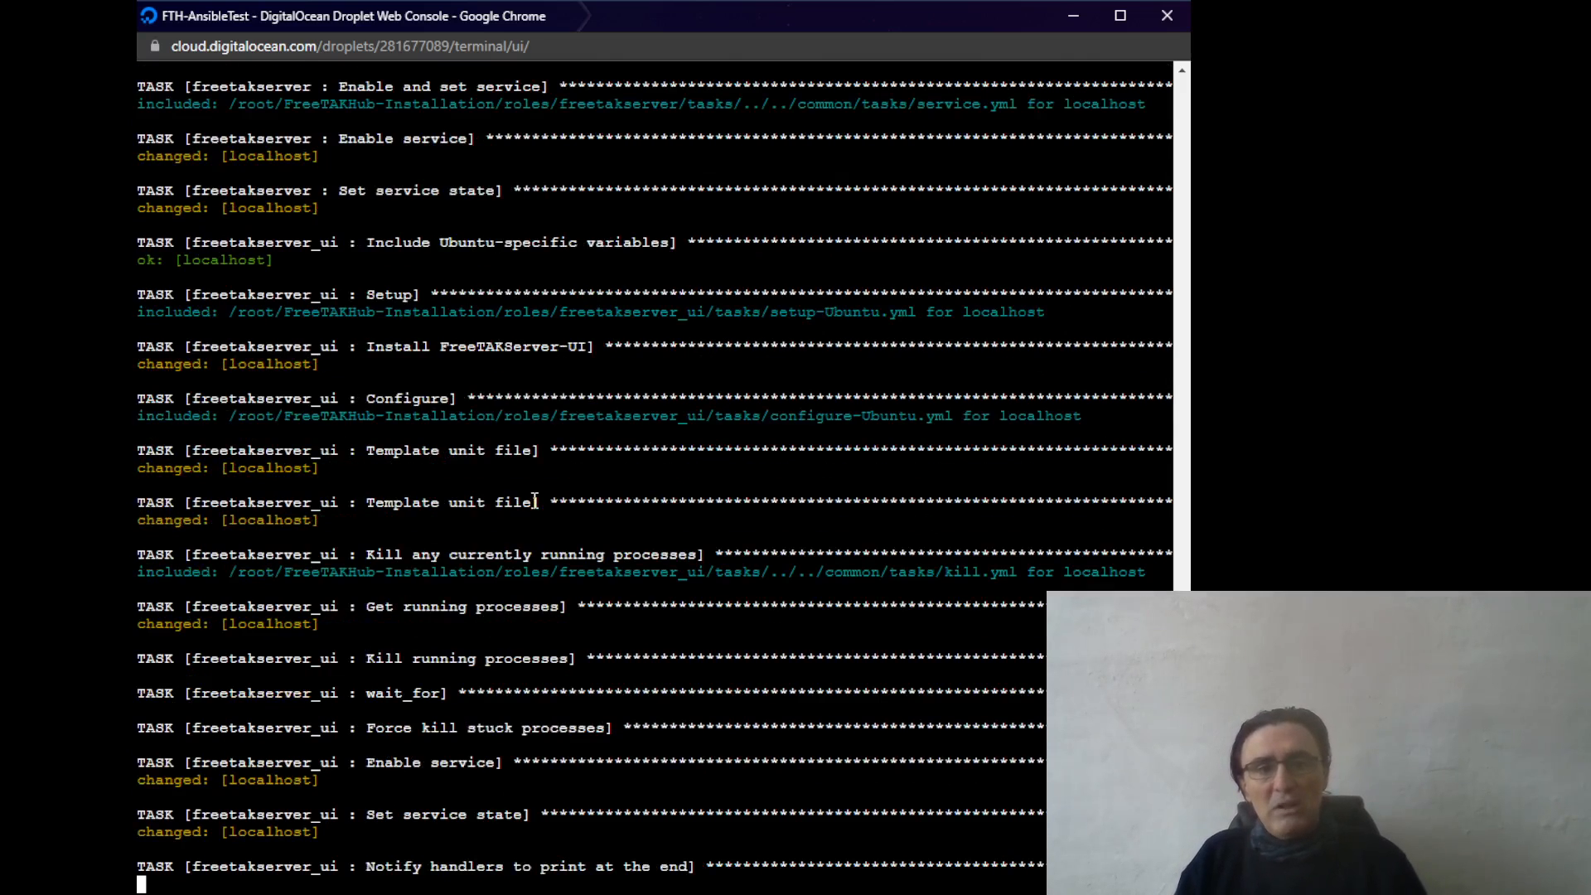
scroll(down, 3)
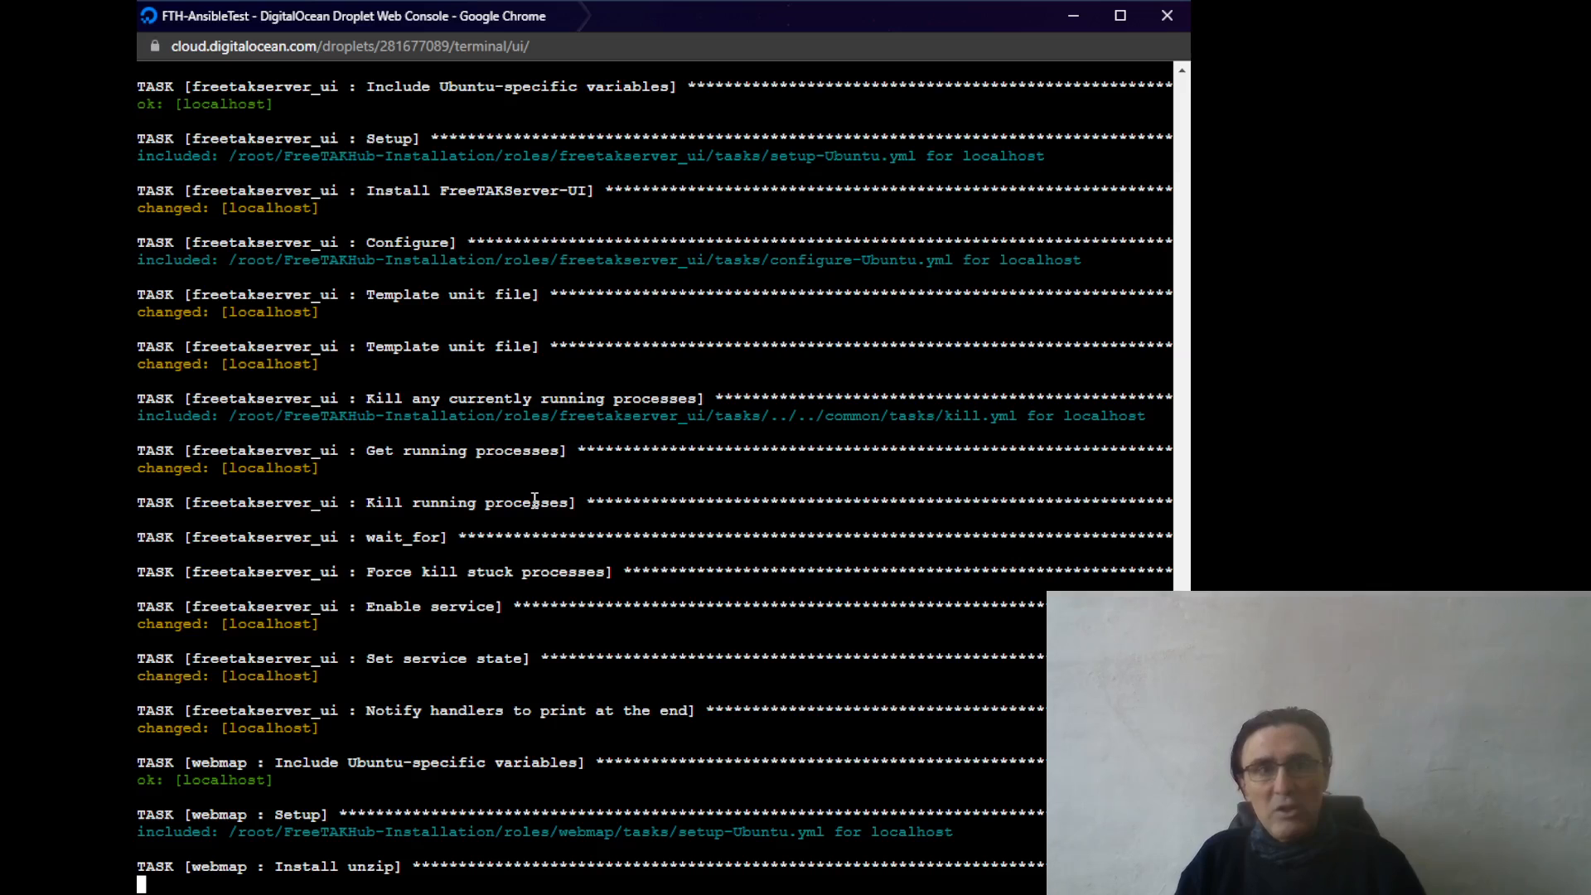
scroll(down, 3)
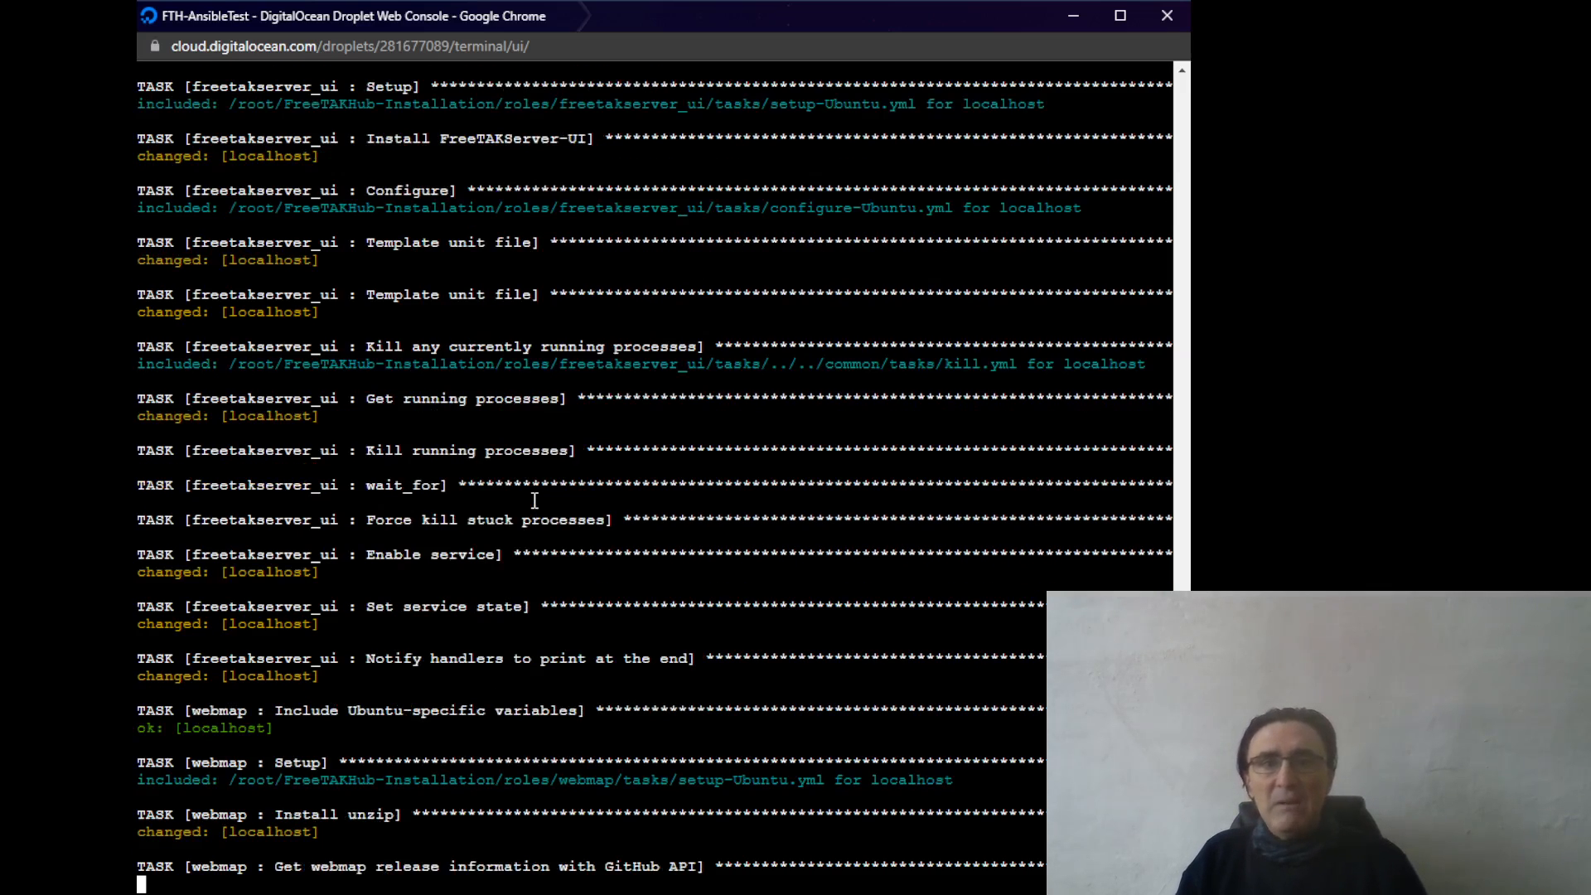
scroll(down, 3)
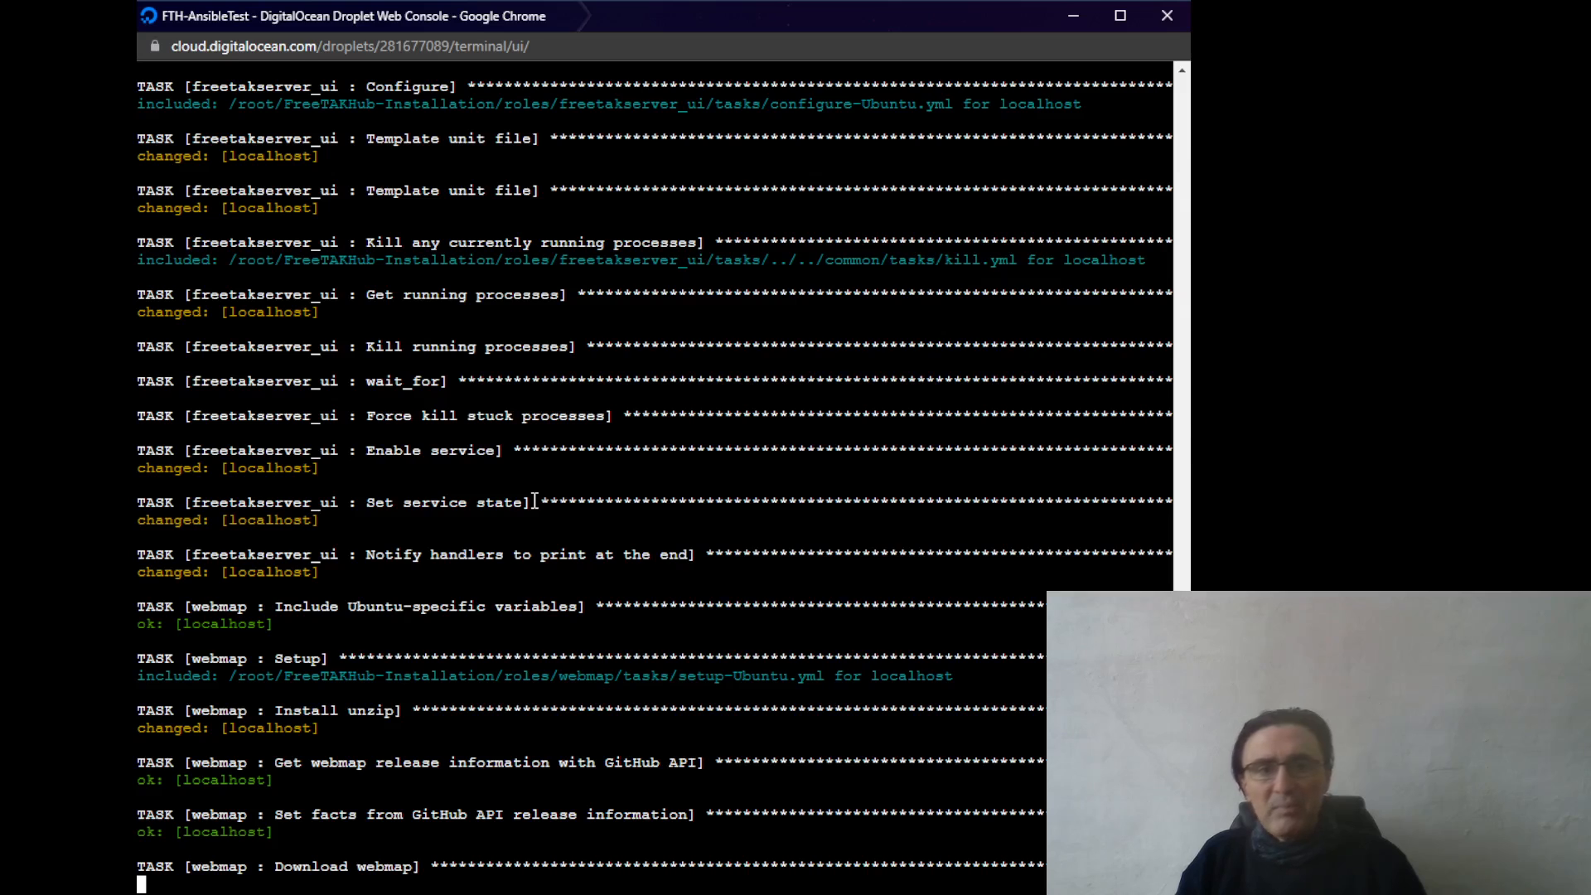
scroll(down, 3)
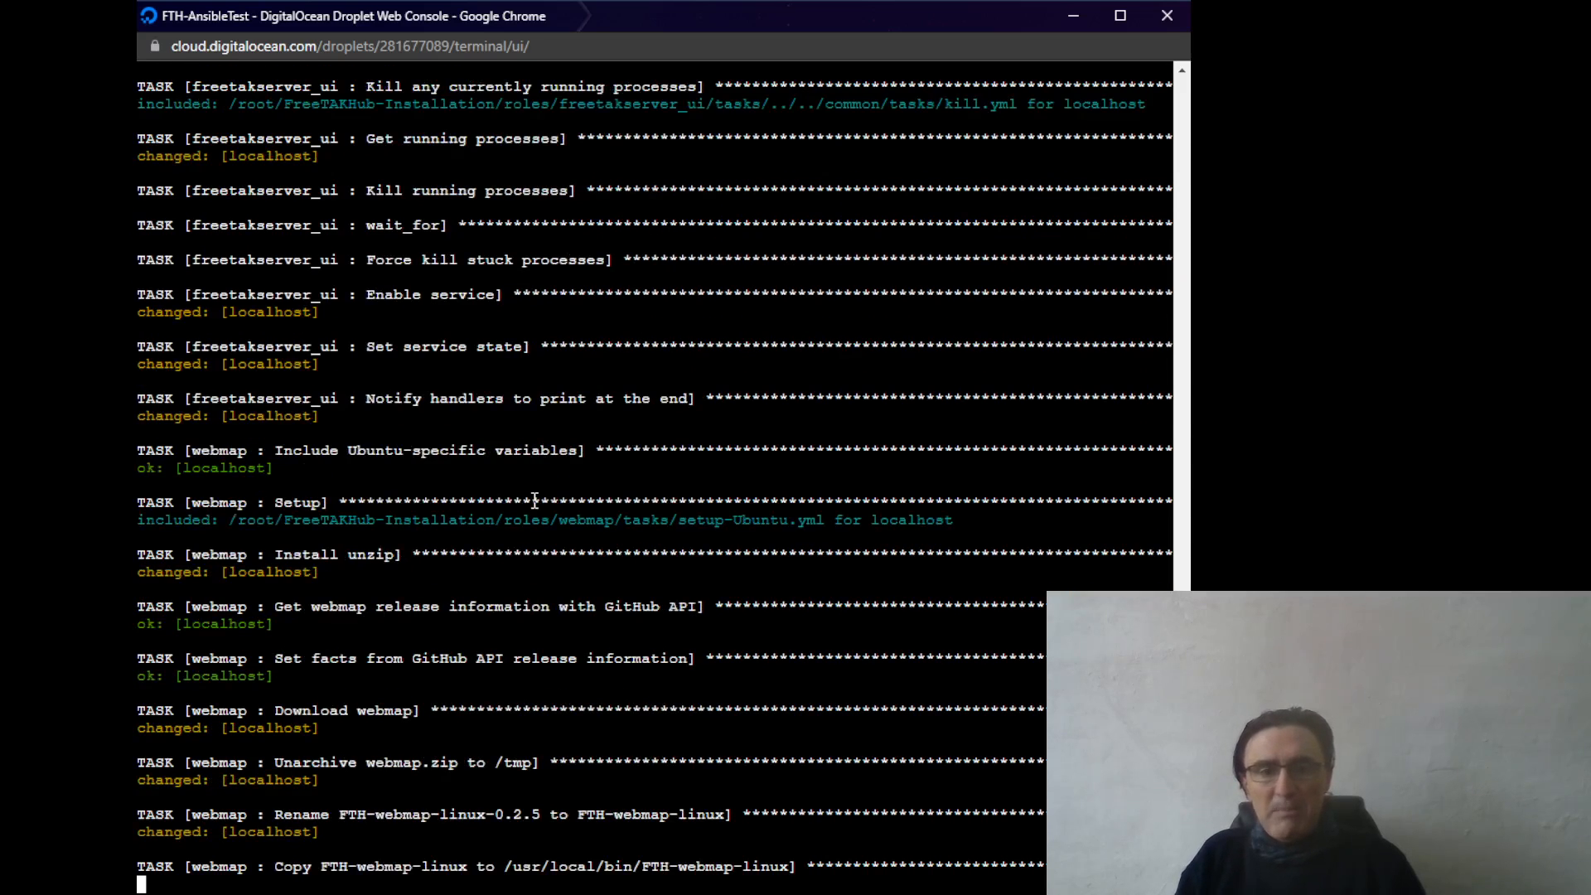
scroll(down, 3)
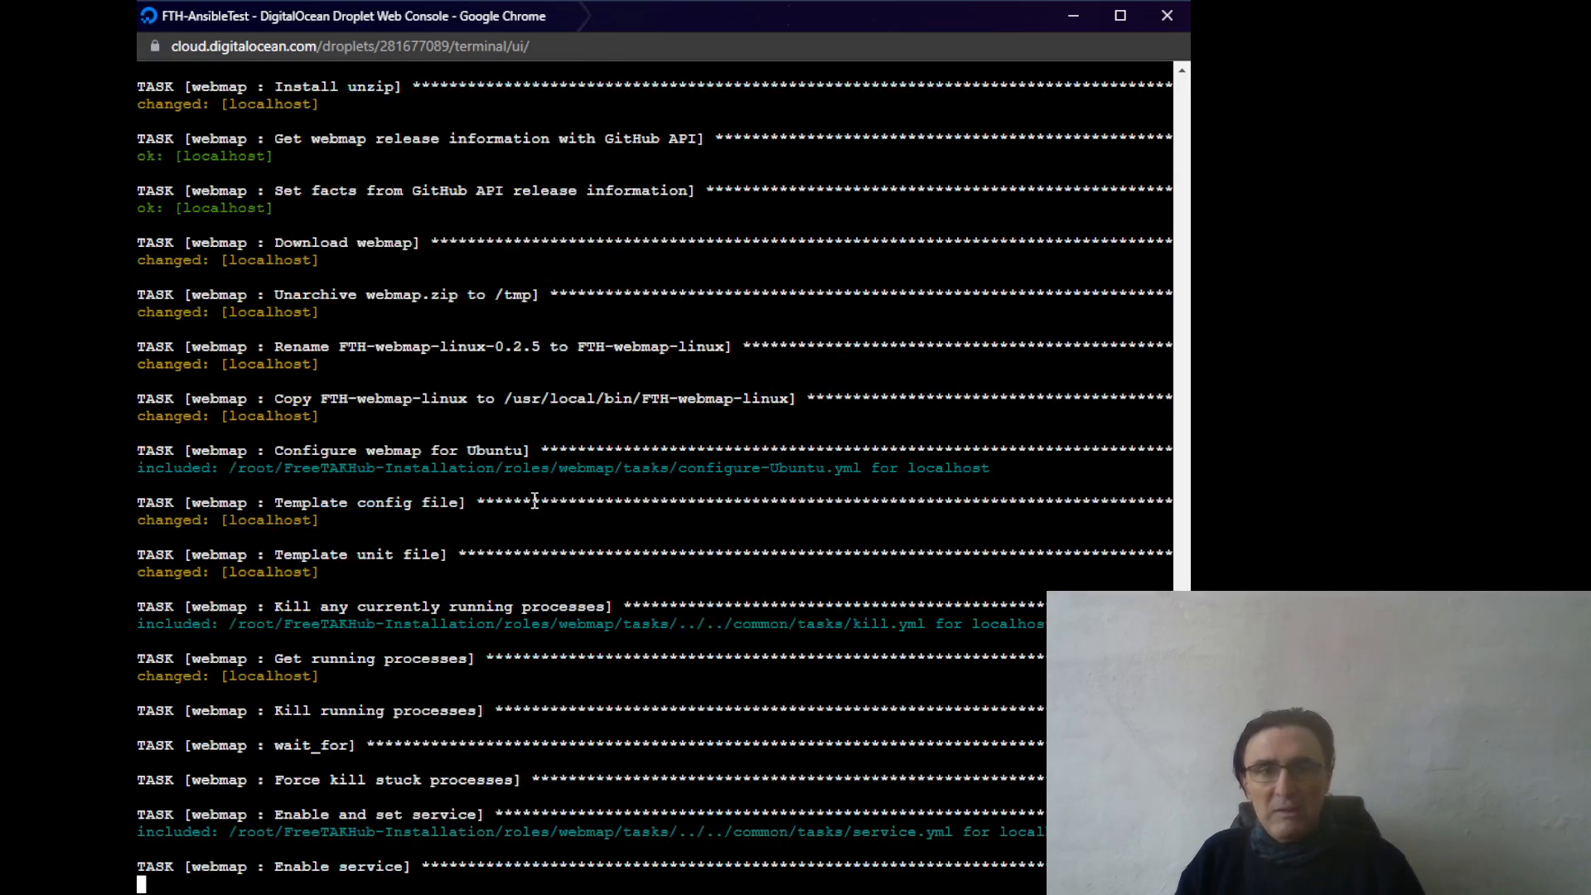
scroll(down, 3)
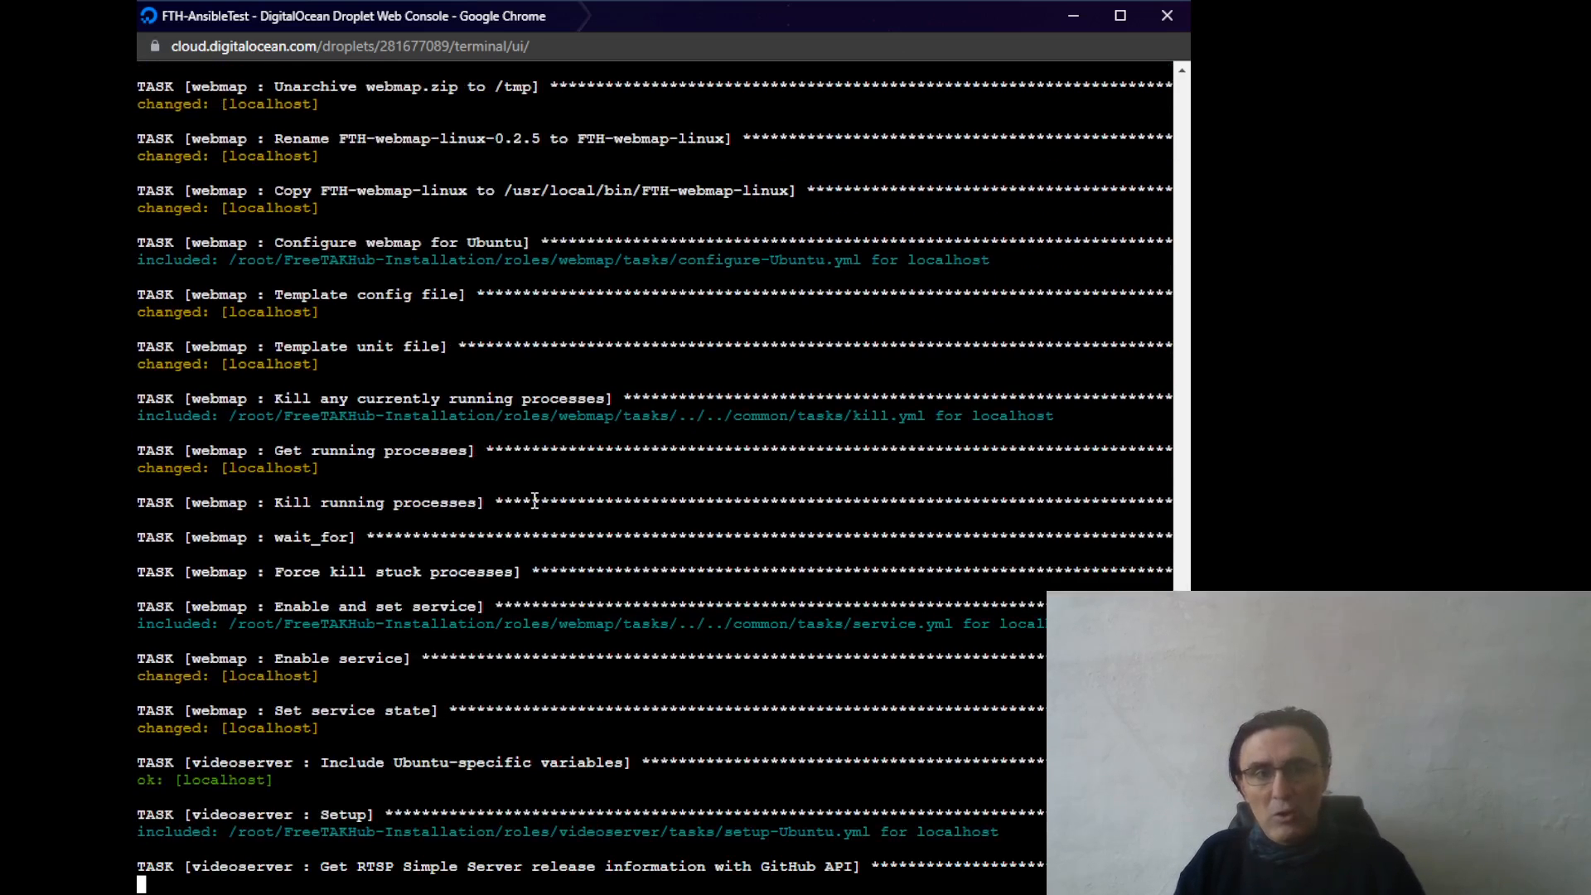
scroll(down, 3)
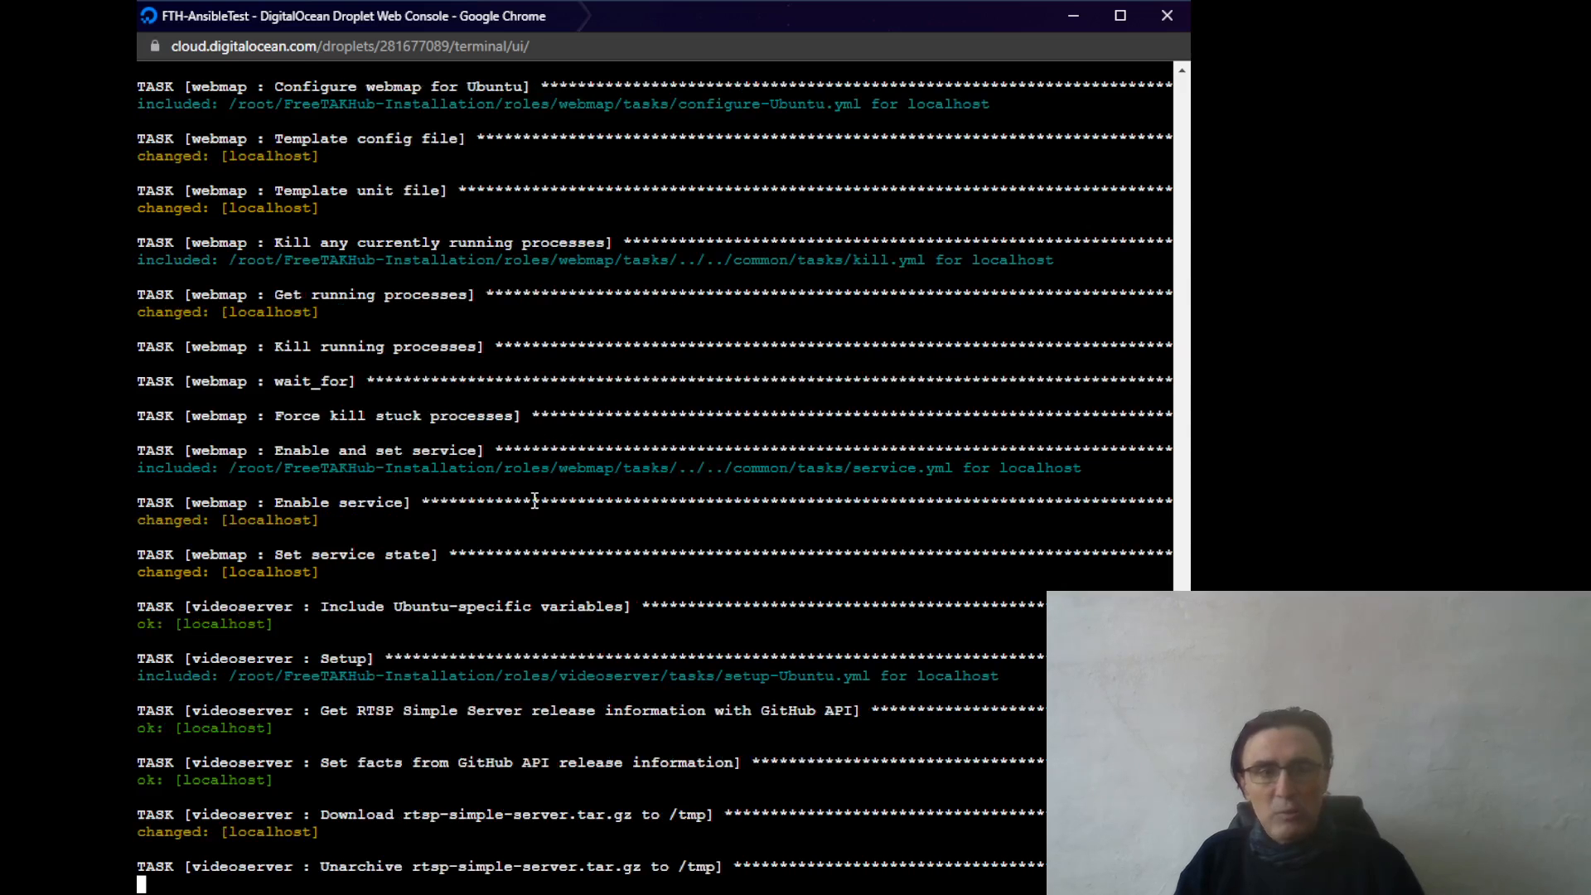
scroll(down, 3)
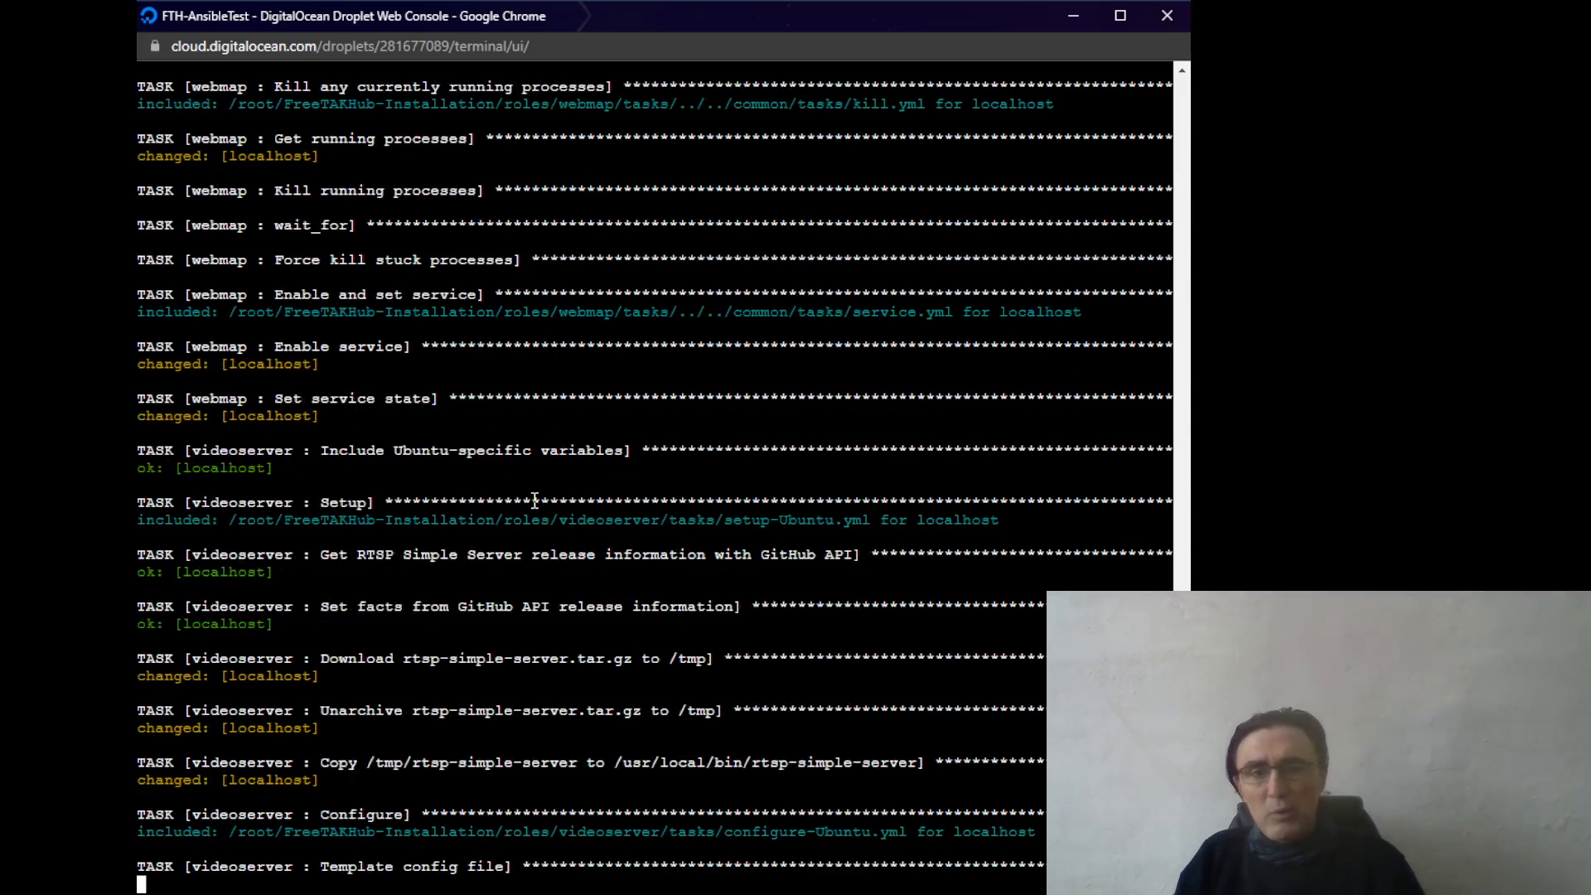
scroll(down, 3)
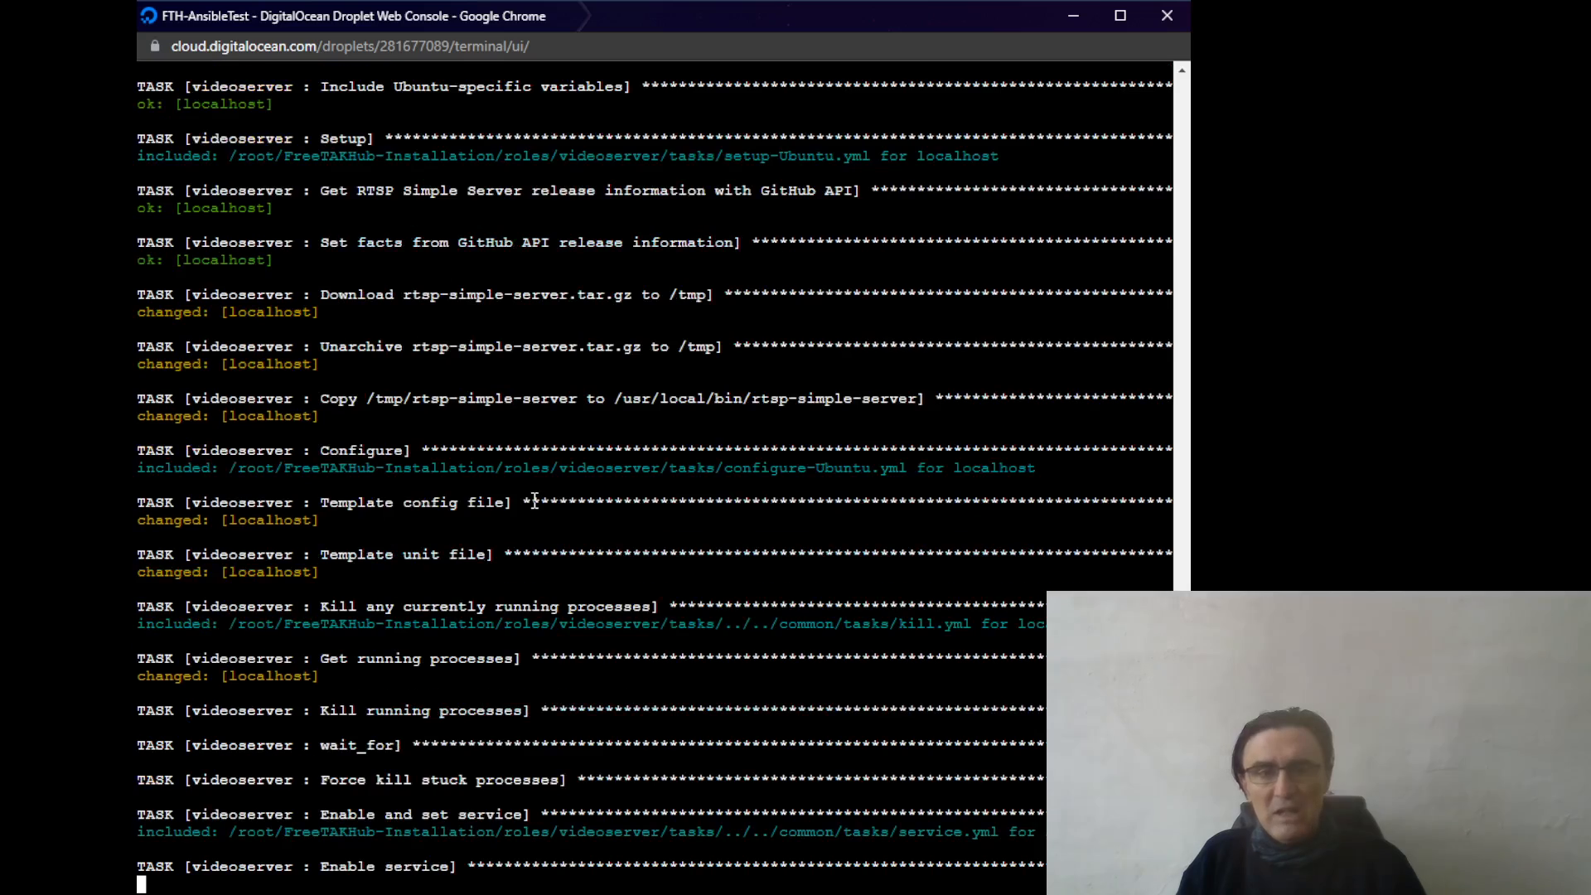
scroll(down, 3)
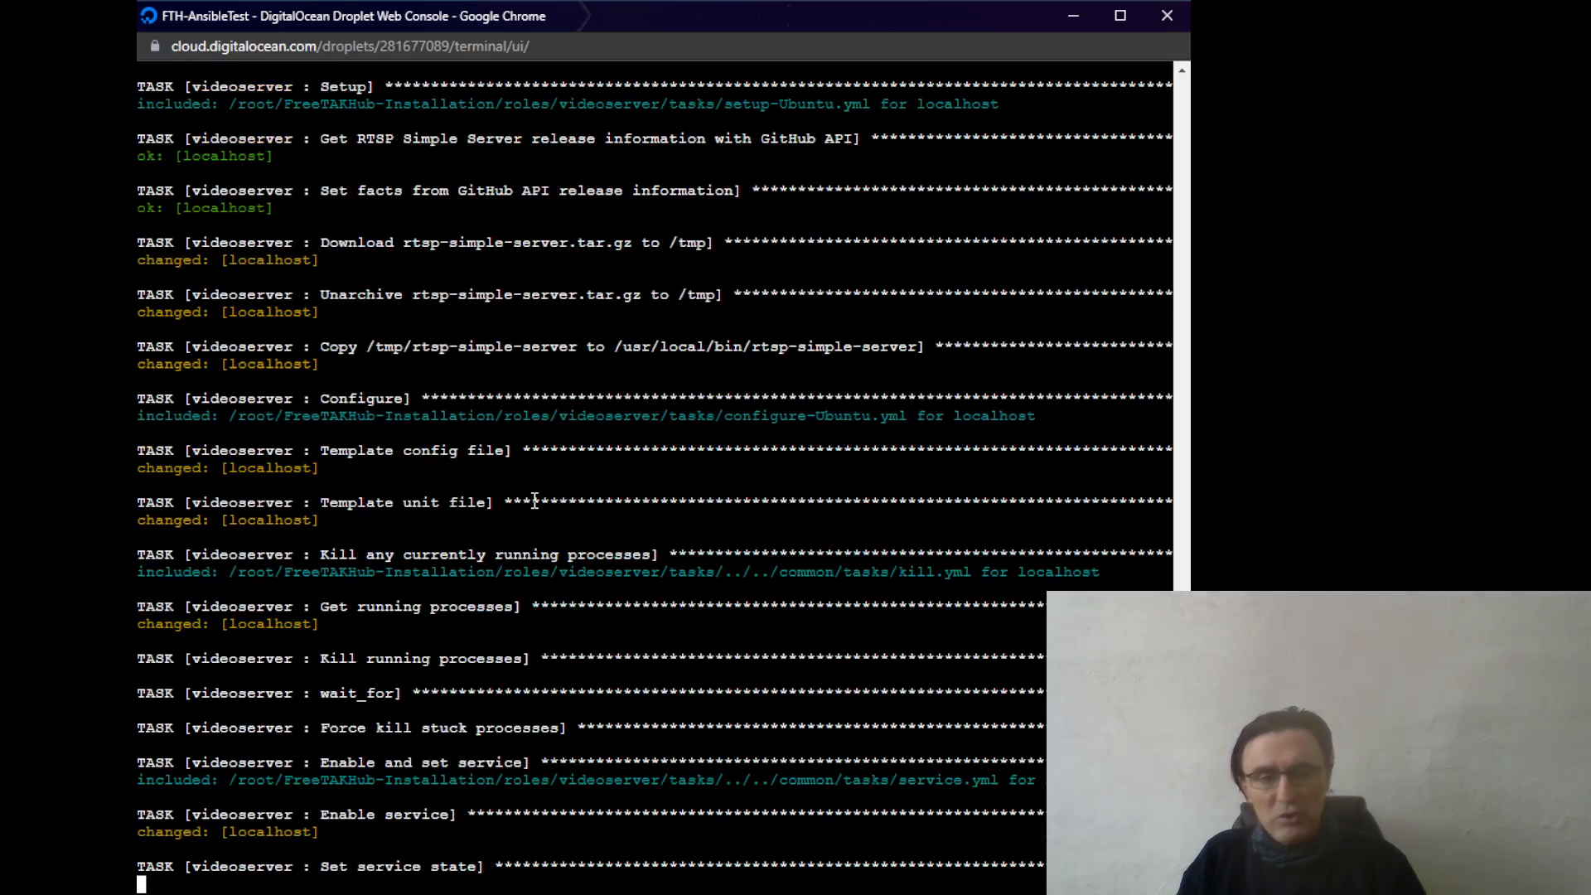
scroll(down, 3)
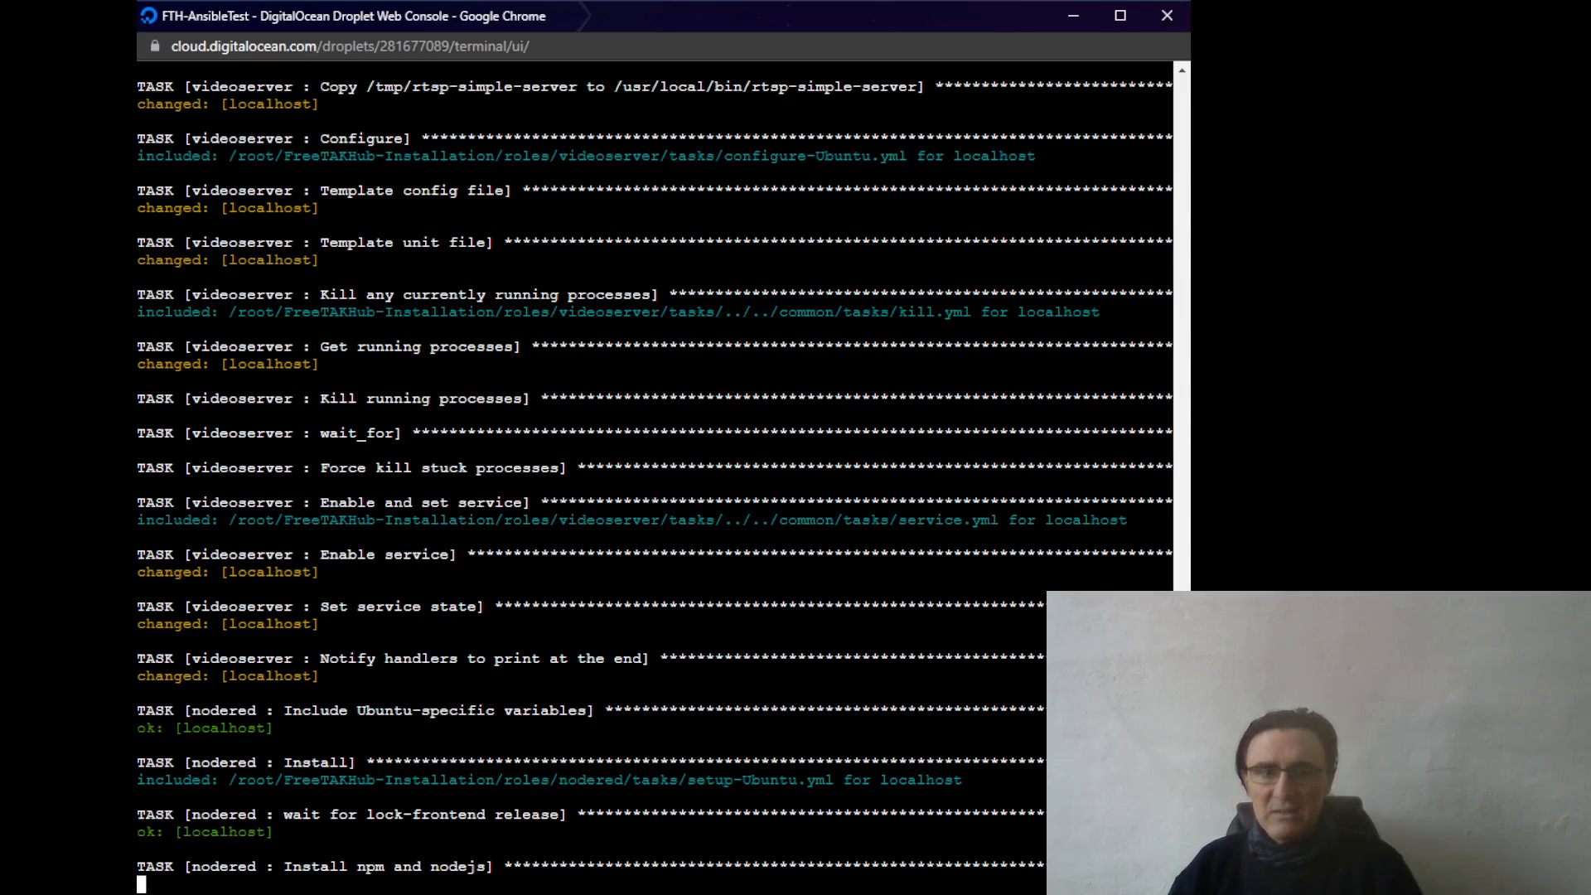
Step: Follow the nodered role to completion and read the printed URLs, credentials and zero-failure PLAY RECAP
scroll(down, 3)
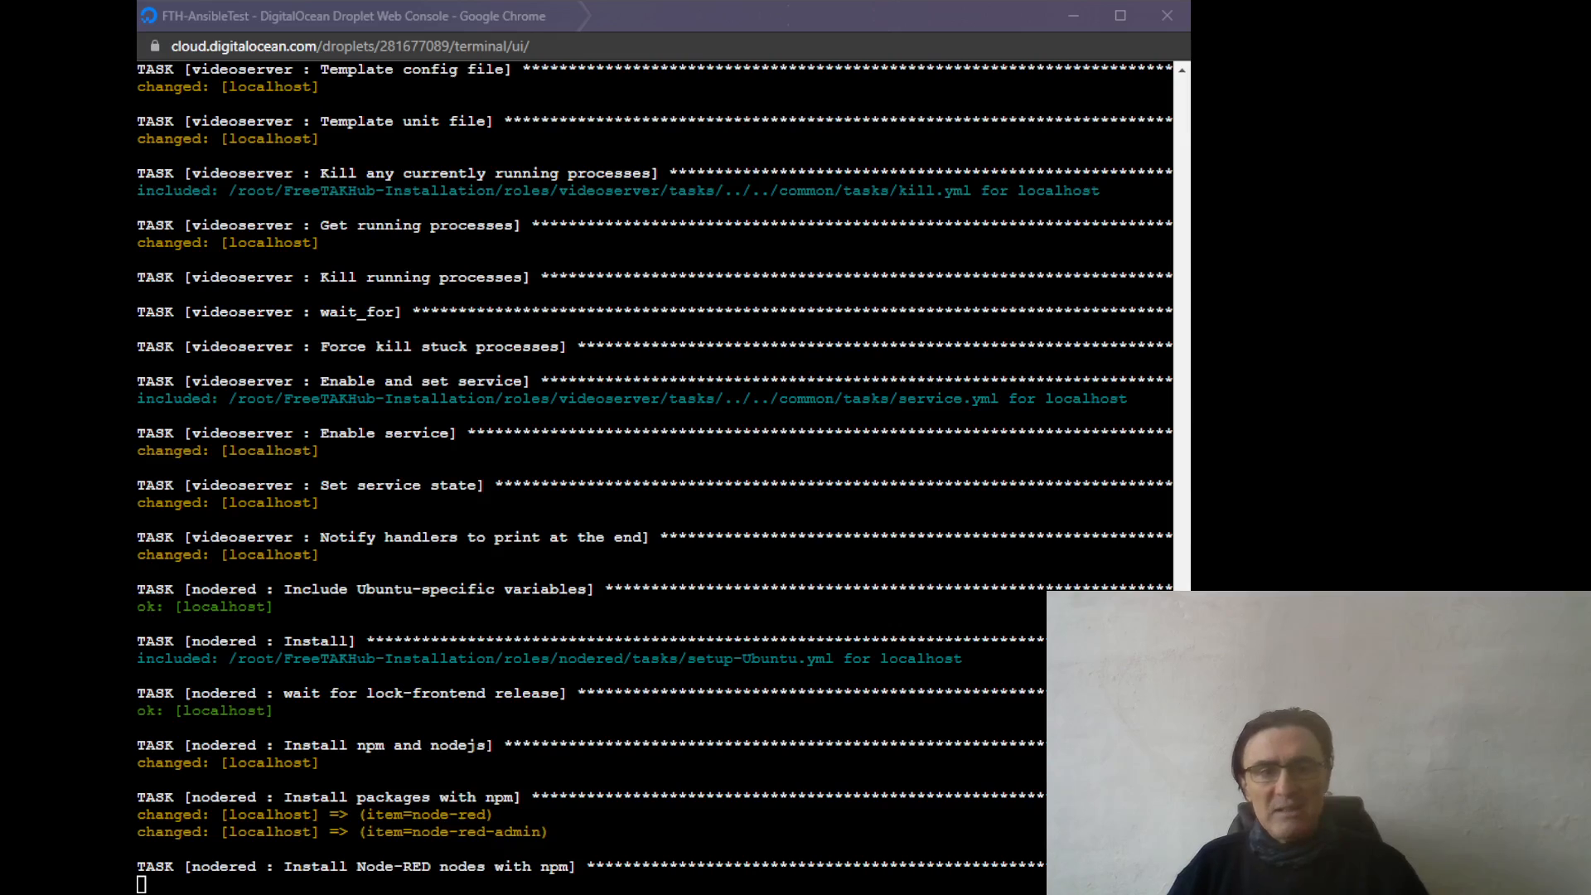
scroll(down, 3)
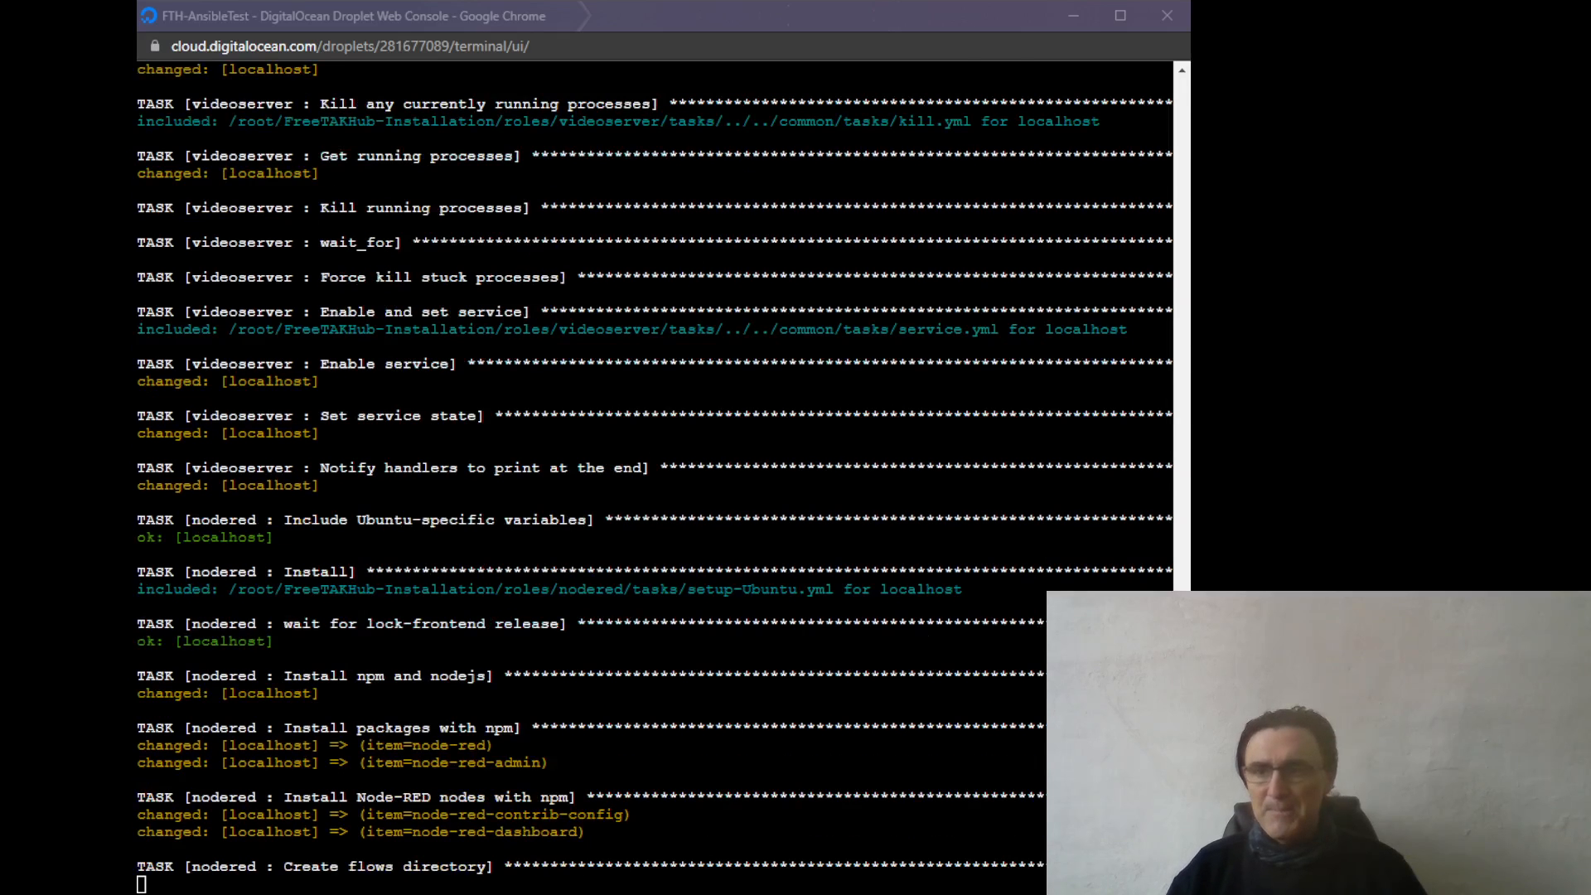
scroll(down, 3)
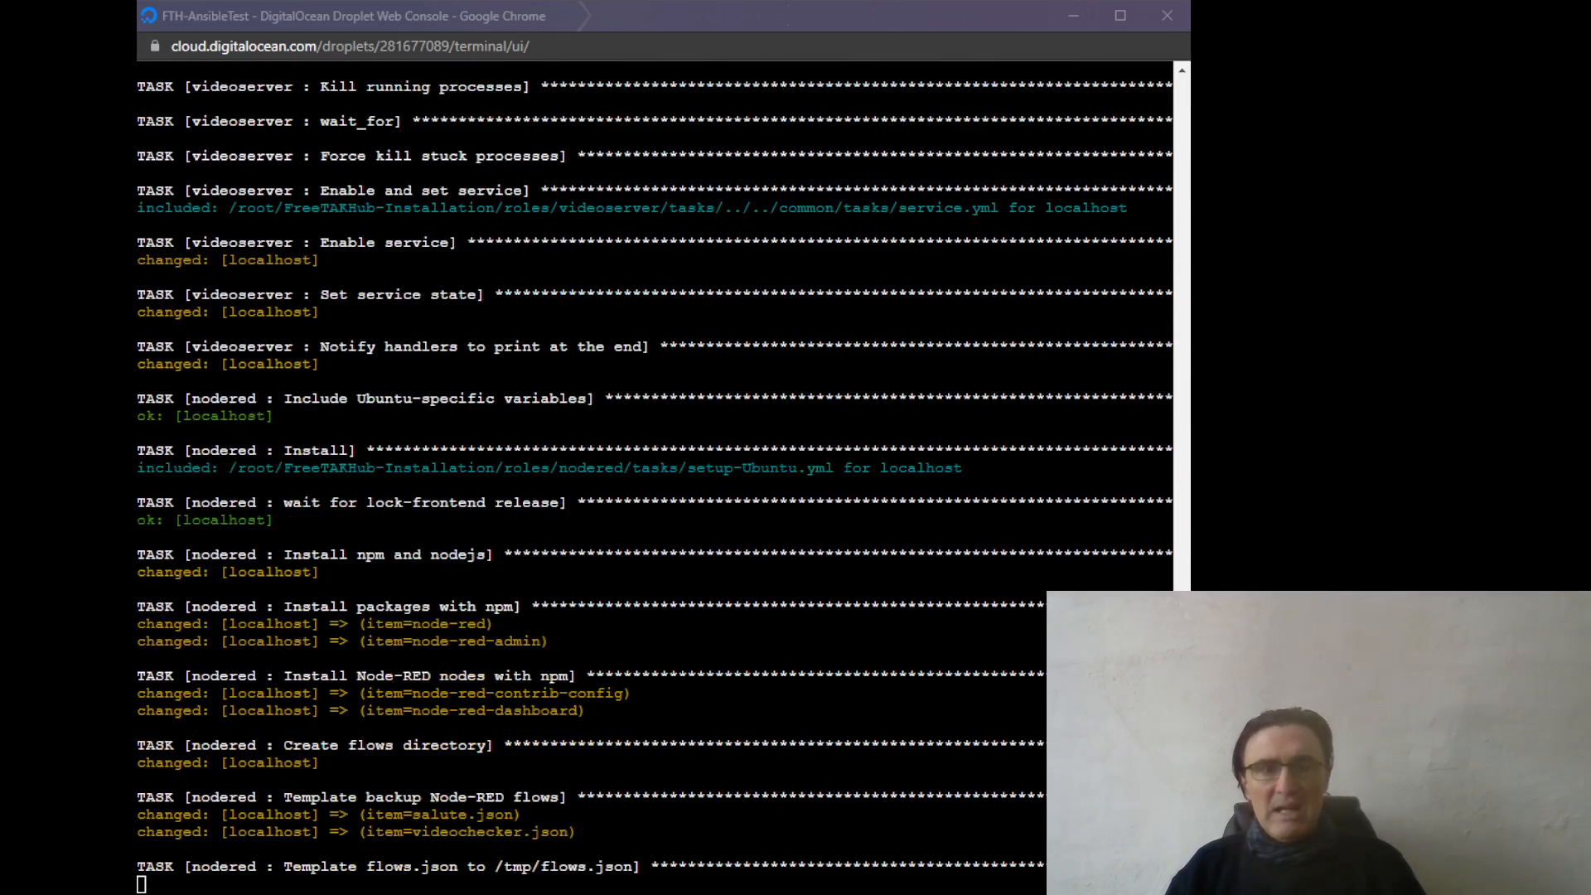
scroll(down, 3)
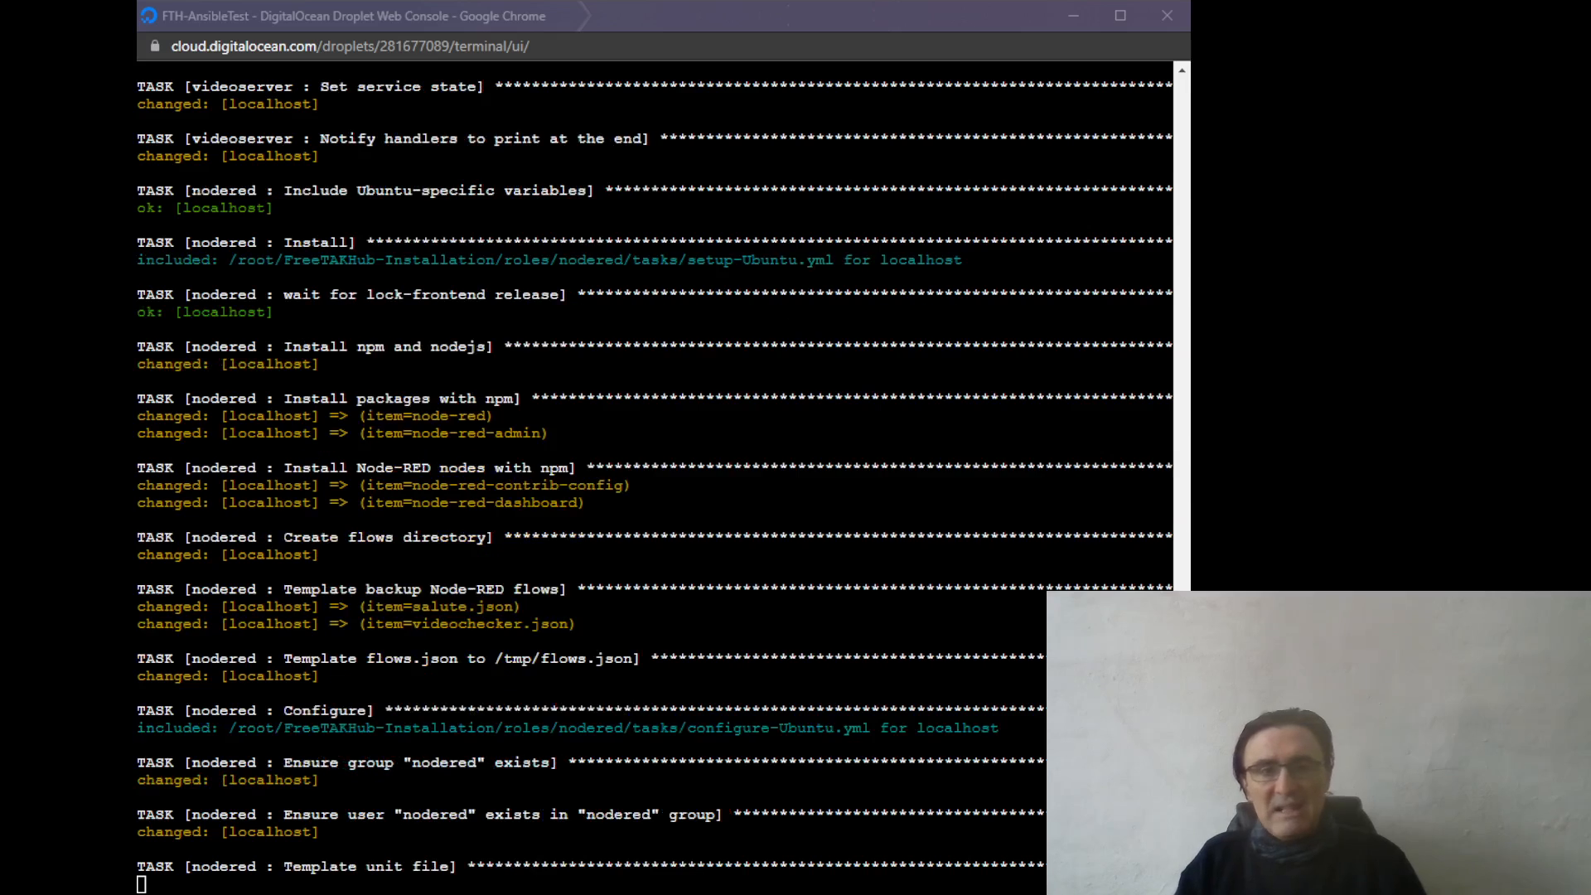
scroll(down, 3)
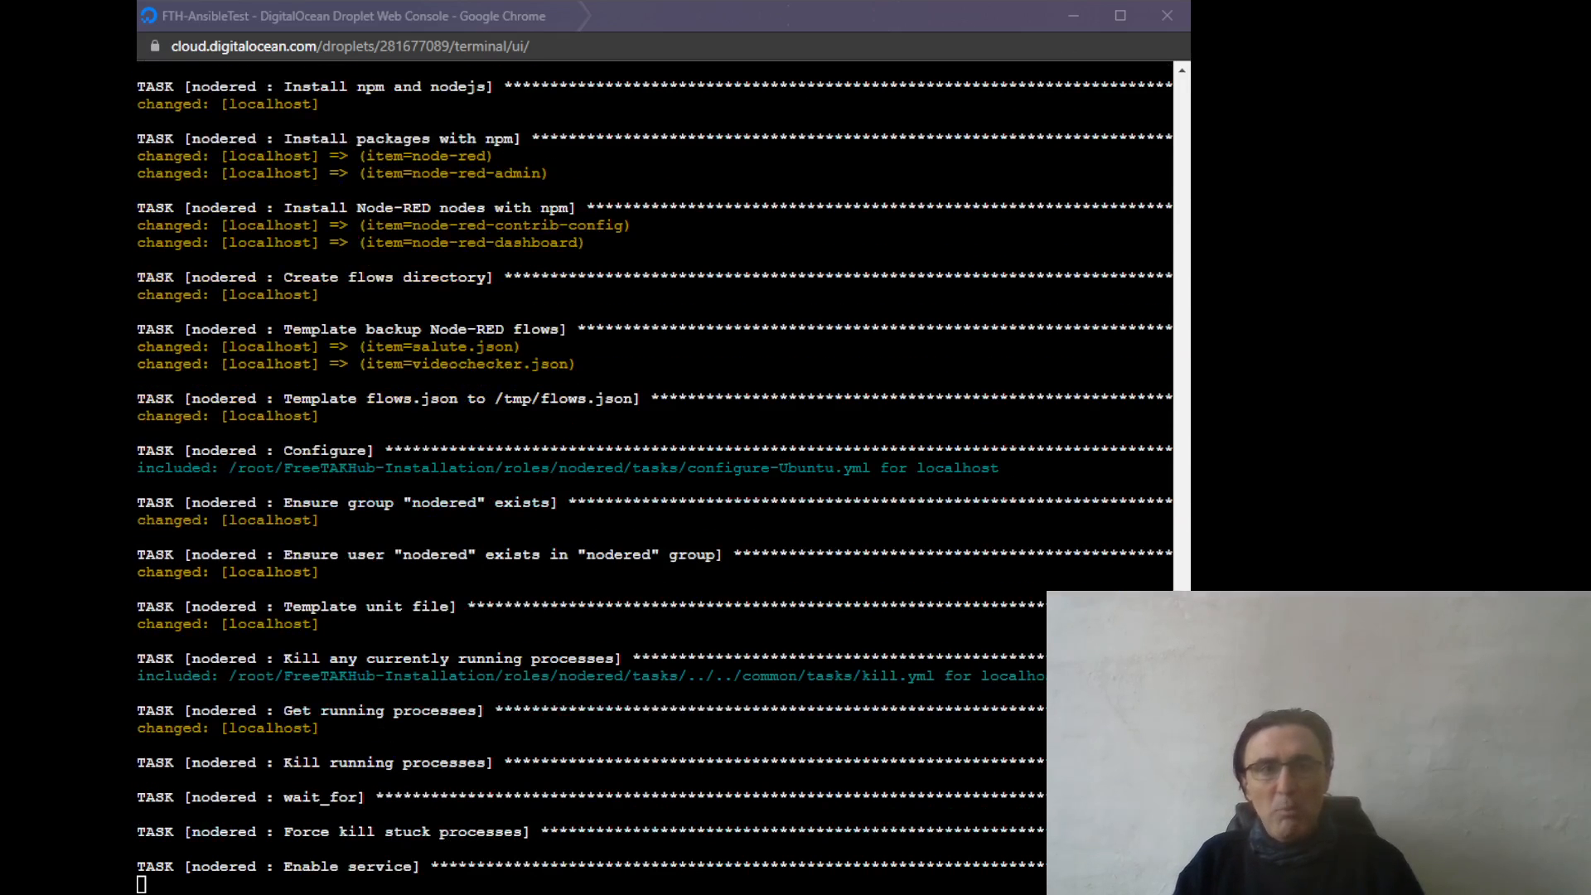
scroll(down, 3)
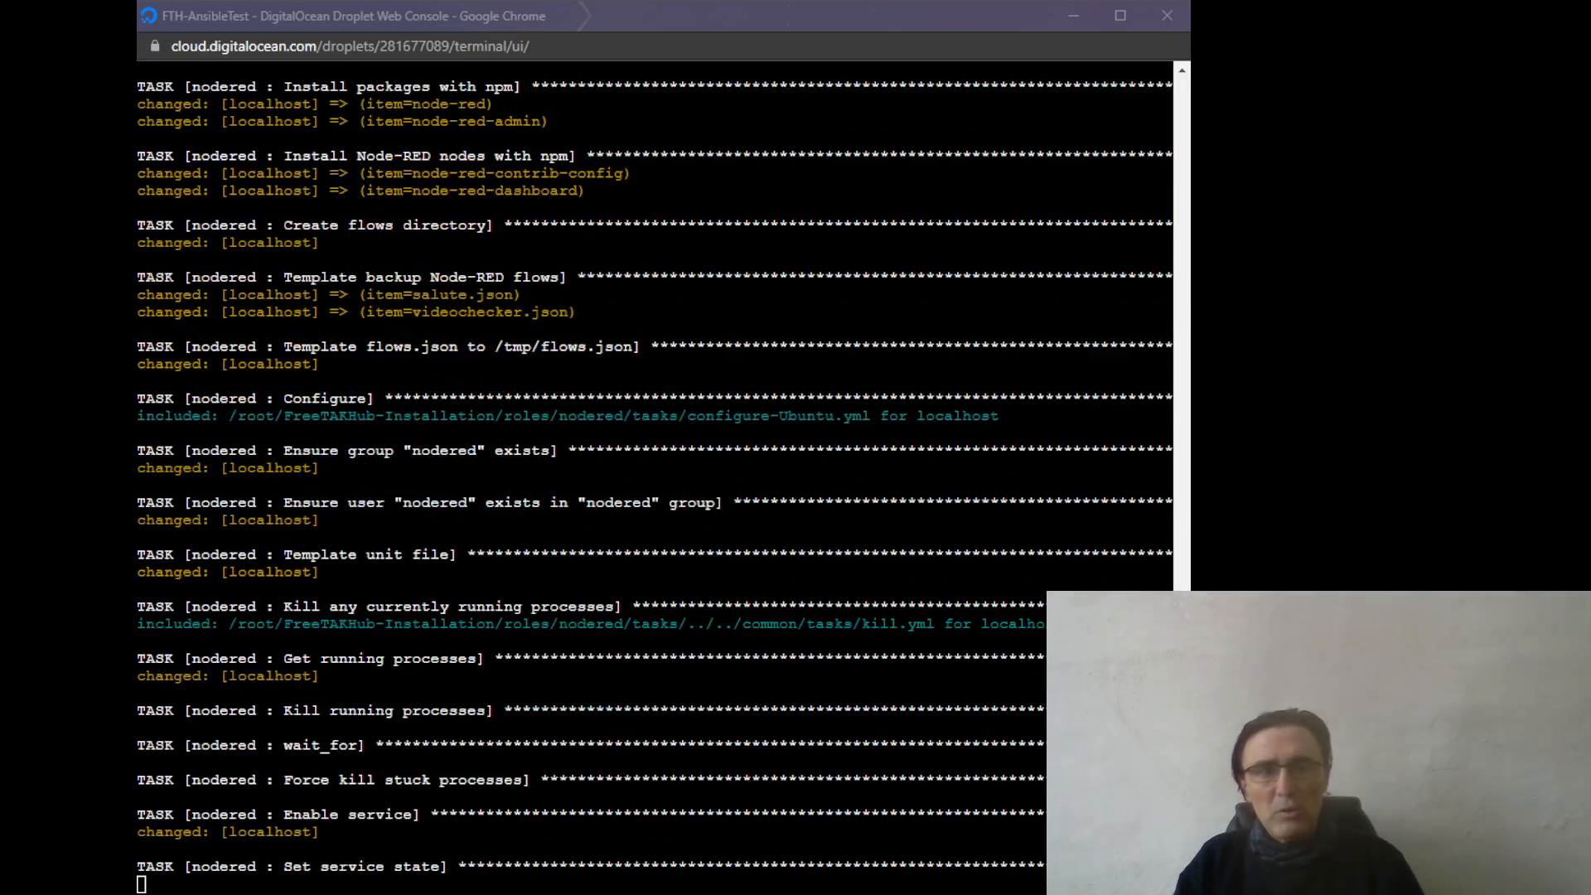
scroll(down, 3)
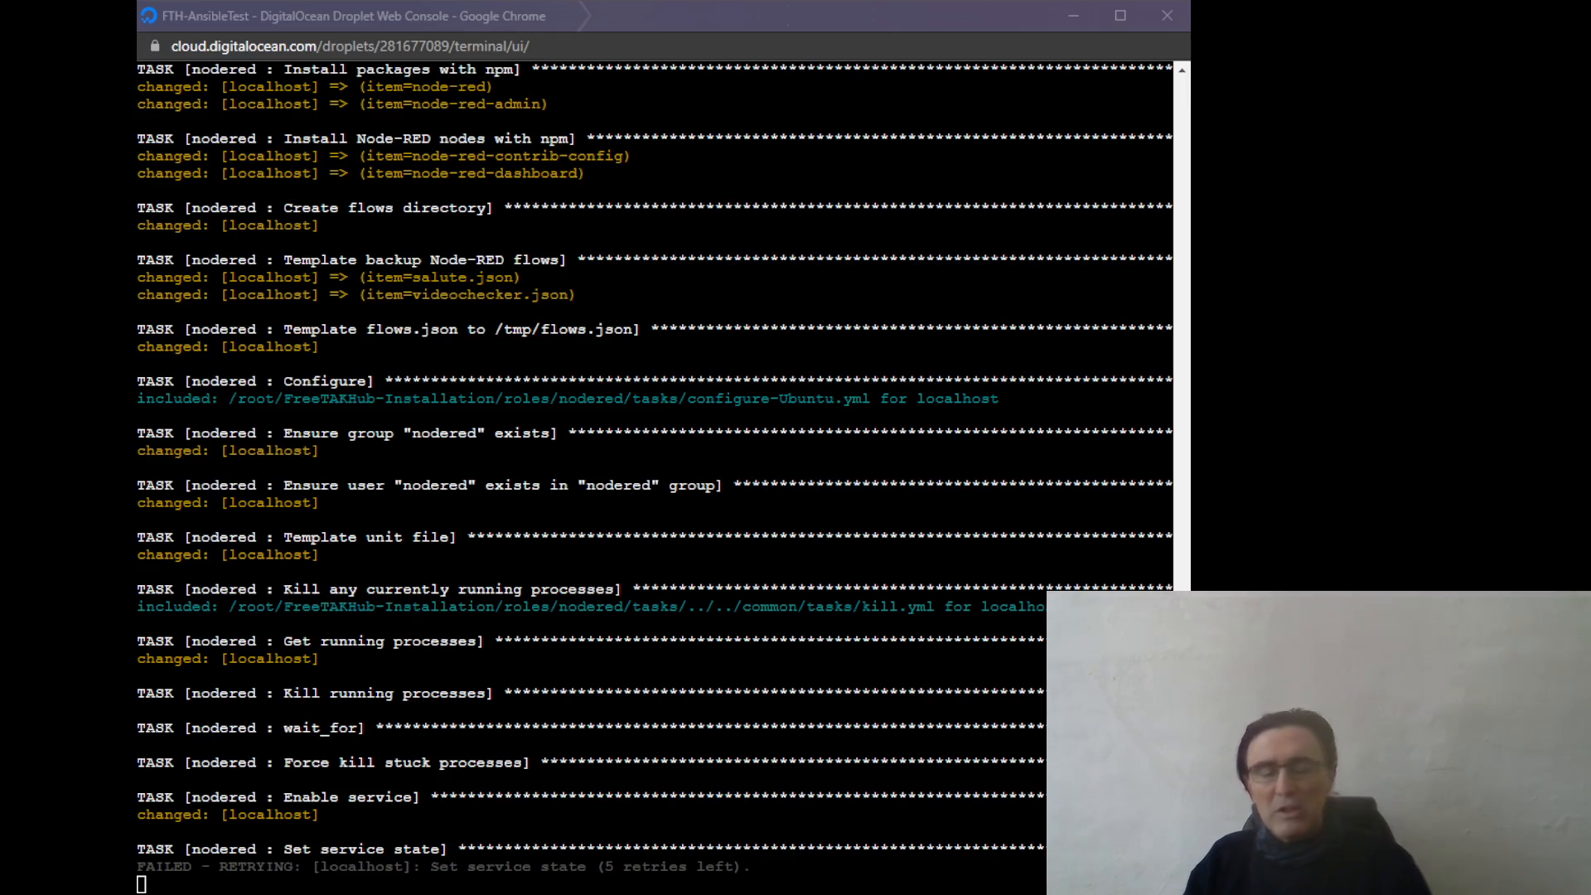
scroll(down, 3)
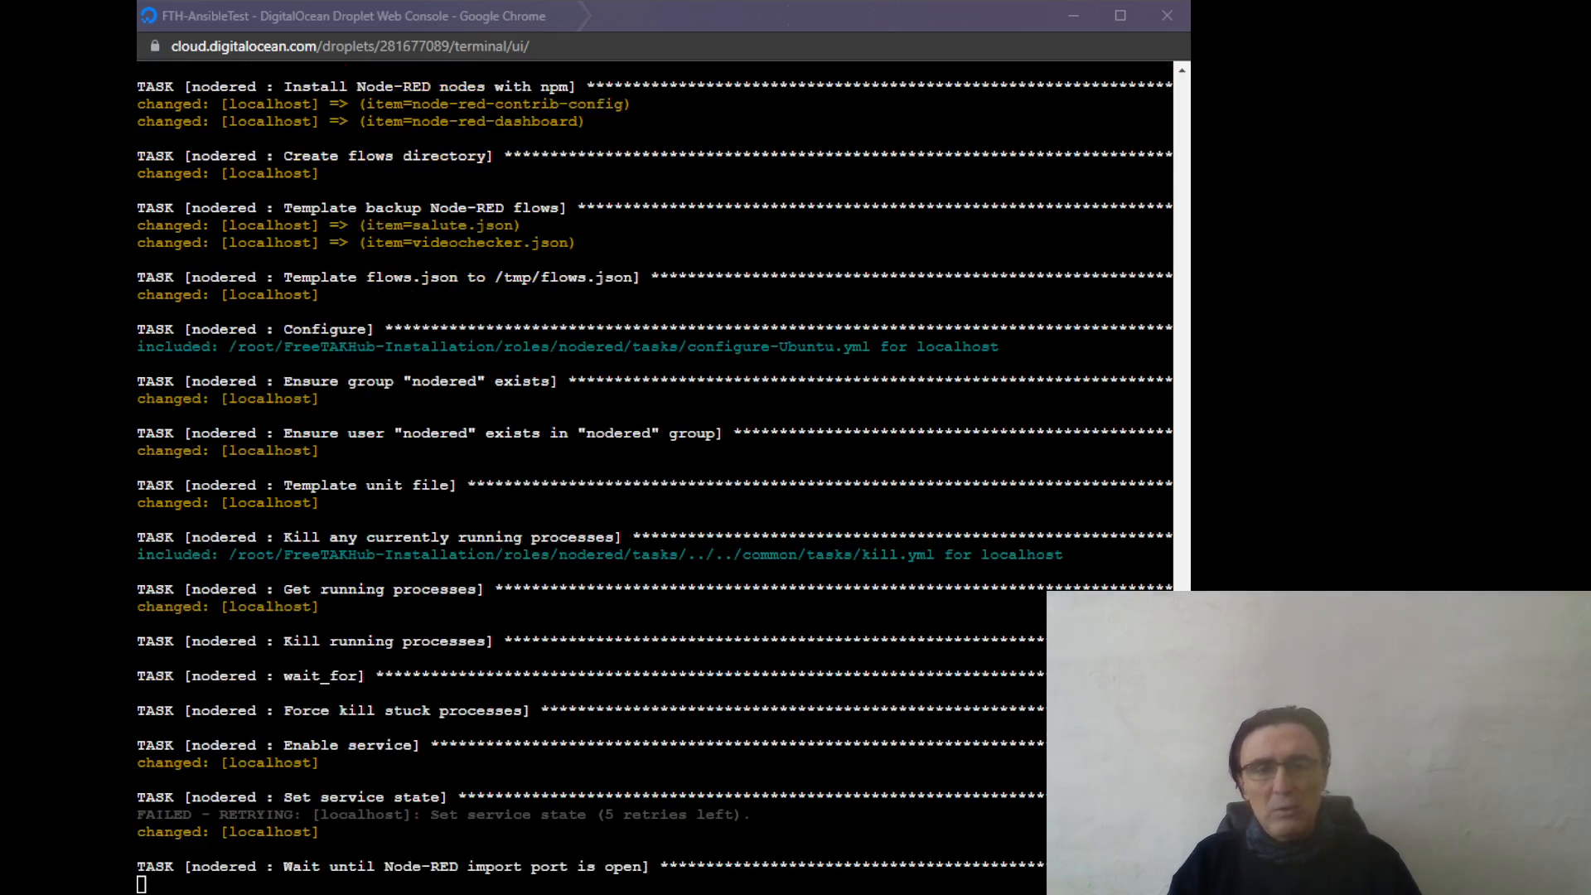
scroll(down, 3)
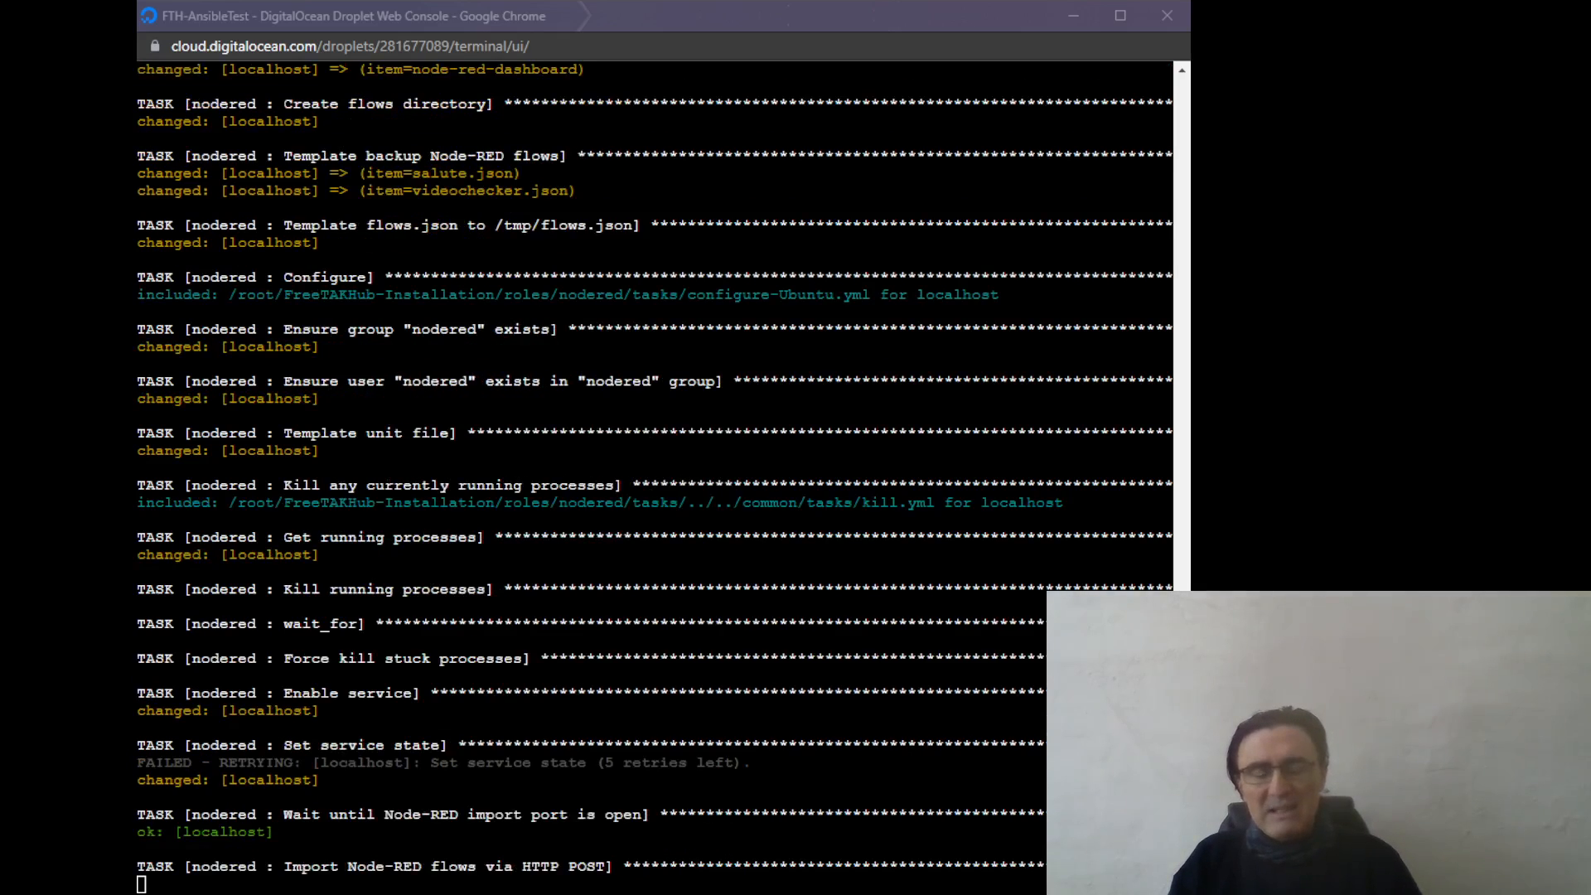
scroll(down, 3)
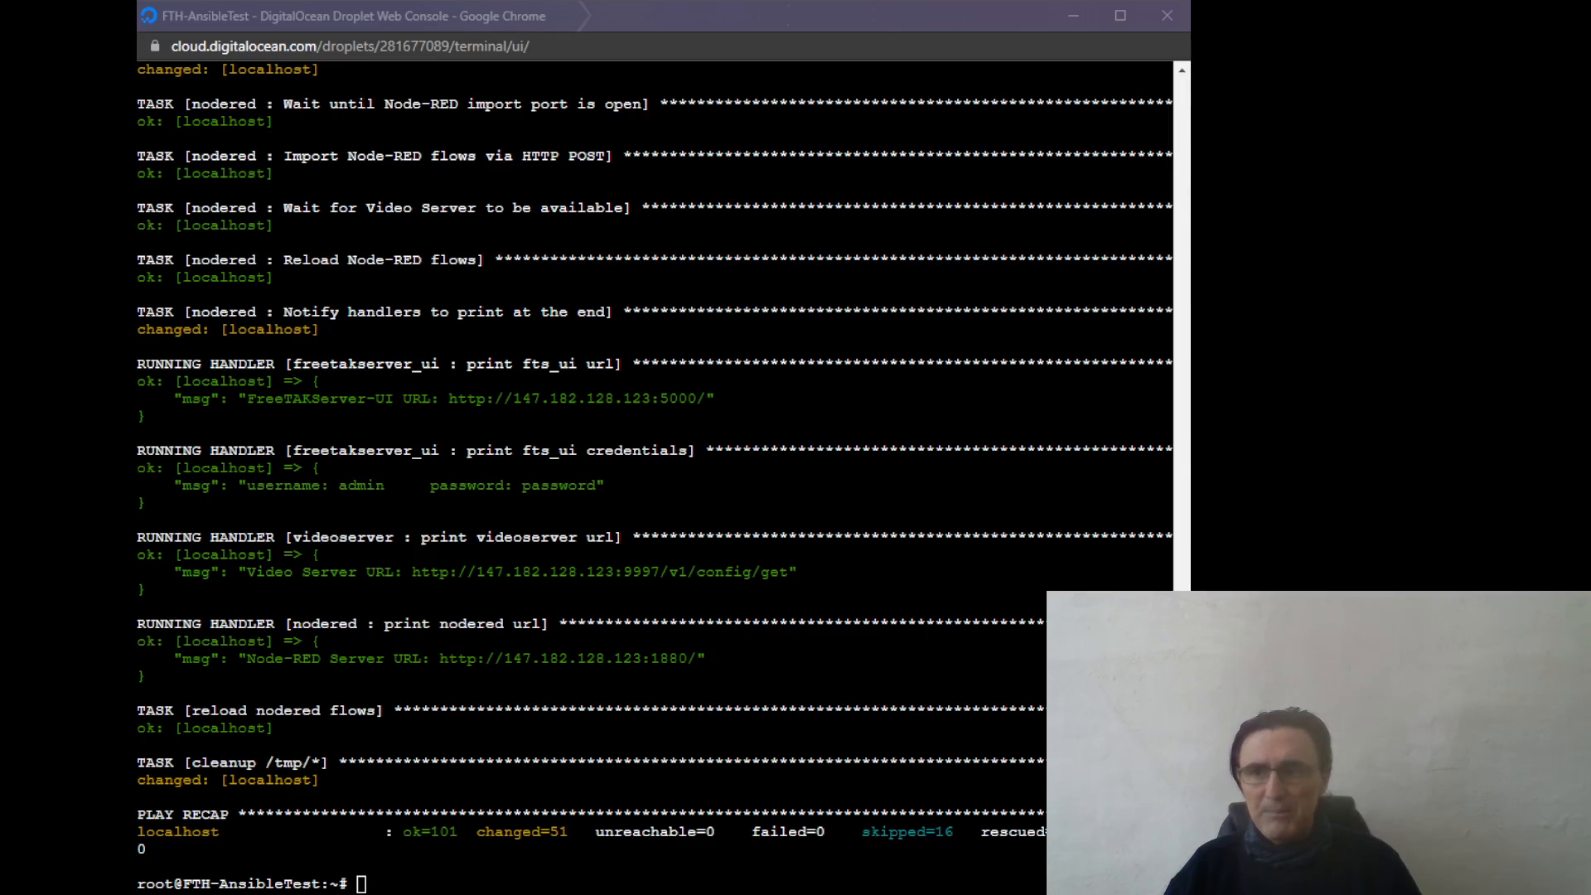
Step: Log into FreeTAKServer-UI as admin with the password and reach the System Status dashboard
double_click(573, 398)
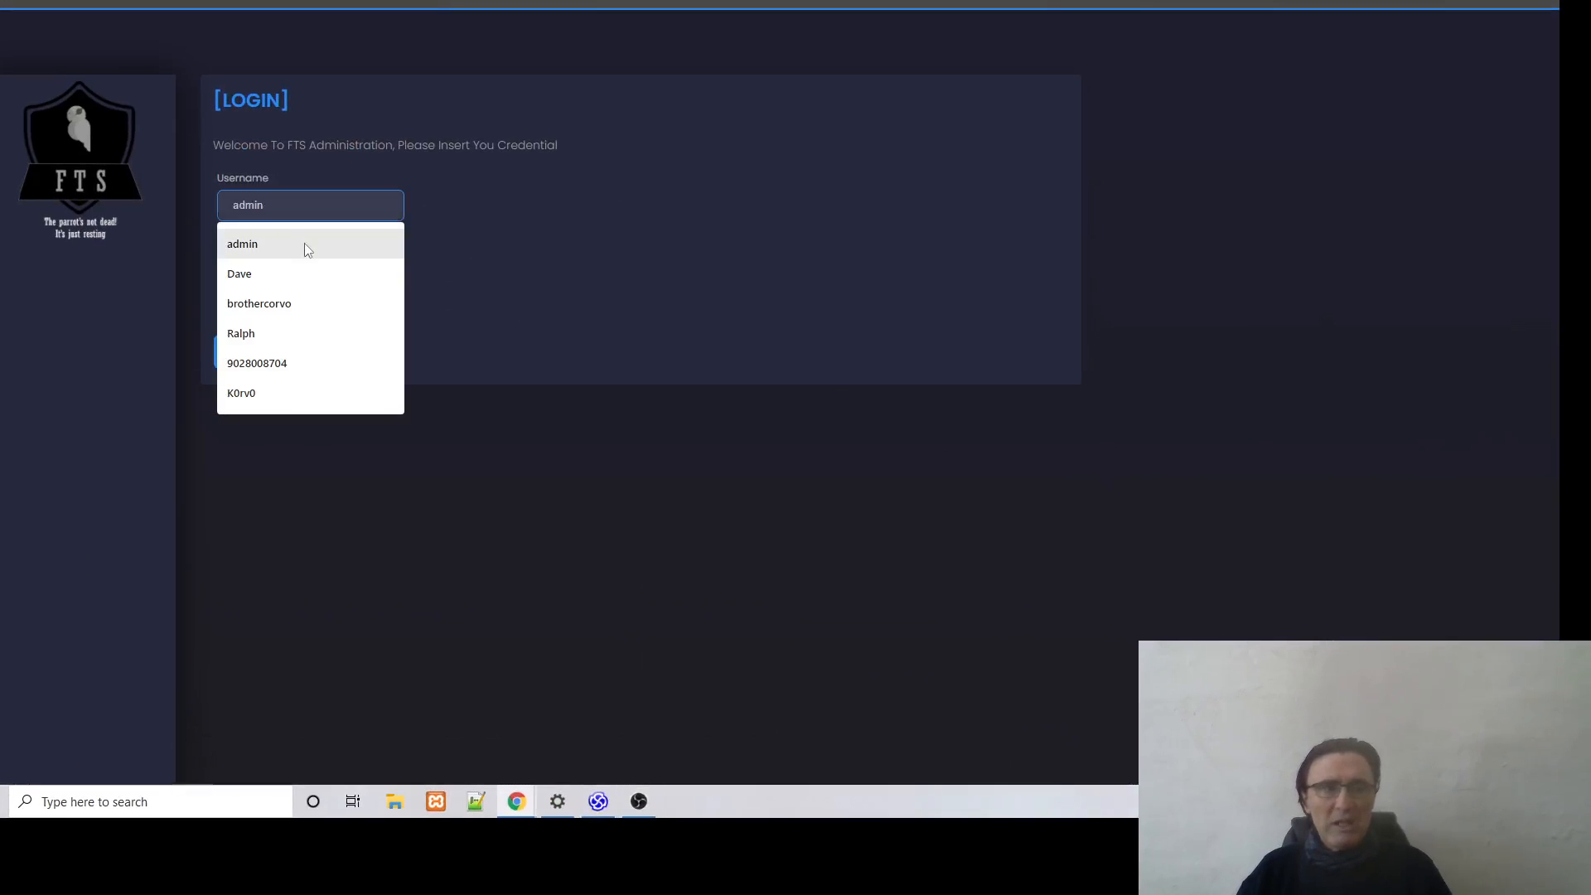
click(242, 243)
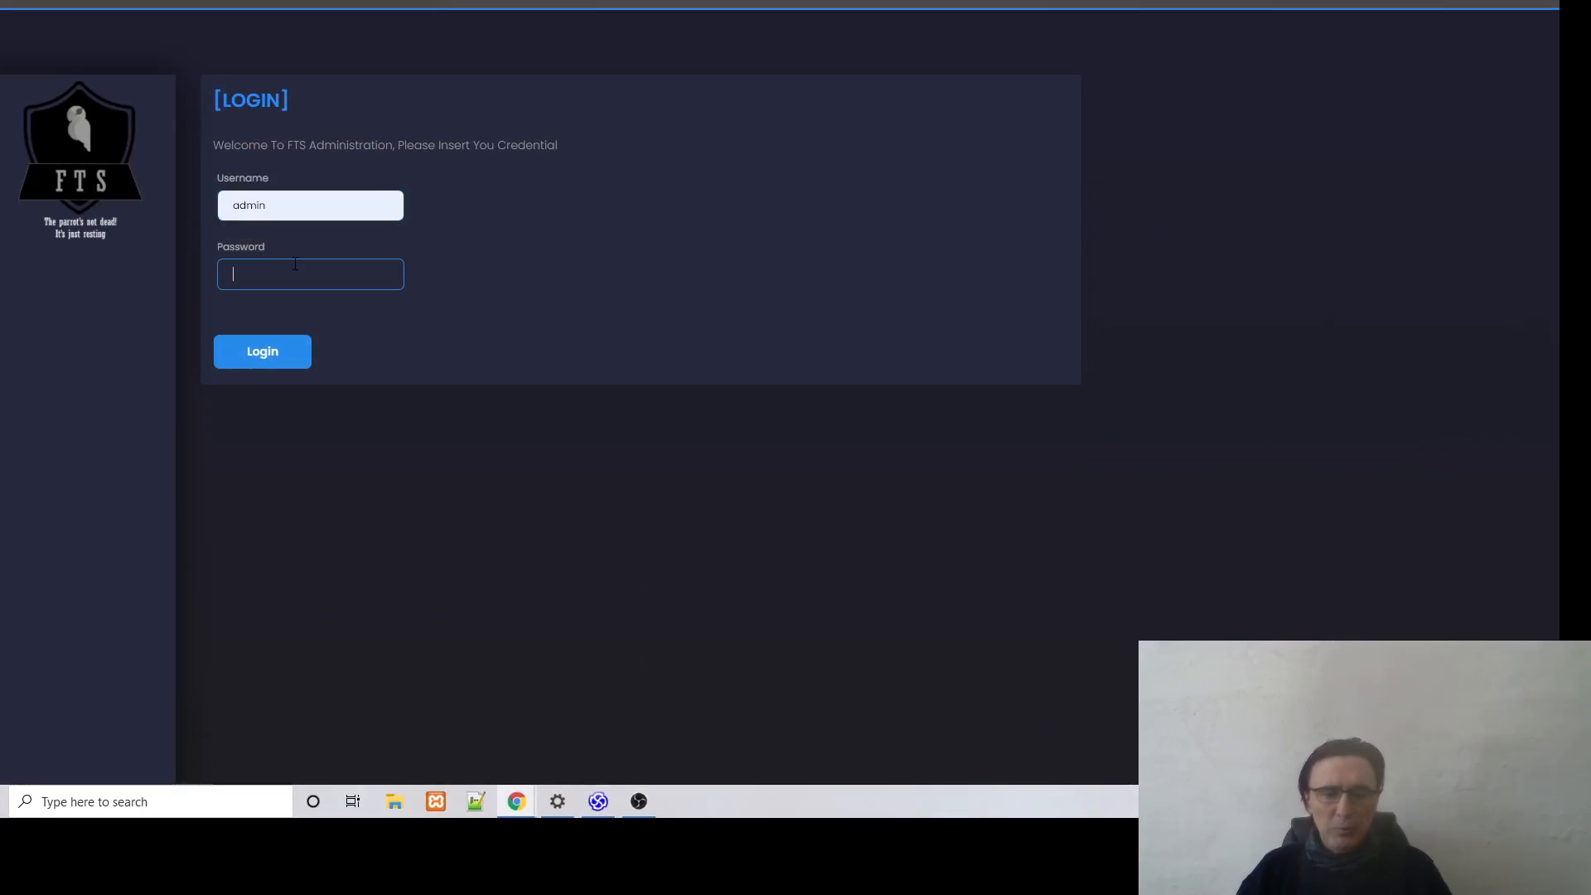
text(password)
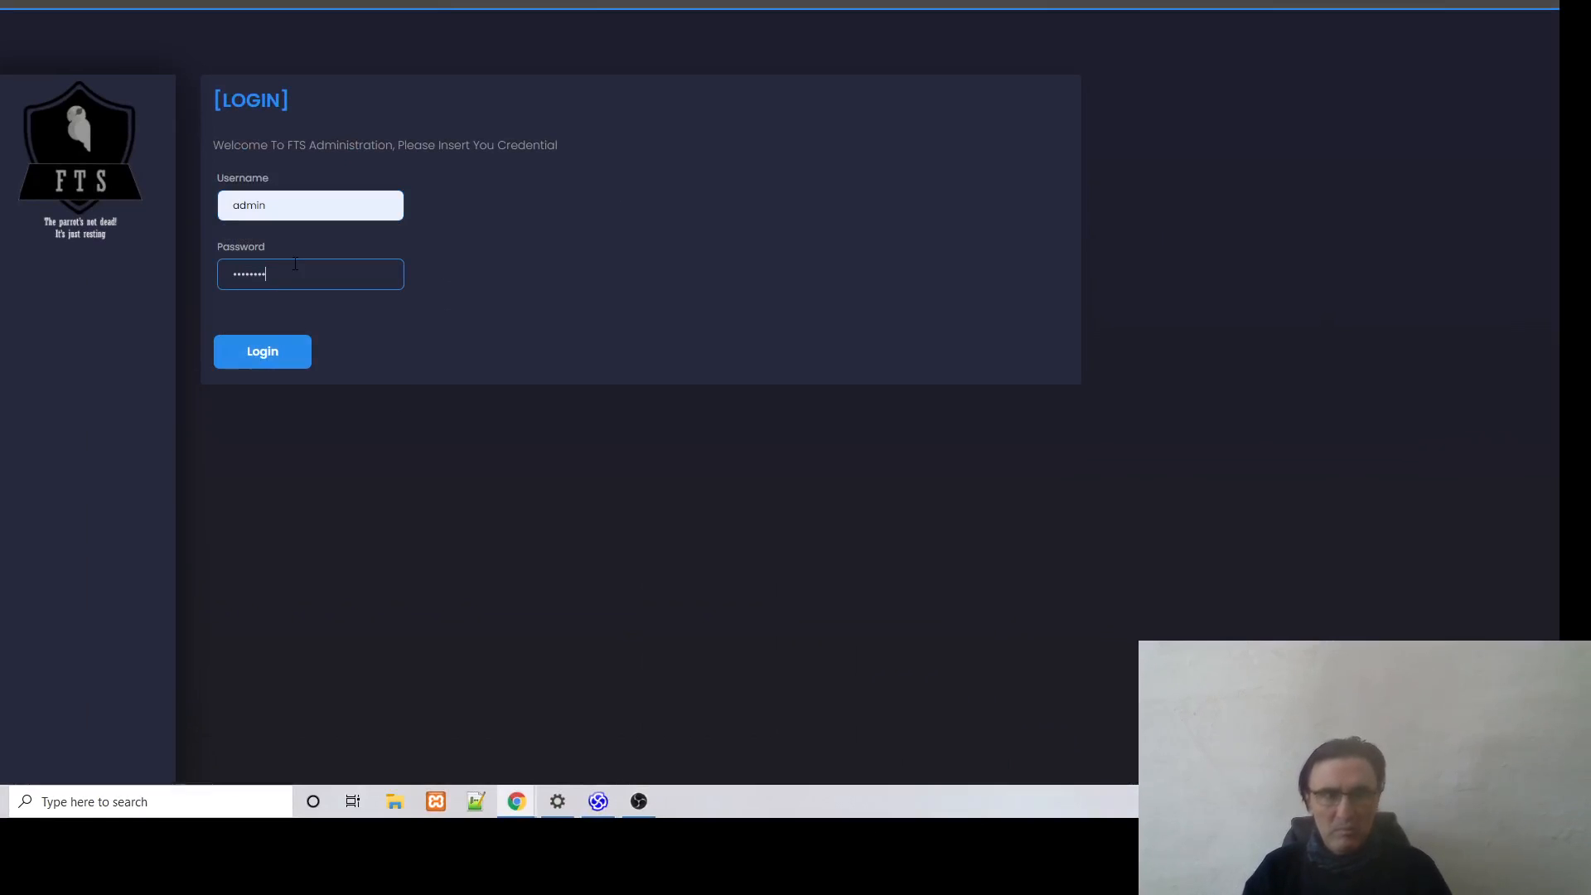
click(262, 351)
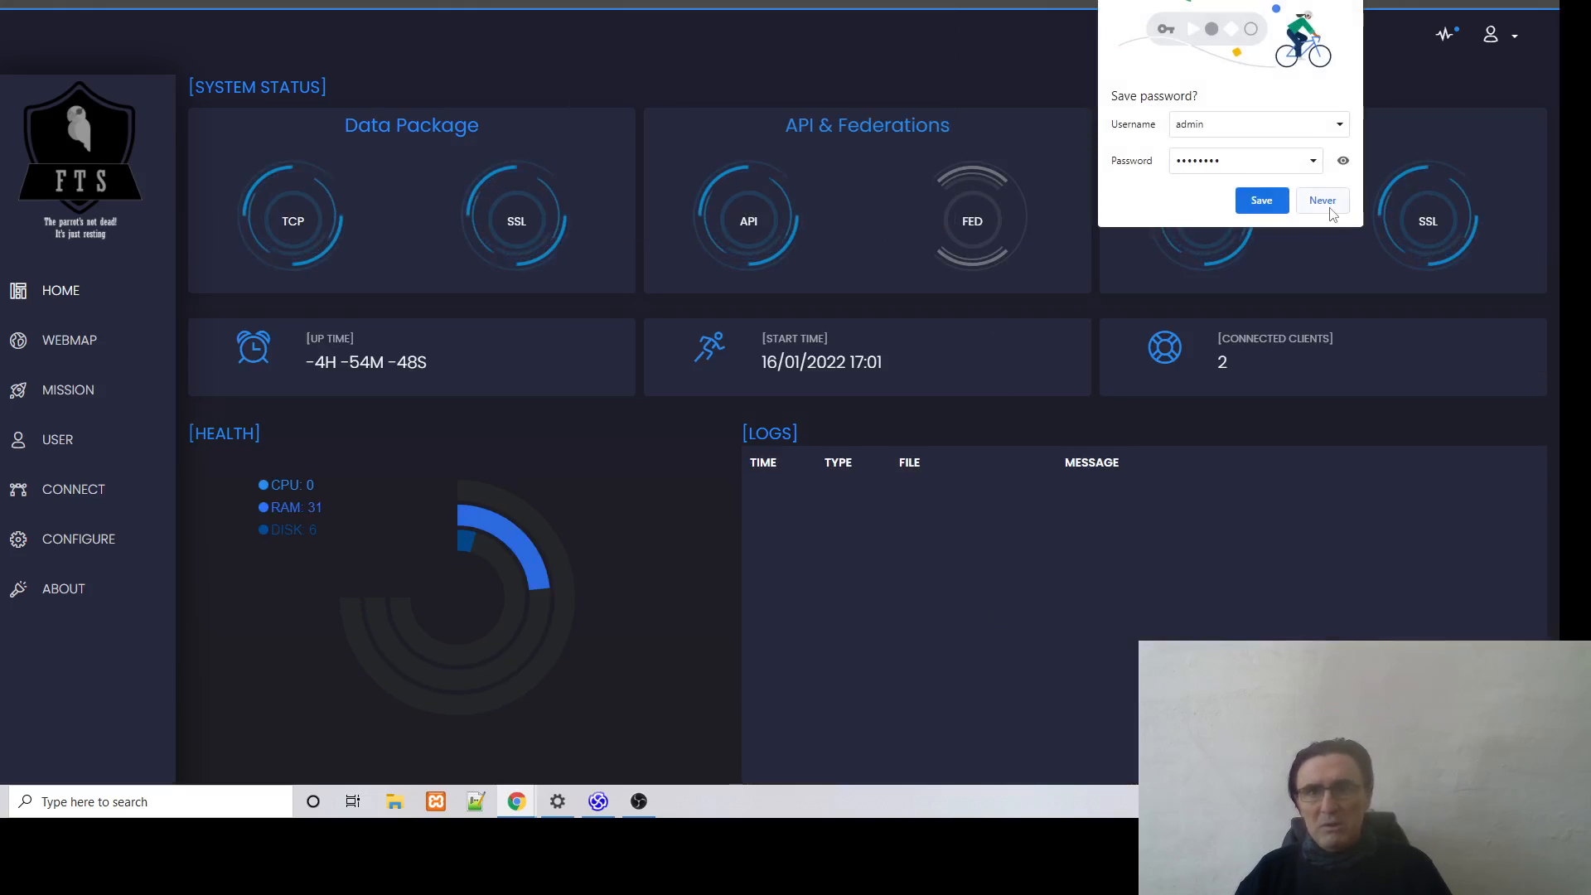
Step: Decline Chrome's save-password prompt, view the admin's Edit Profile page, then start loading WEBMAP
click(1322, 201)
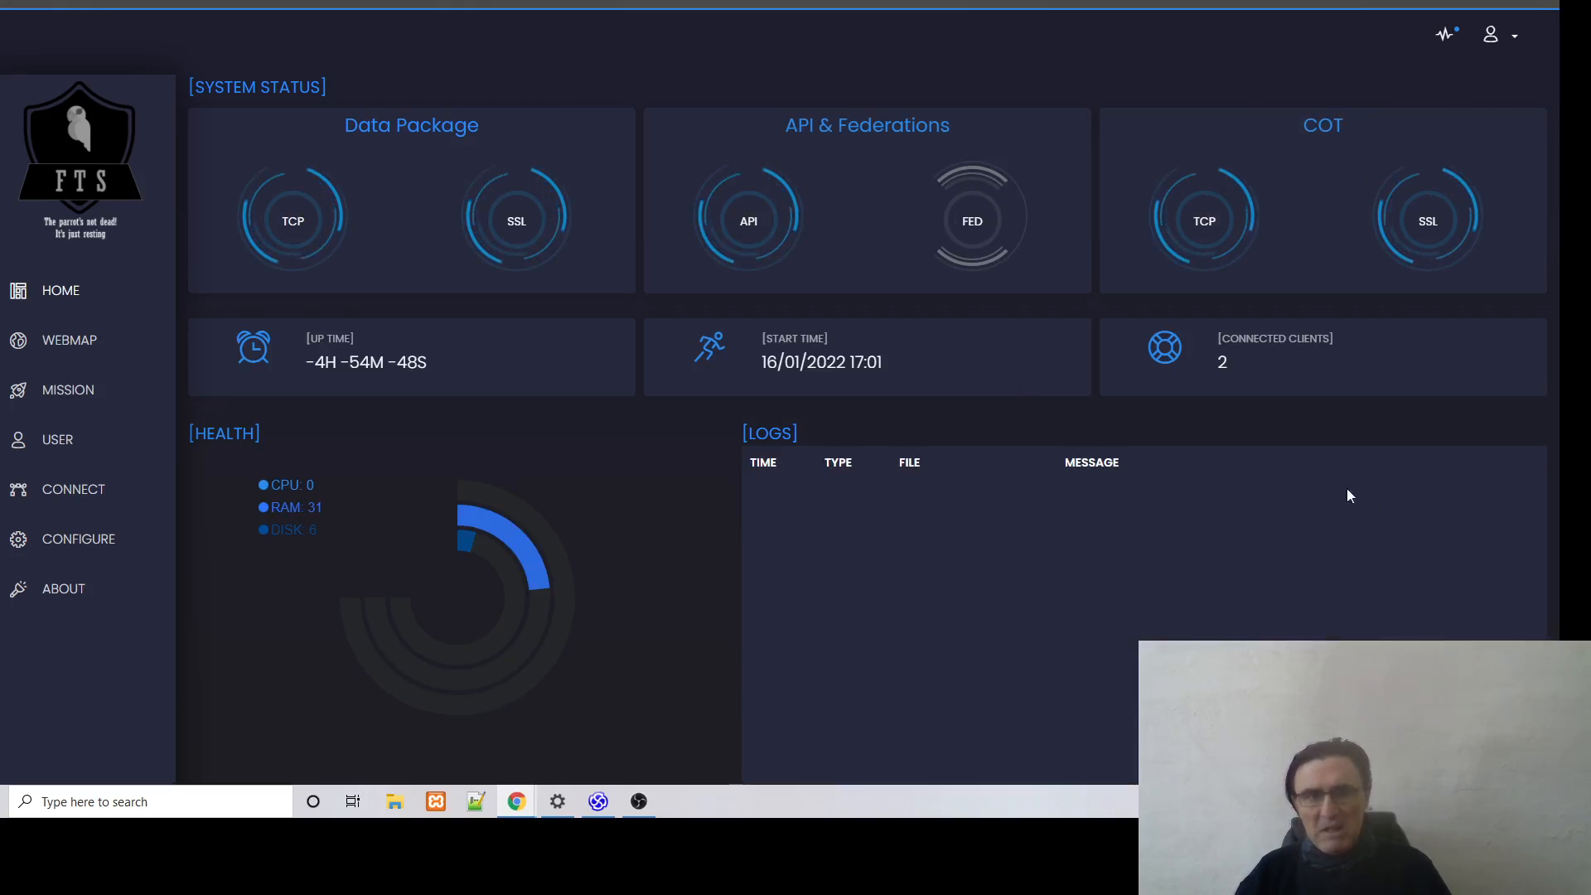
mouse_move(1532, 62)
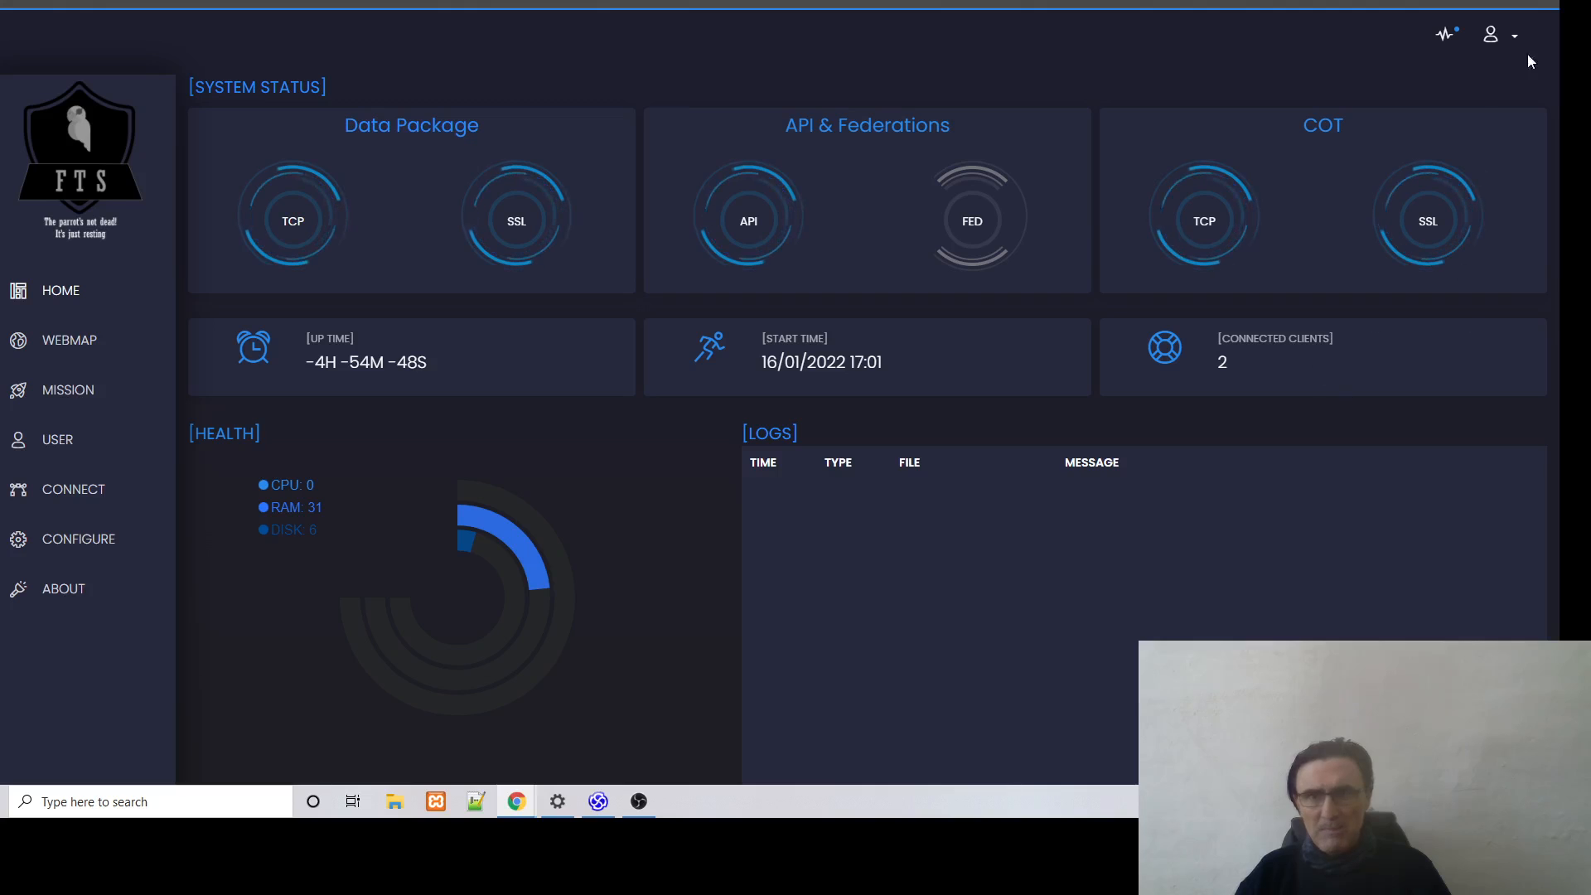
click(1492, 37)
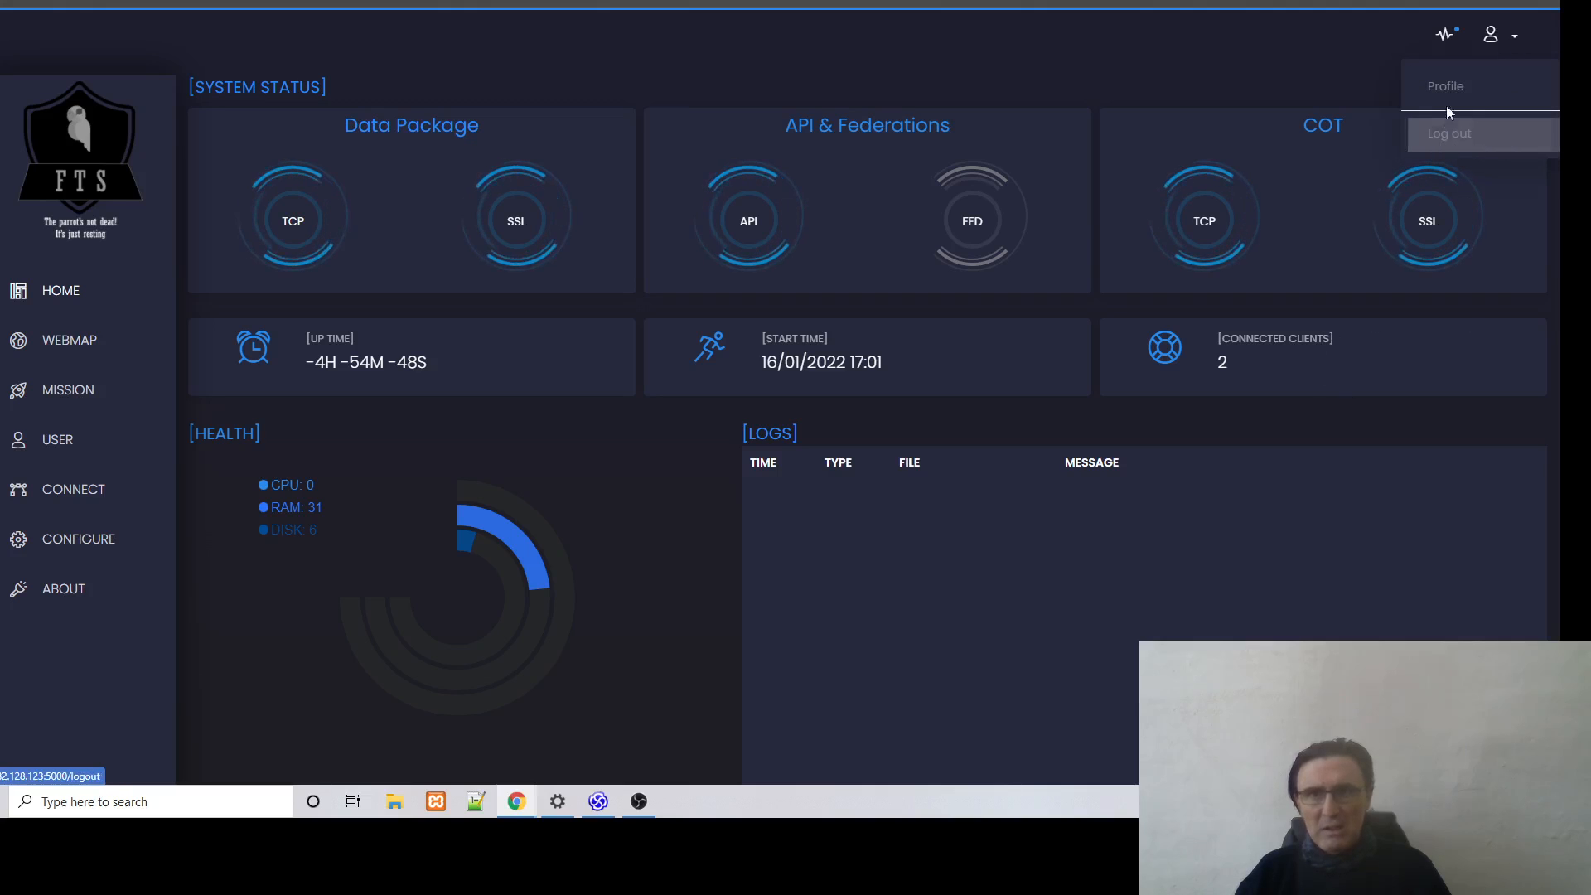
click(1445, 86)
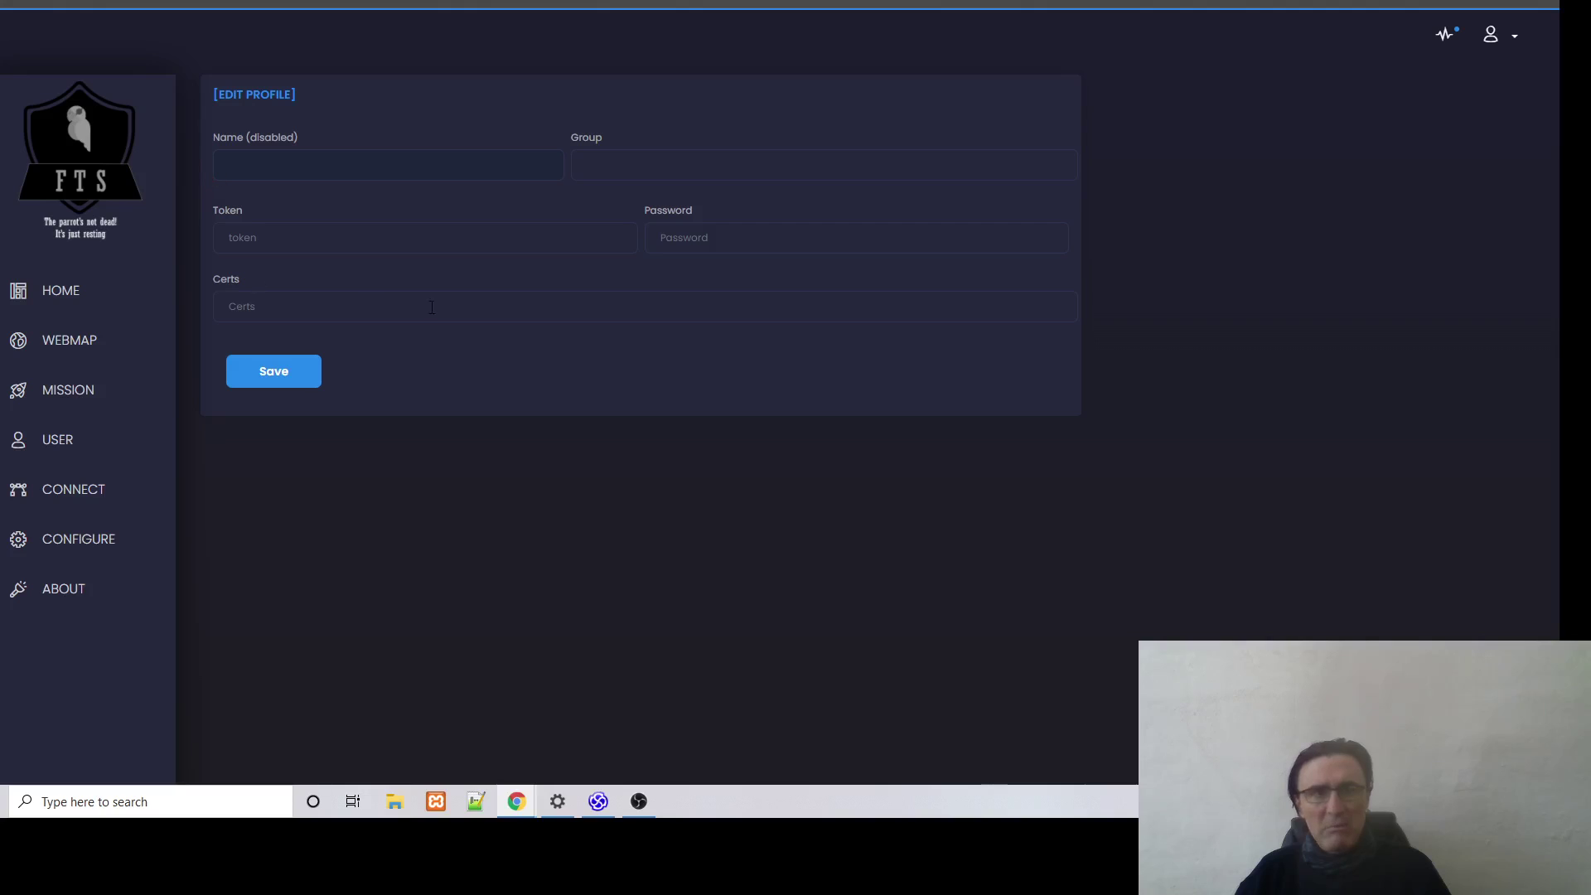
mouse_move(692, 262)
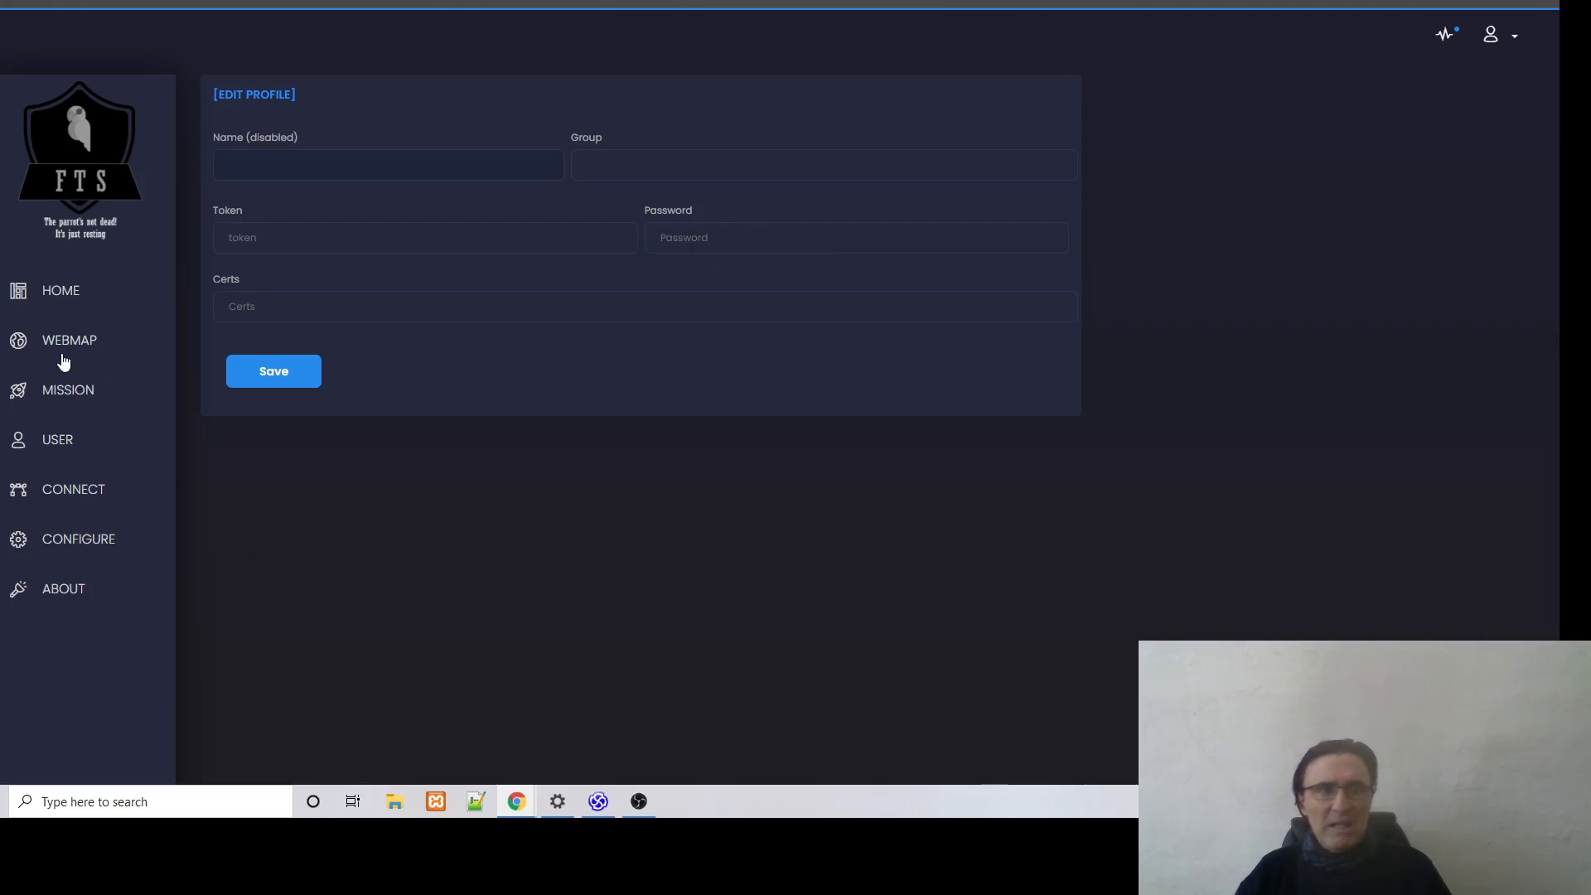
mouse_move(68, 308)
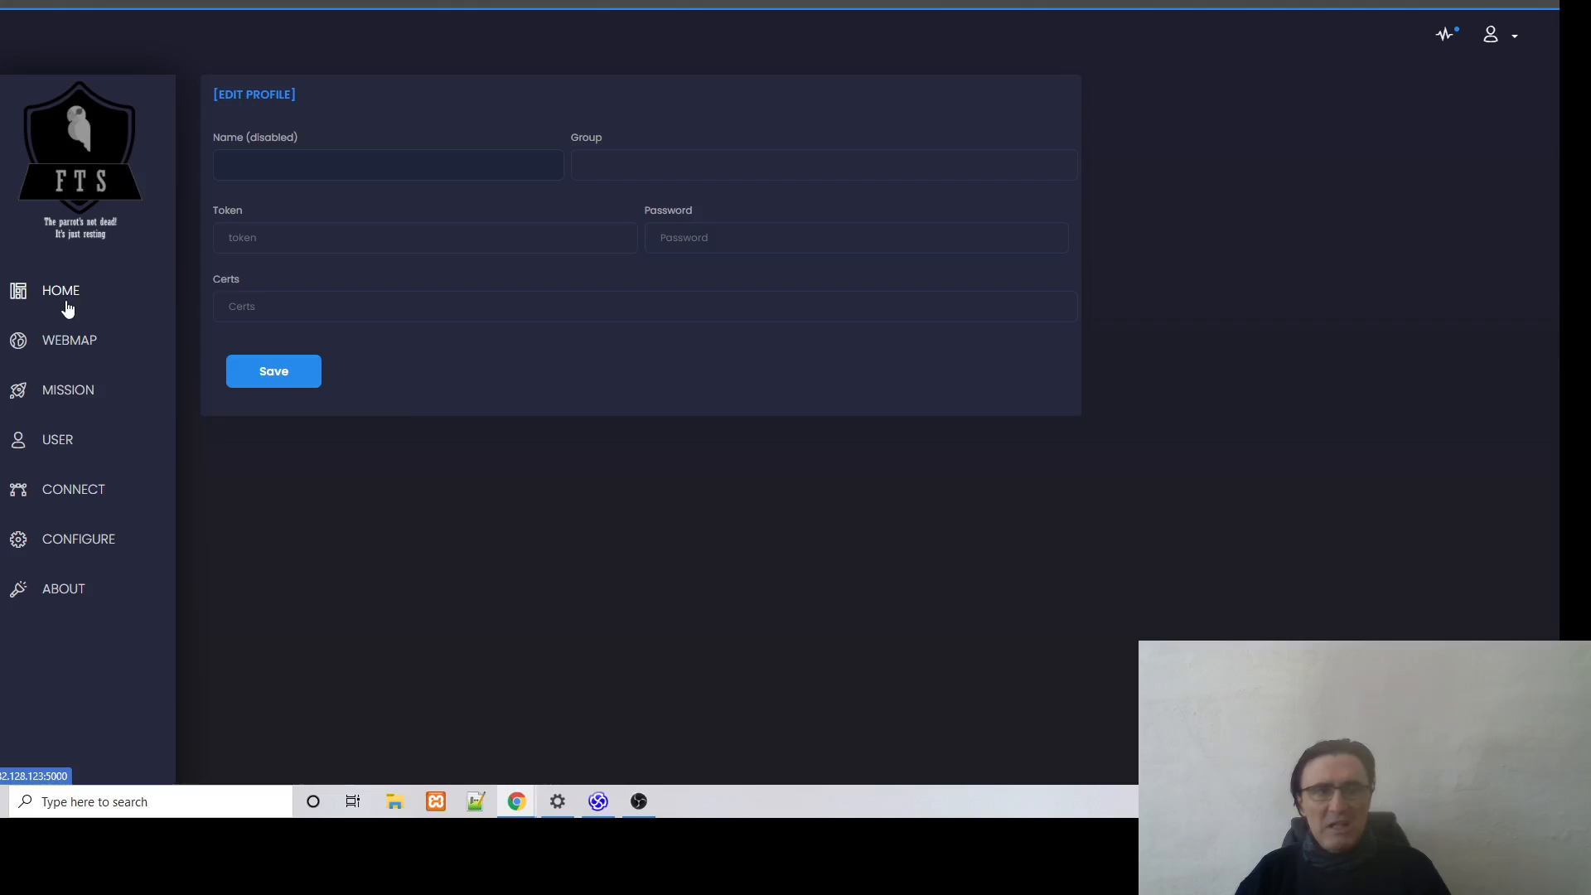
click(60, 291)
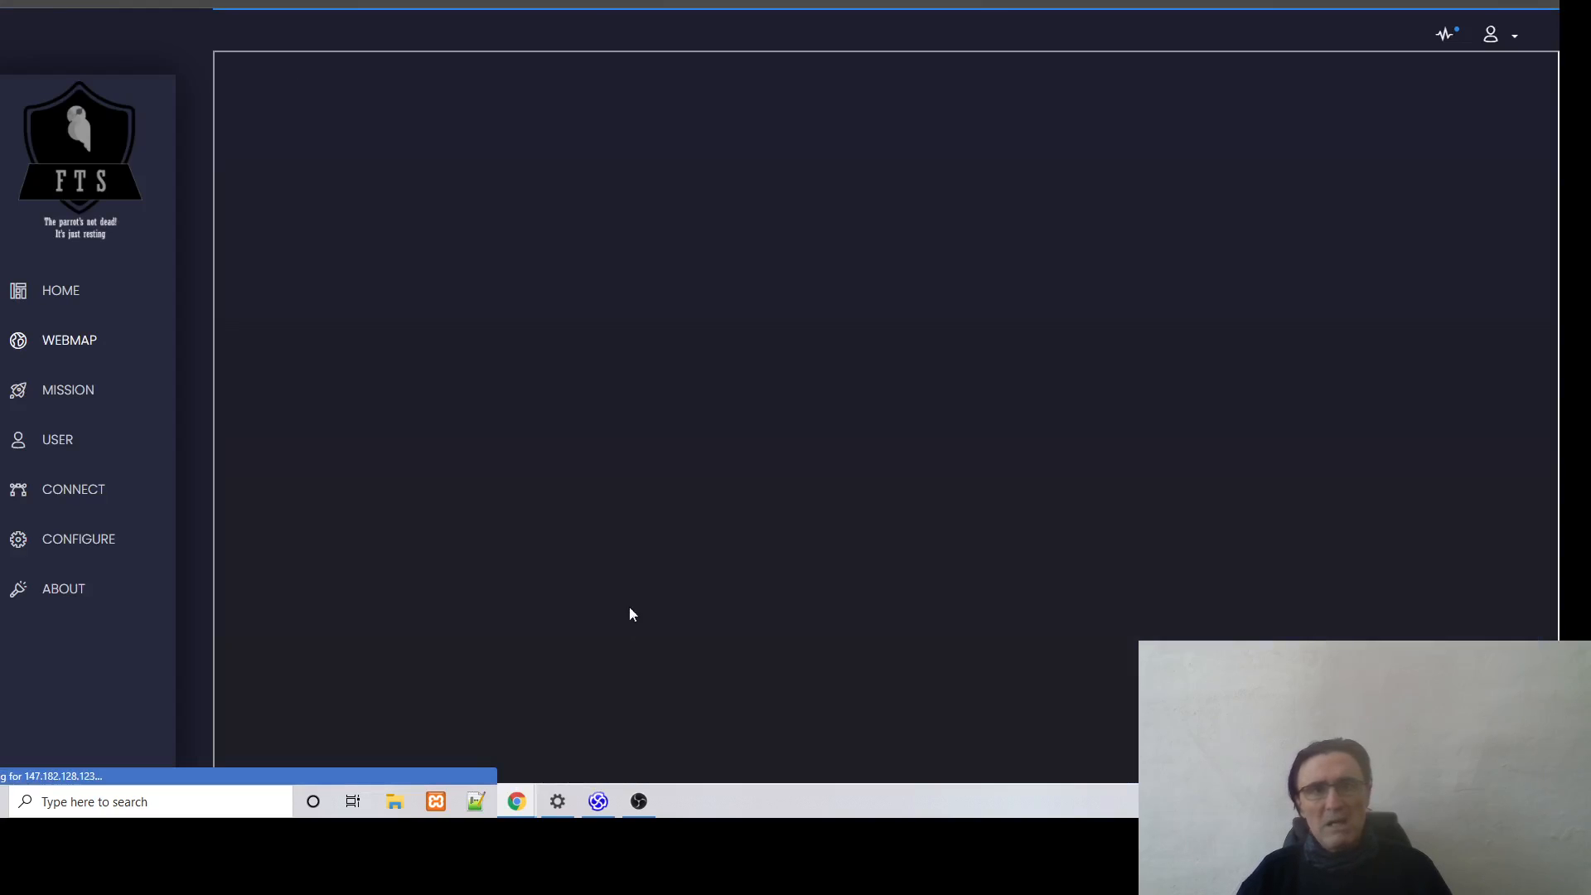
Step: Pan the webmap to show the client marker and more of the Atlantic
click(70, 341)
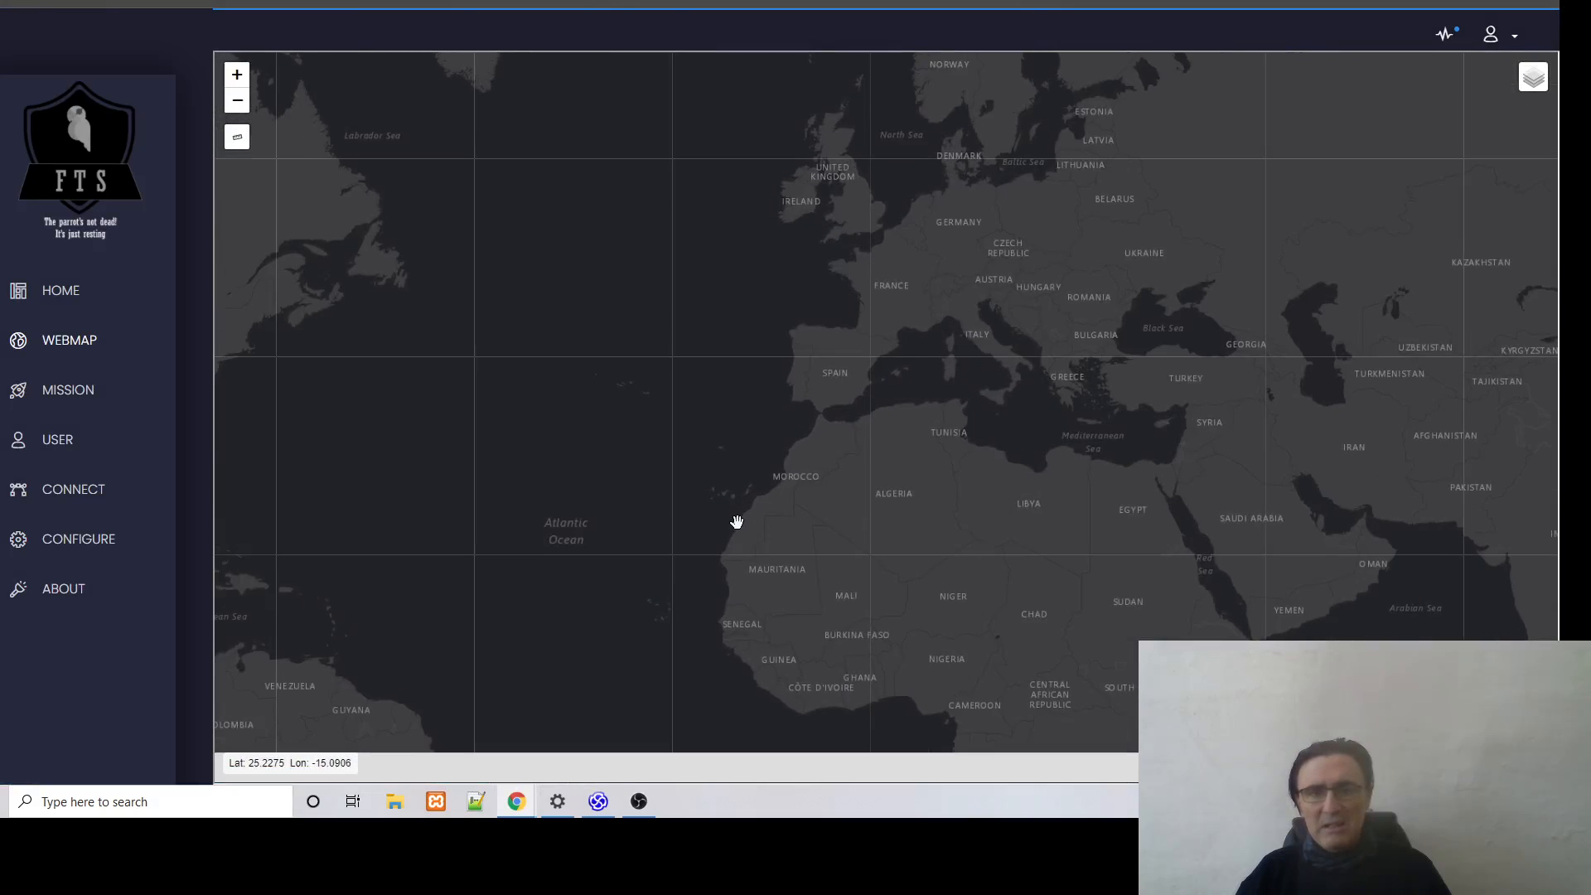
drag(738, 521, 706, 444)
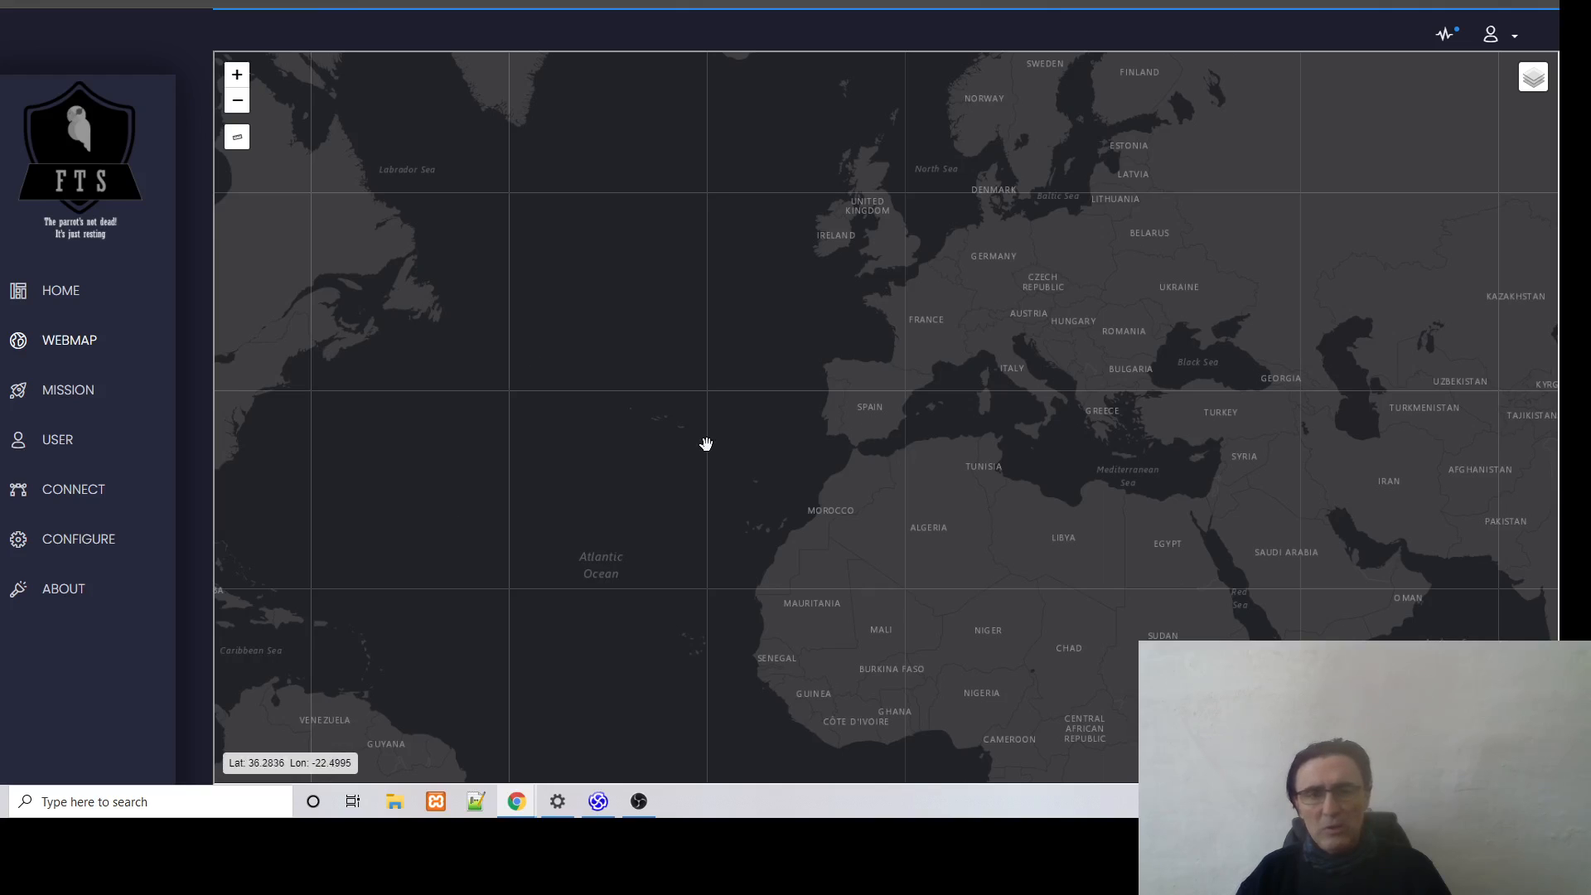
mouse_move(807, 542)
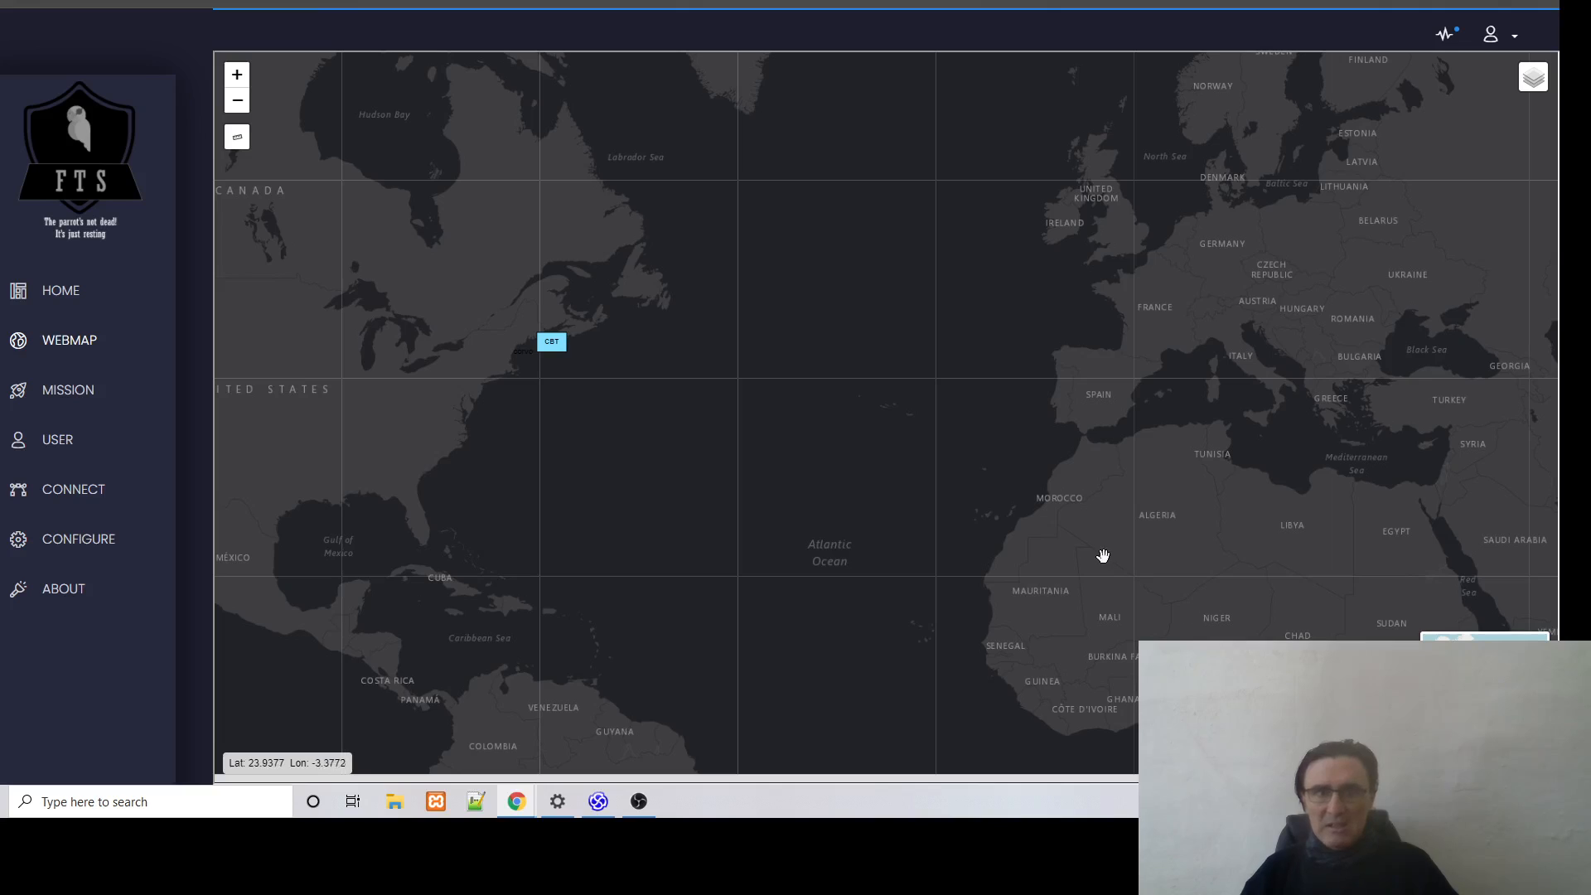
mouse_move(1011, 537)
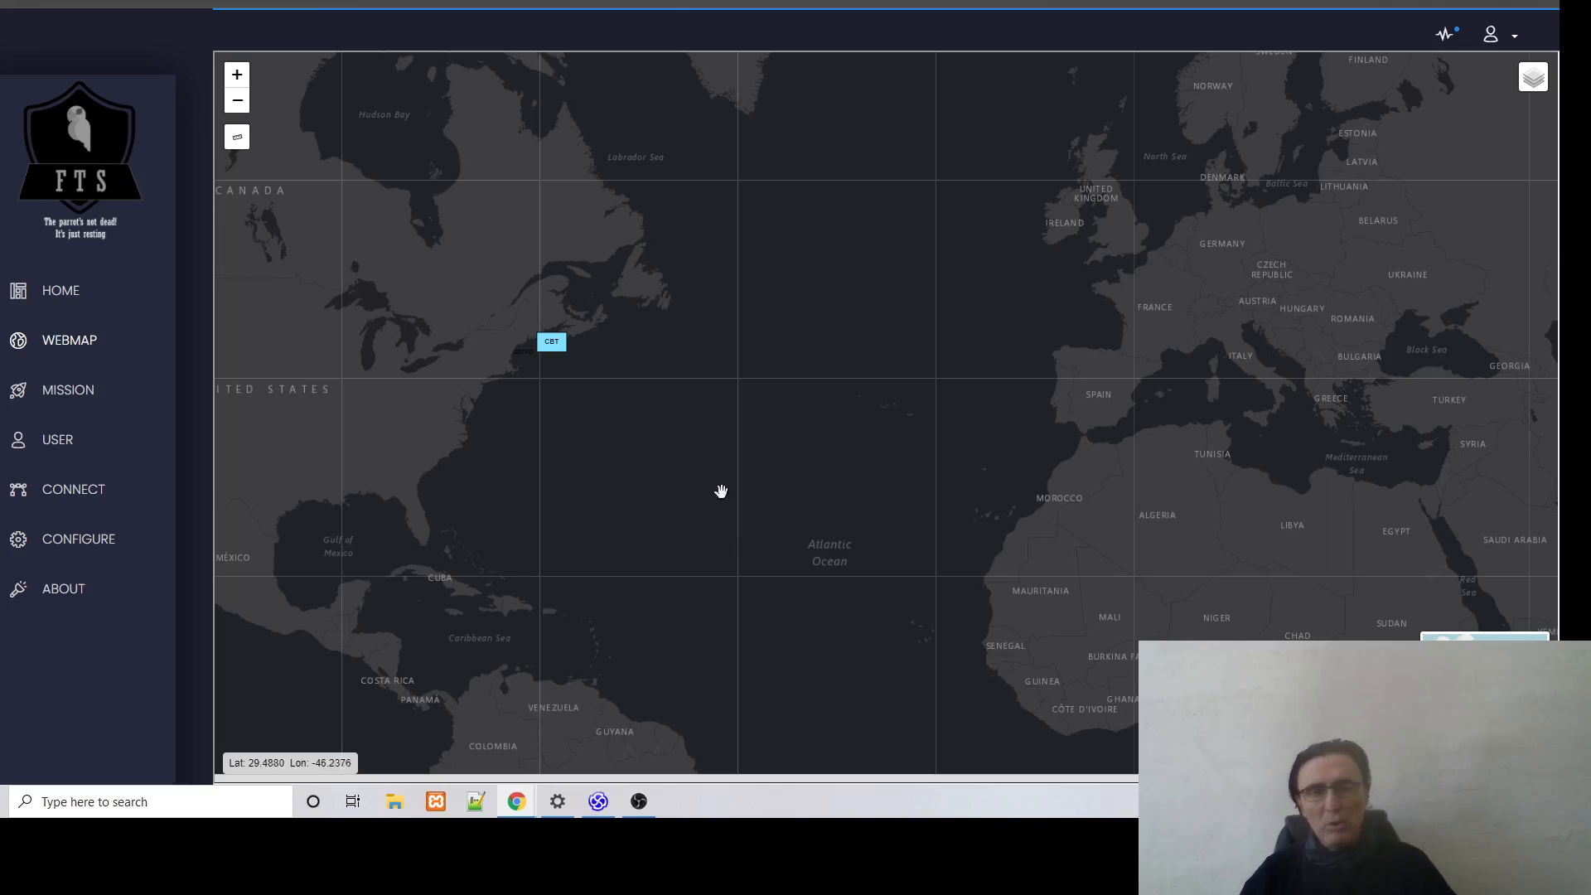
mouse_move(610, 553)
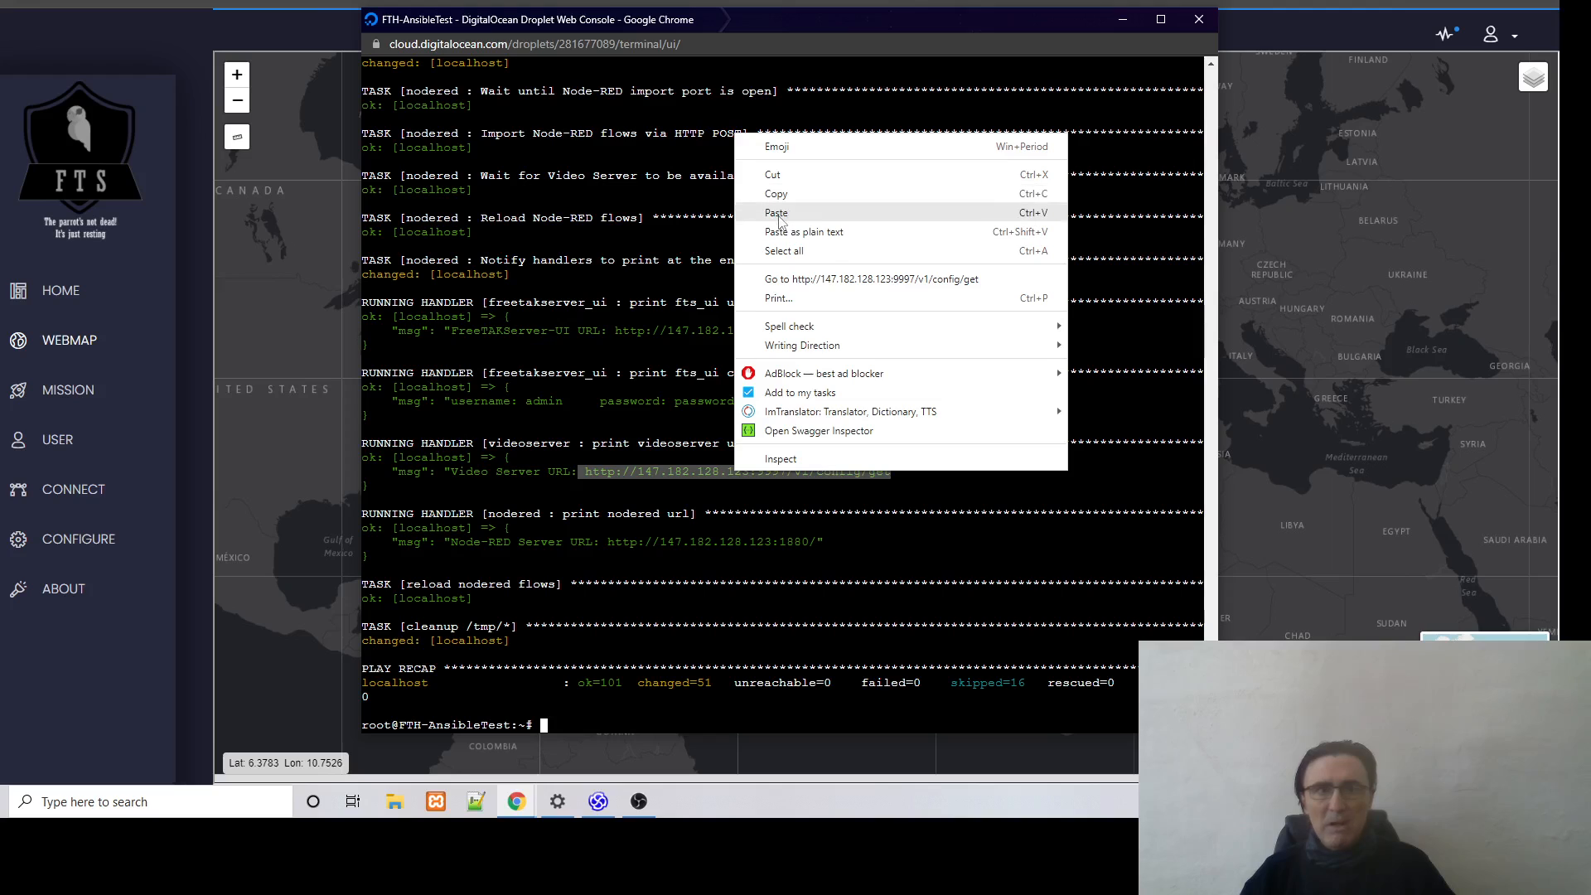
mouse_move(793, 192)
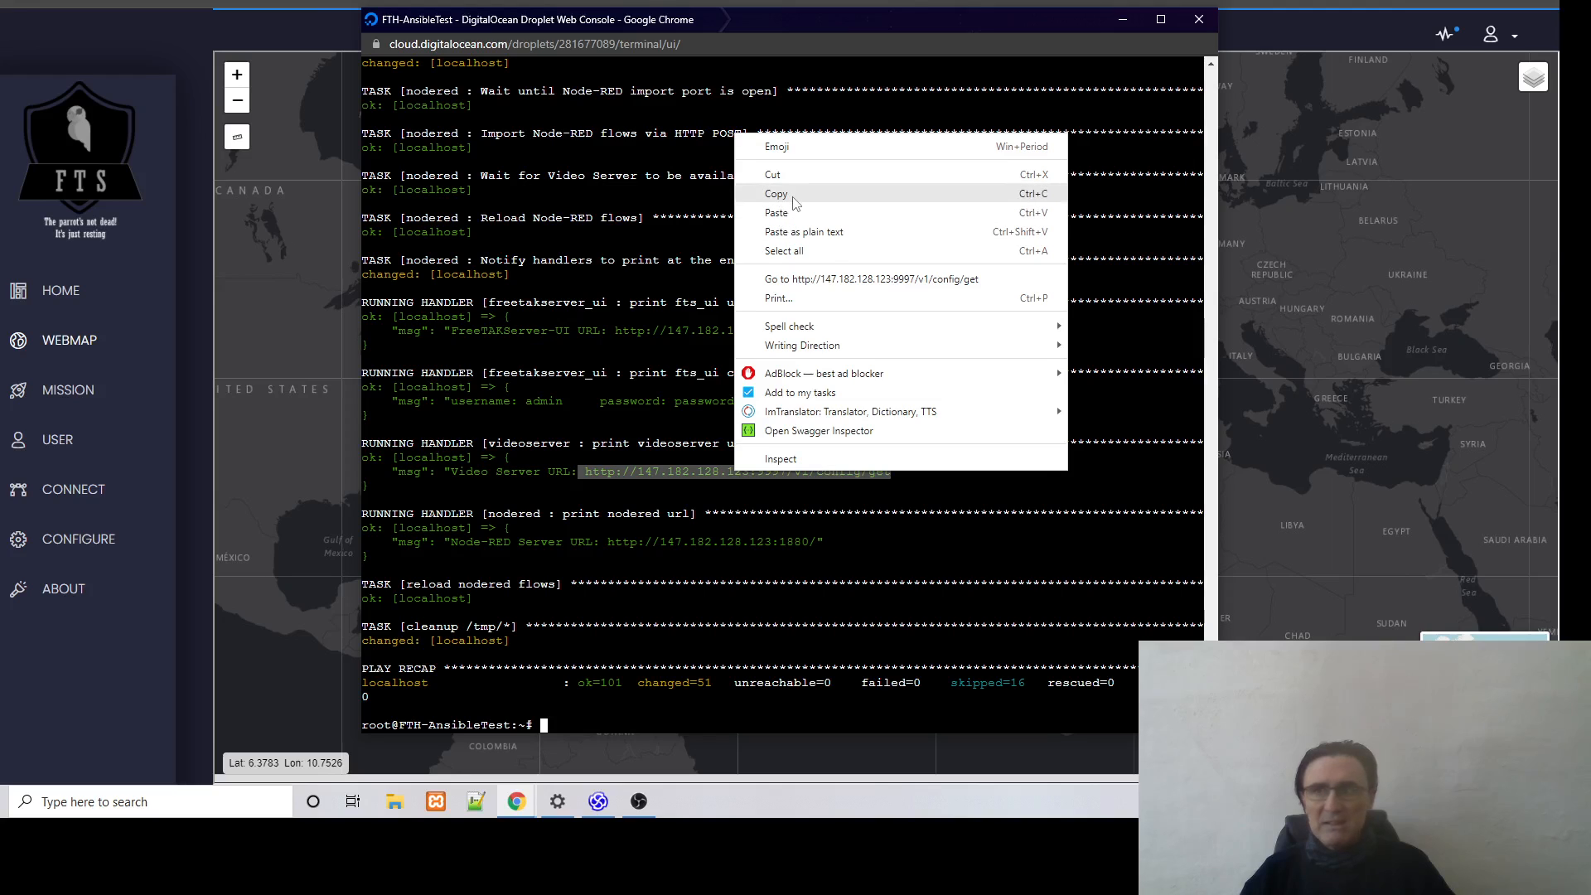
Step: Copy the Video Server URL and load its /v1/config/get JSON in a new Chrome tab
click(775, 193)
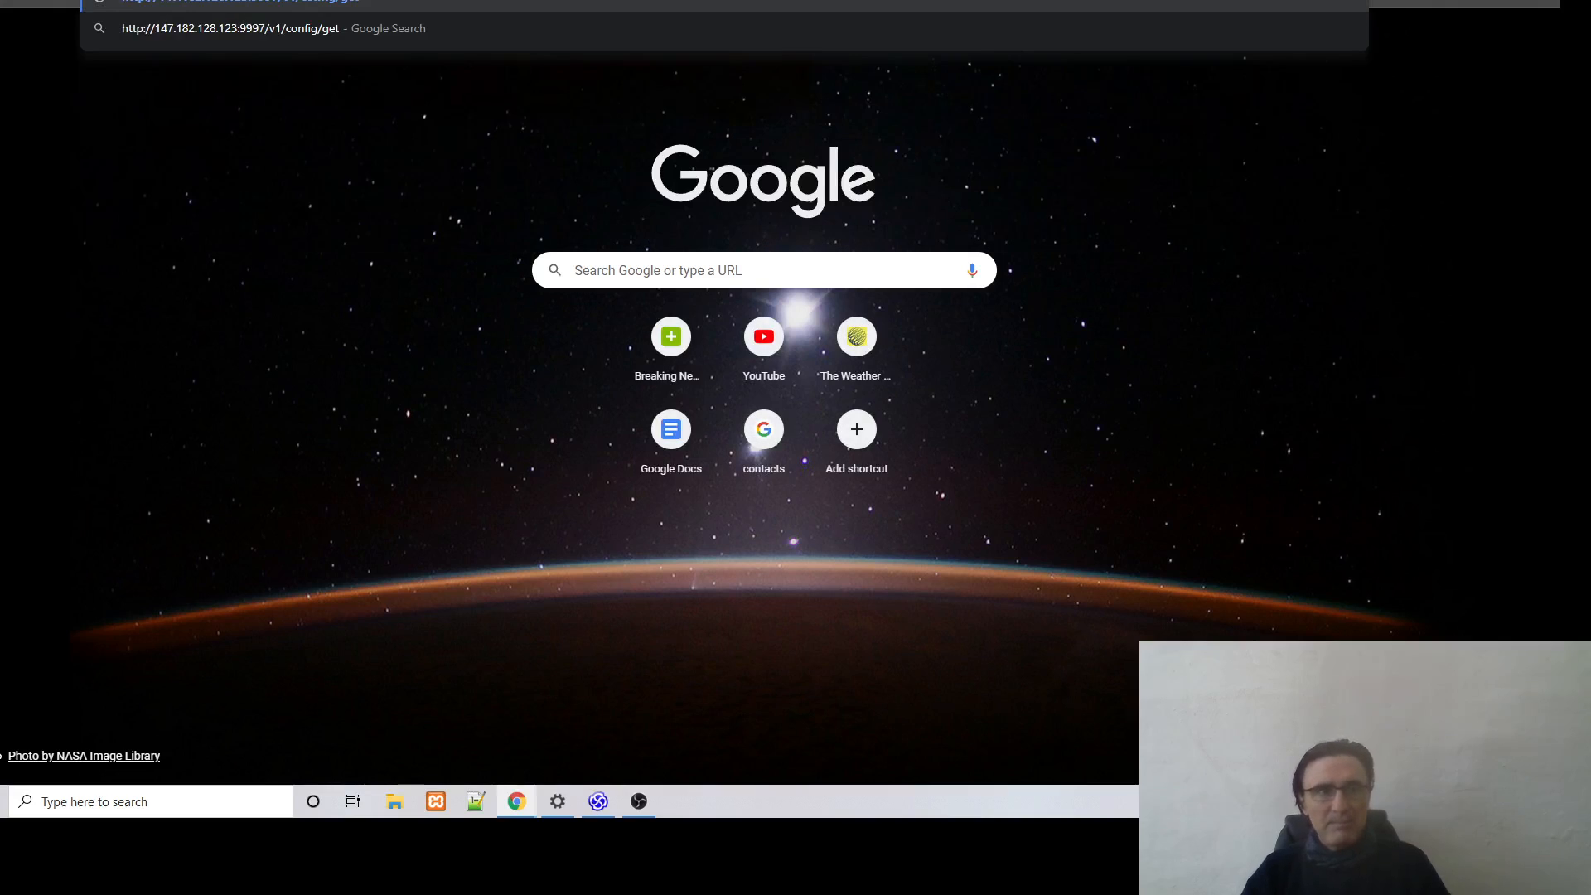
click(232, 29)
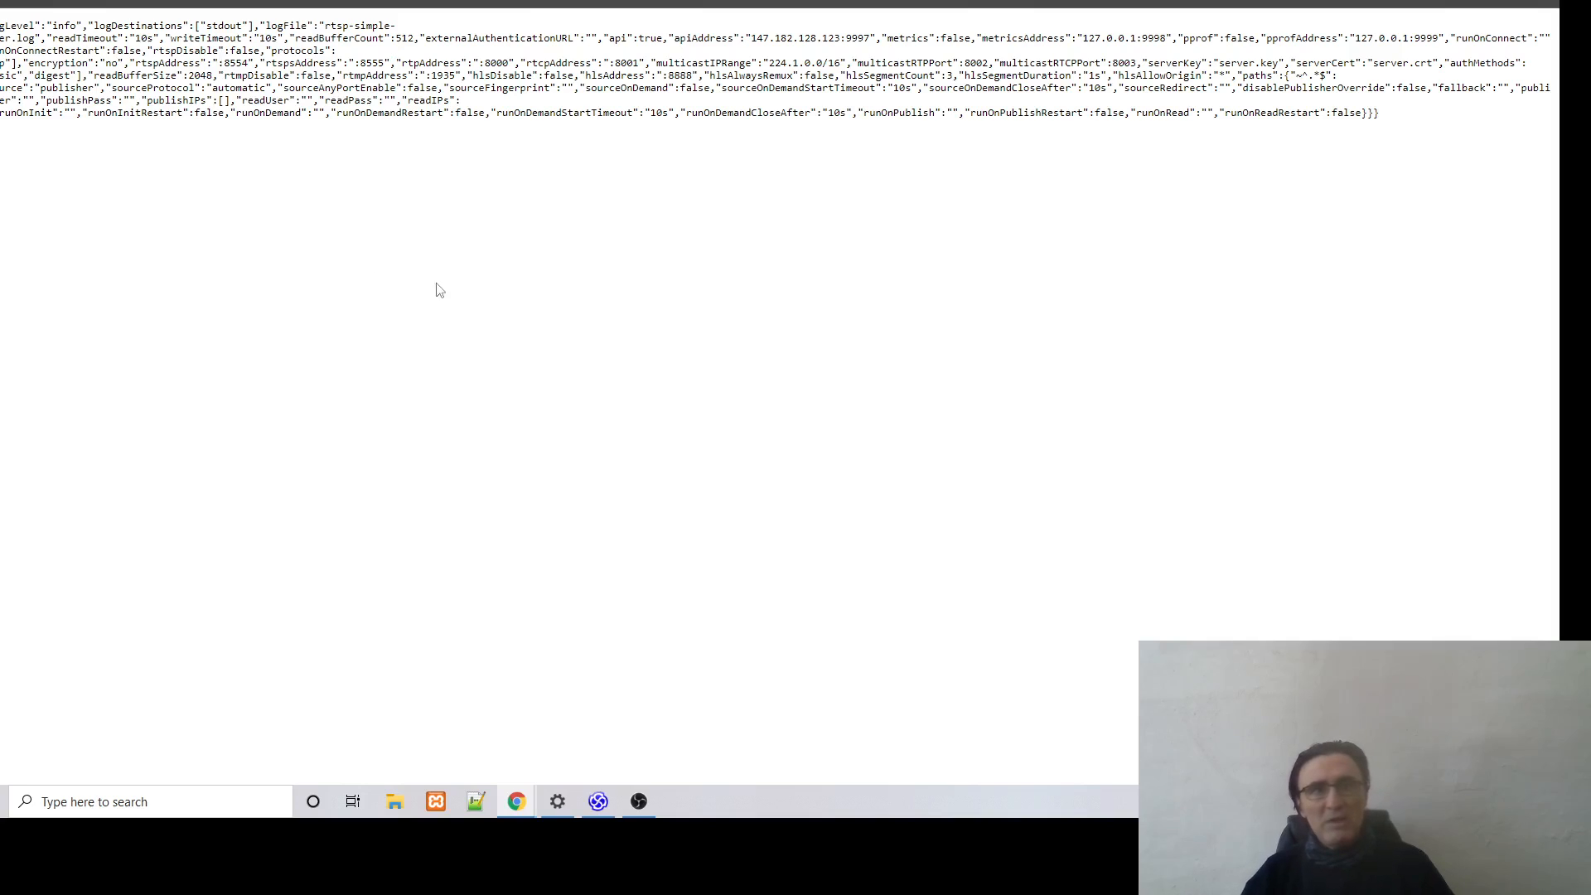
mouse_move(471, 206)
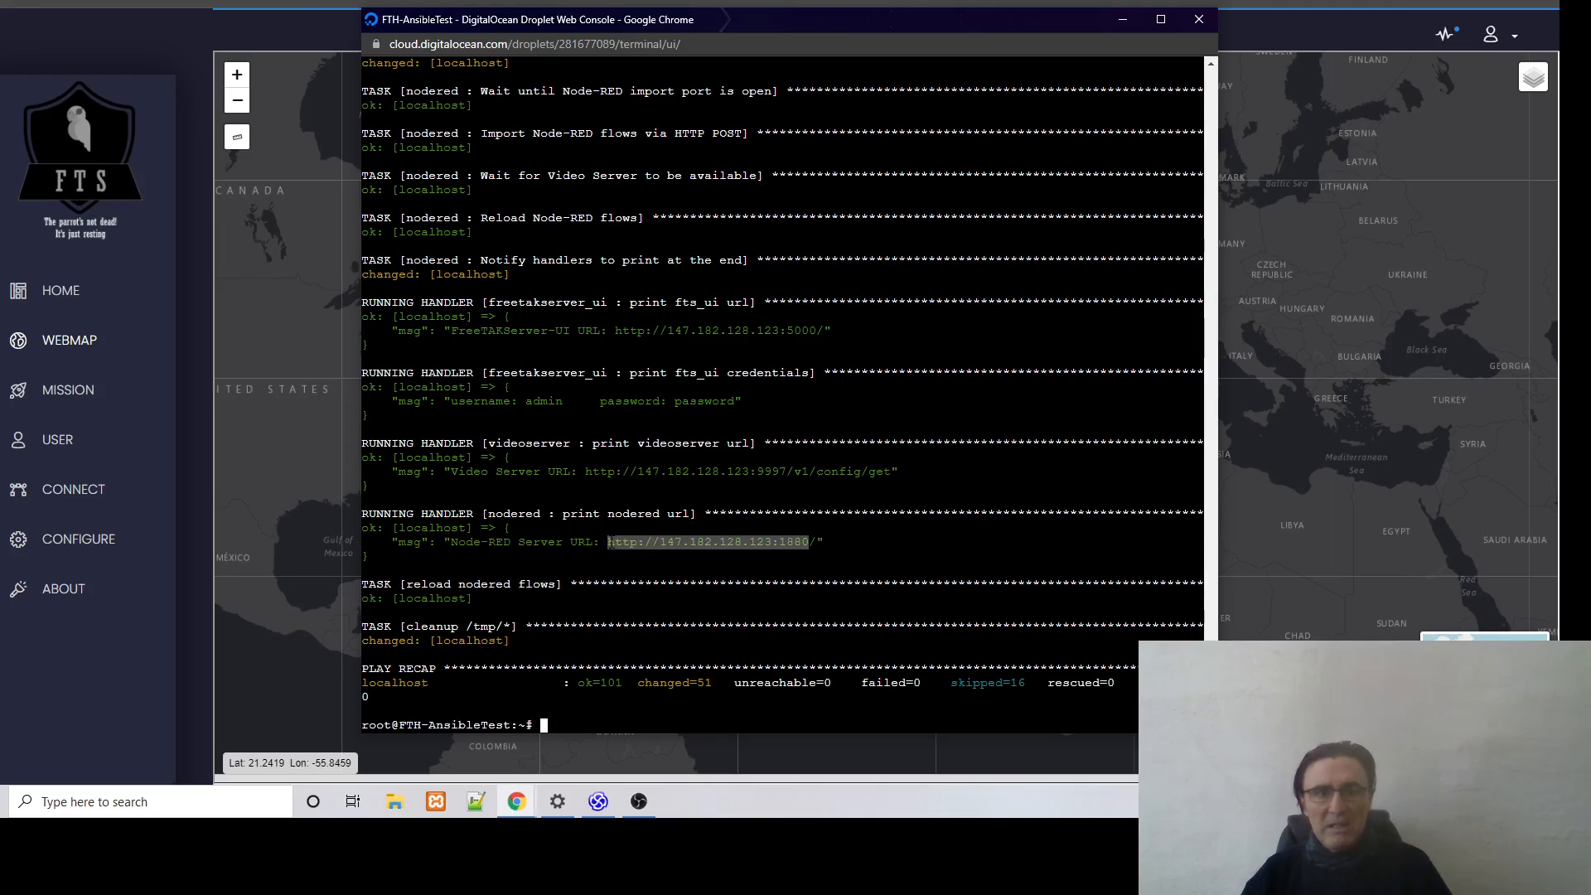
Step: Open Node-RED, dismiss the welcome tour and review the FTH VideoChecker and SALUTE flows
key(Ctrl+c)
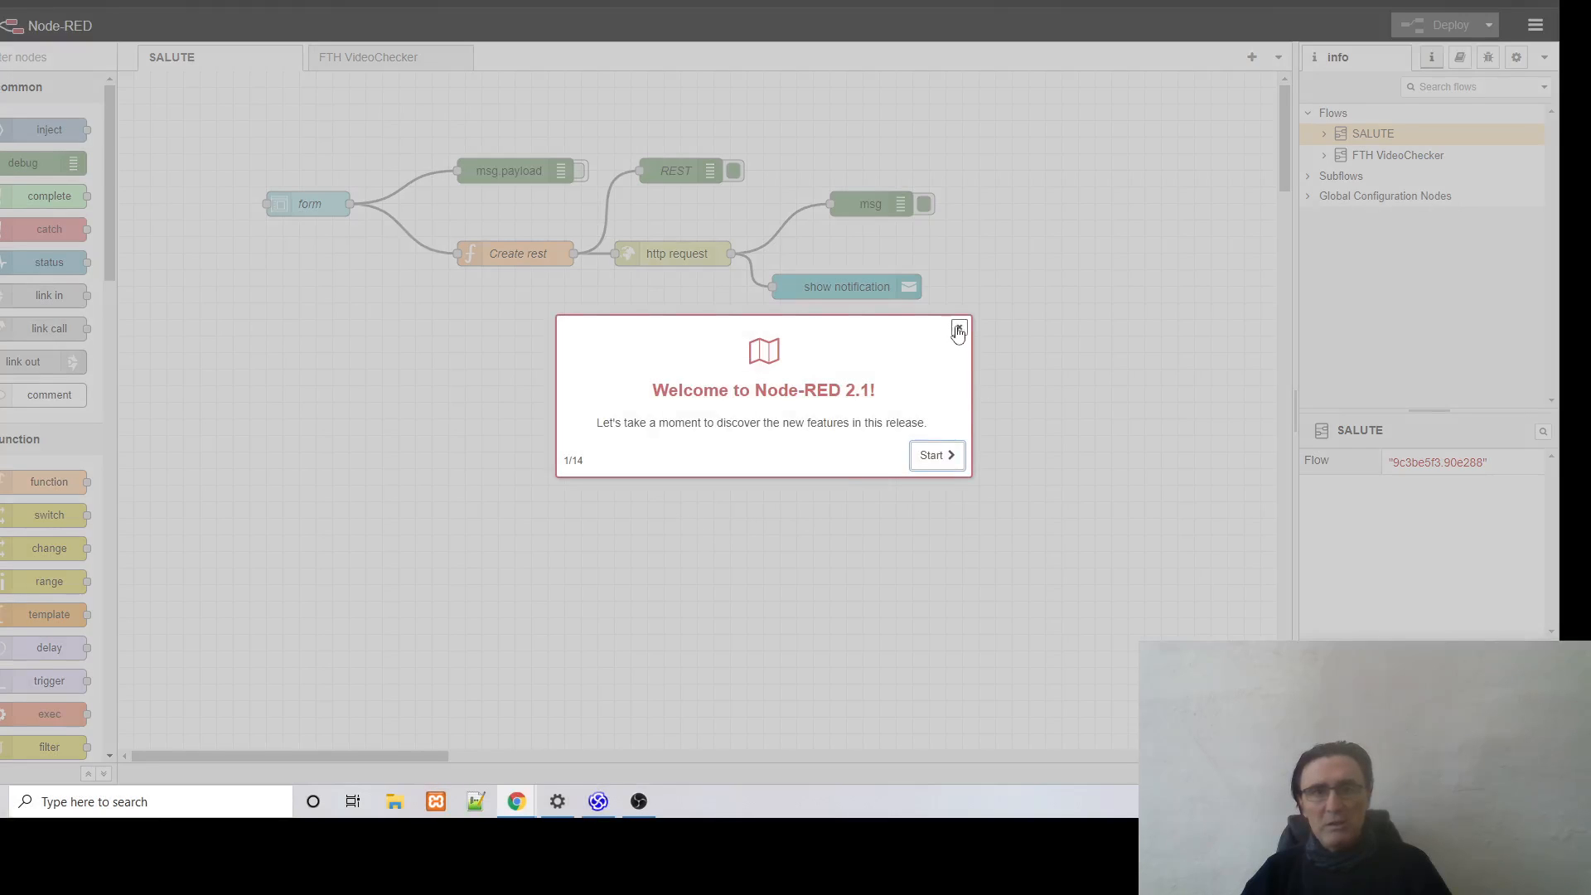
click(958, 330)
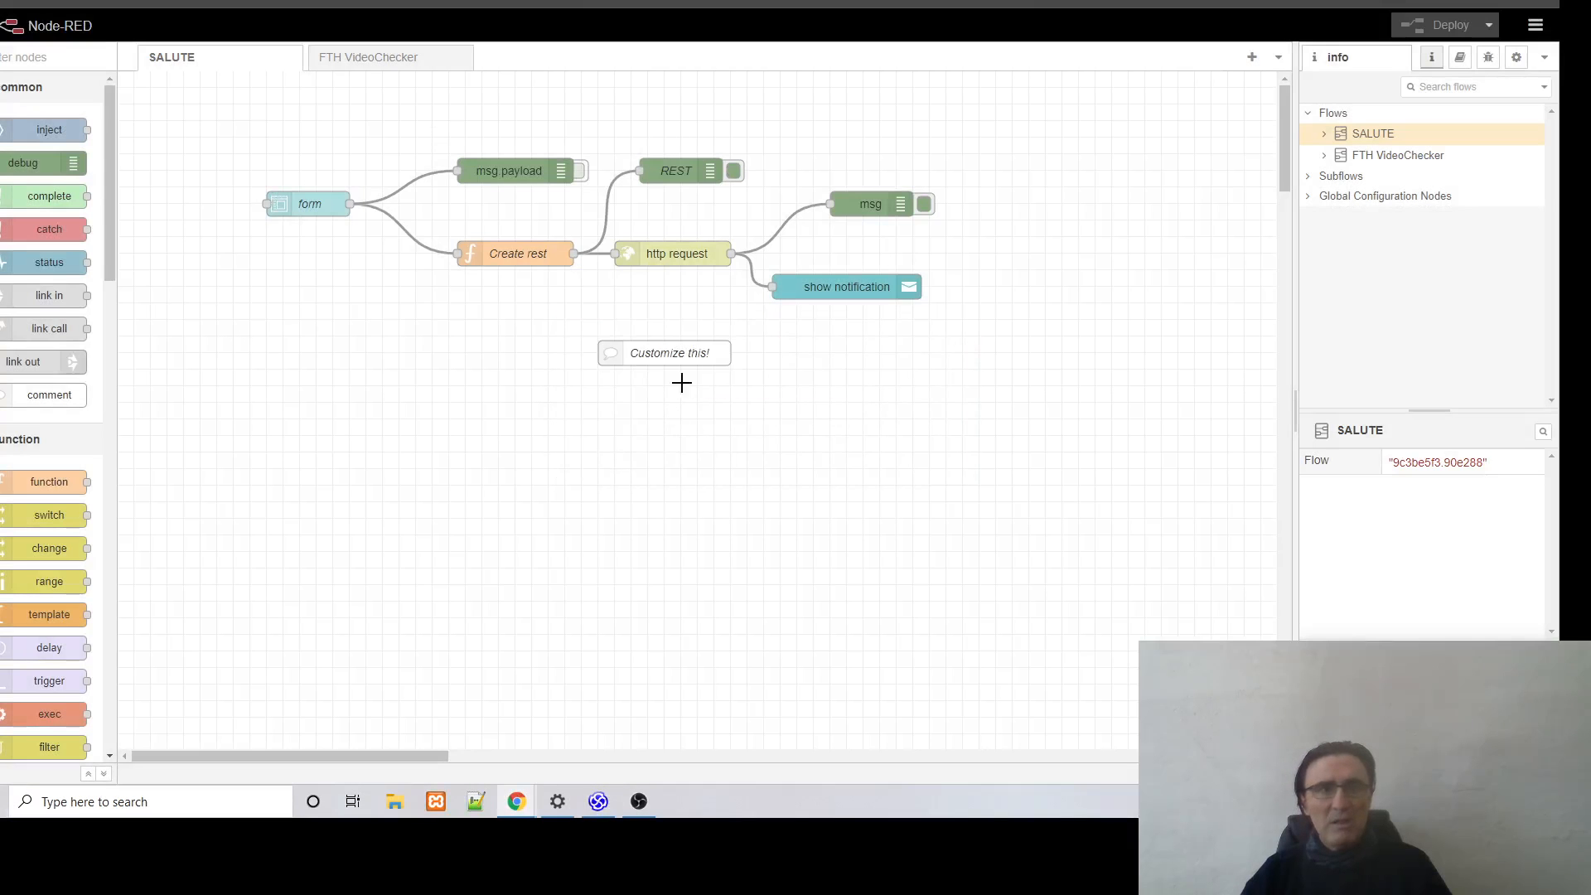
mouse_move(461, 223)
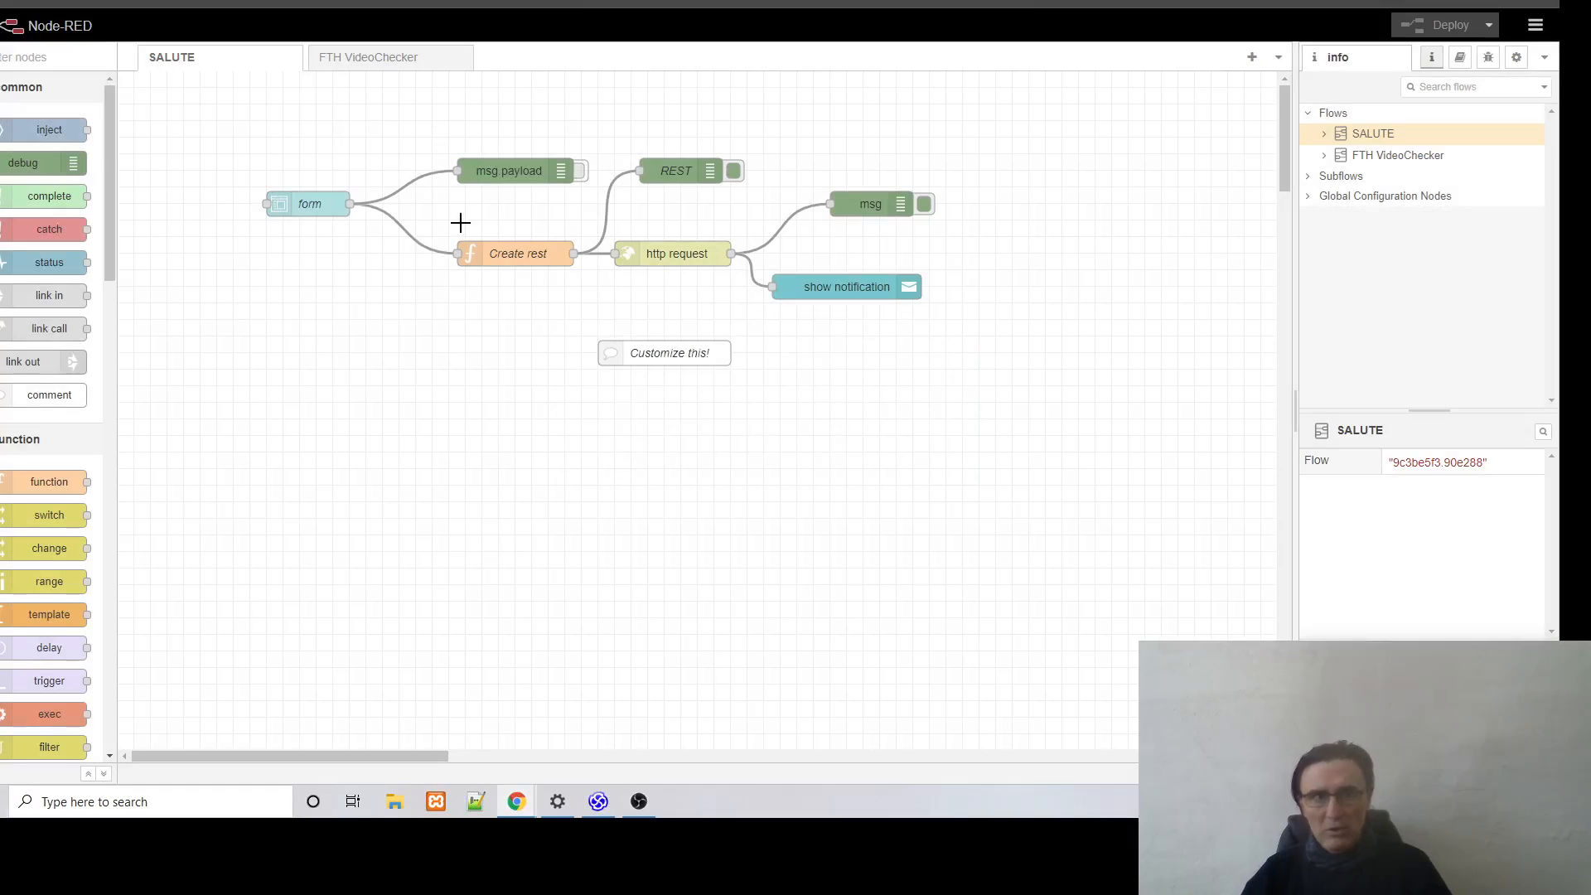
click(371, 56)
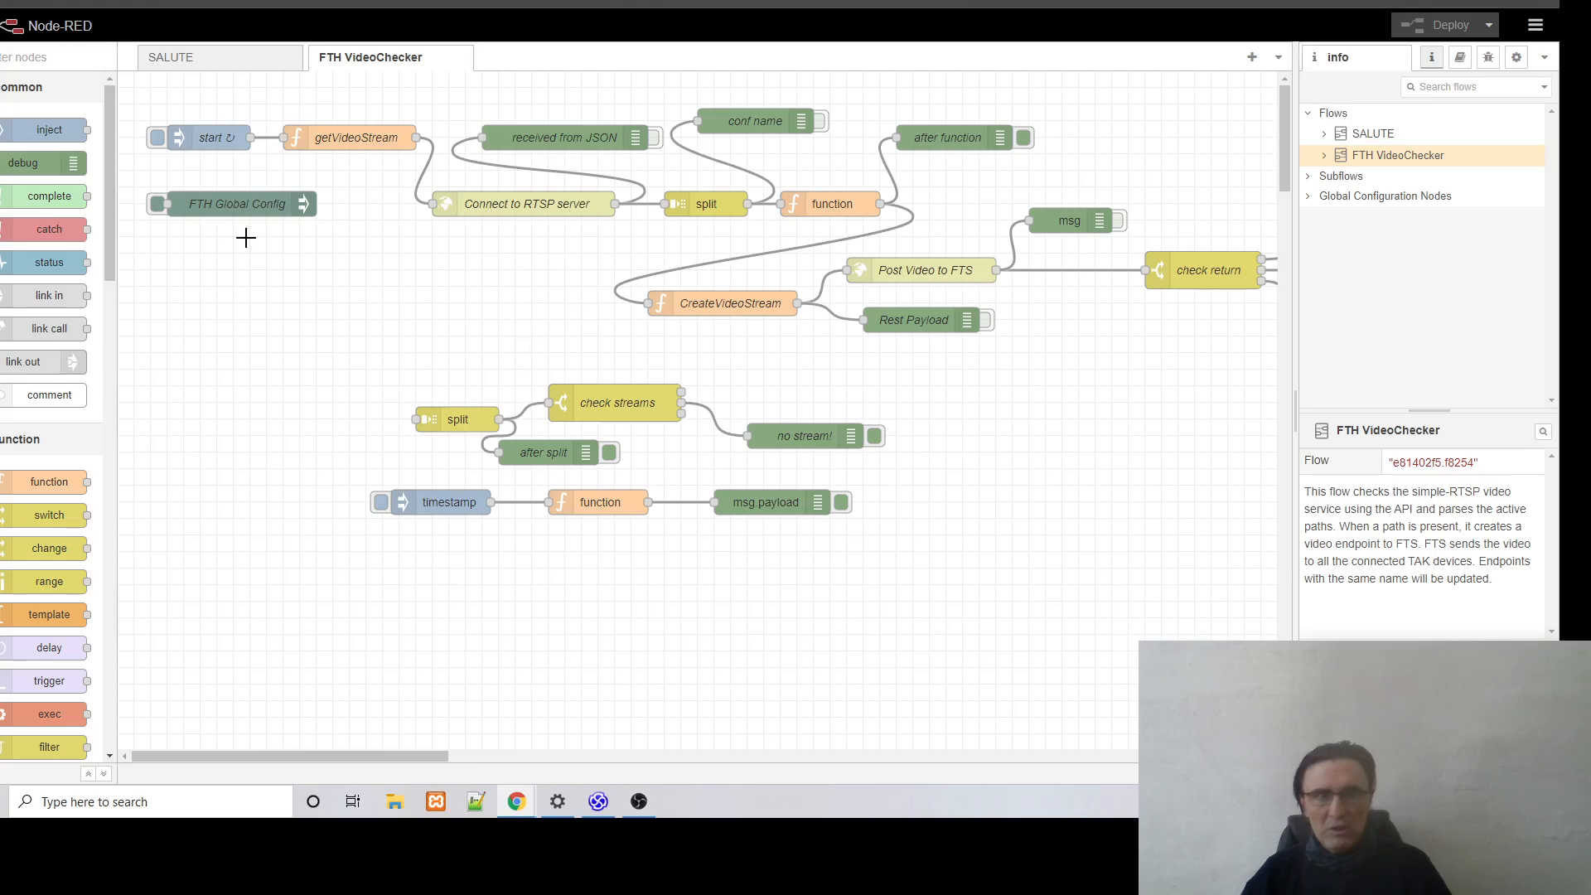
mouse_move(230, 101)
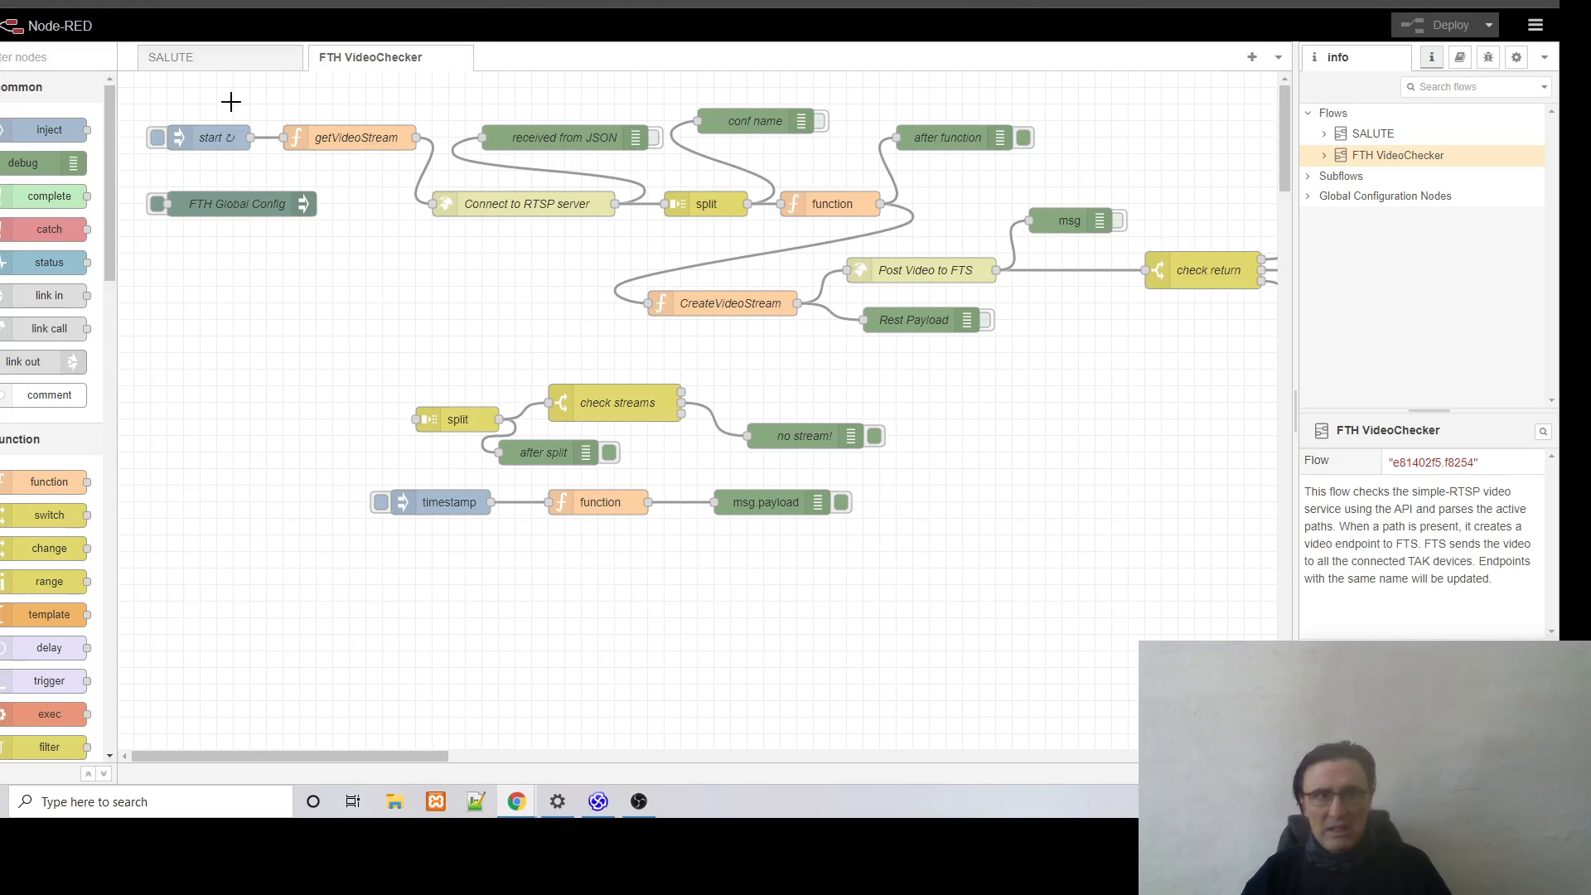
click(192, 56)
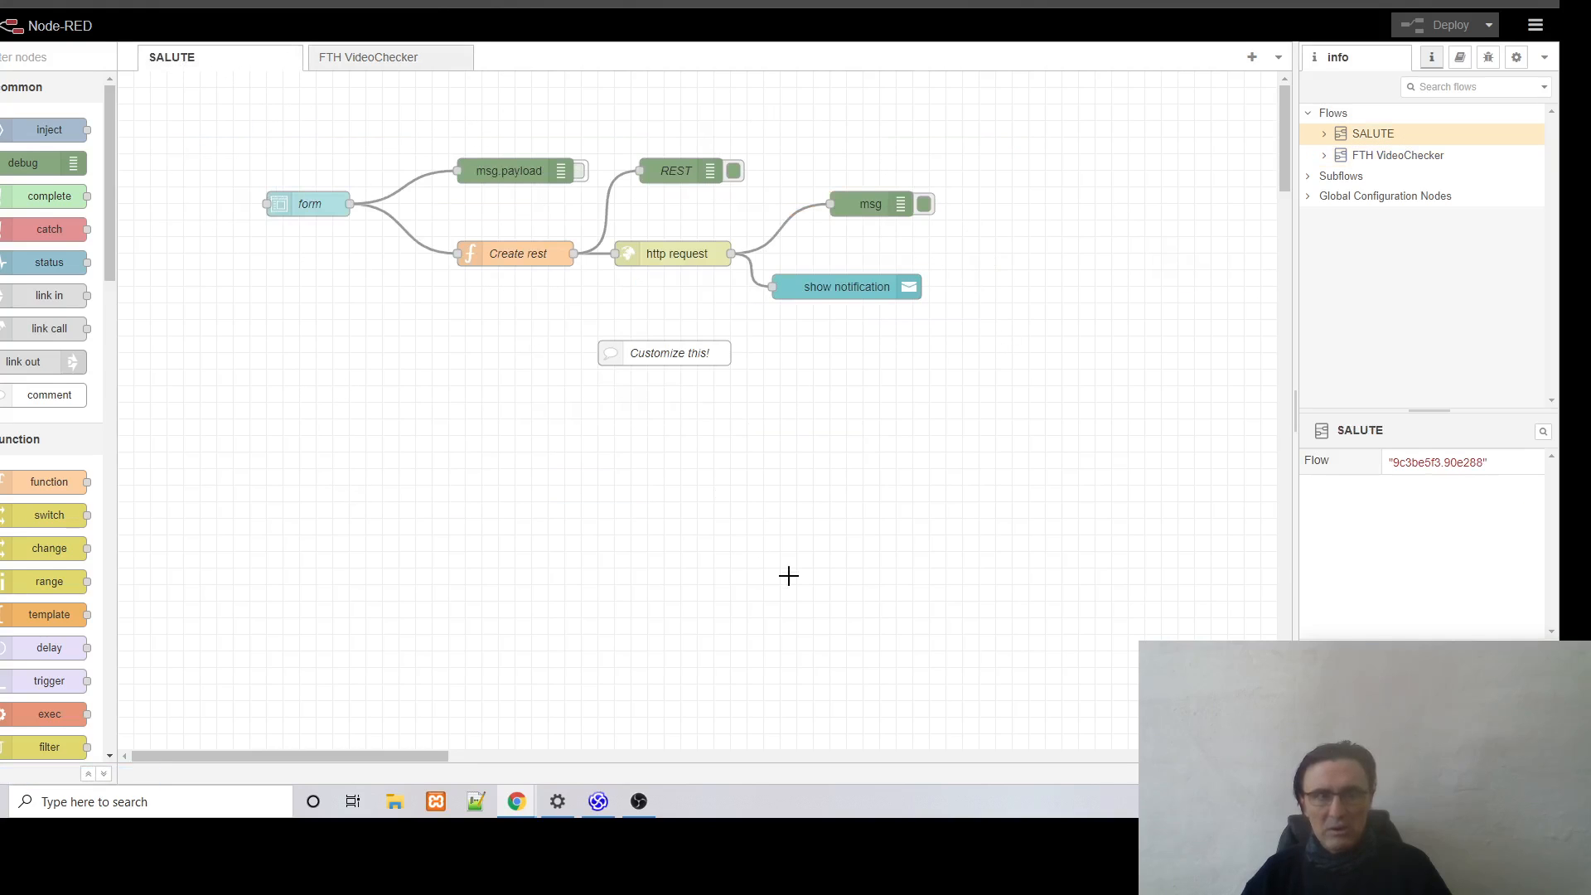
mouse_move(736, 540)
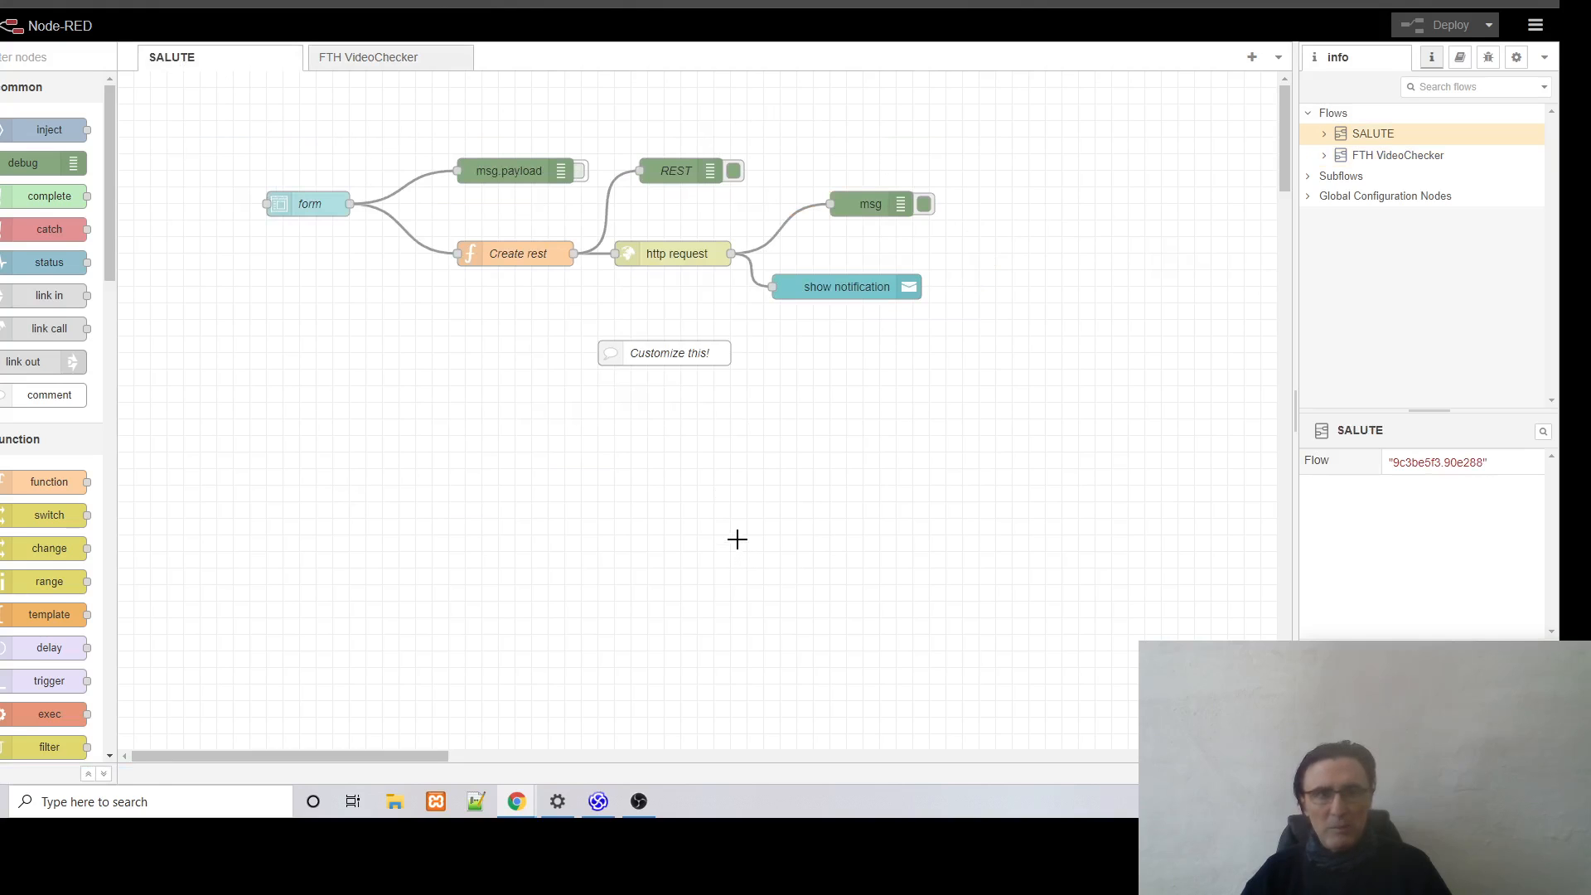